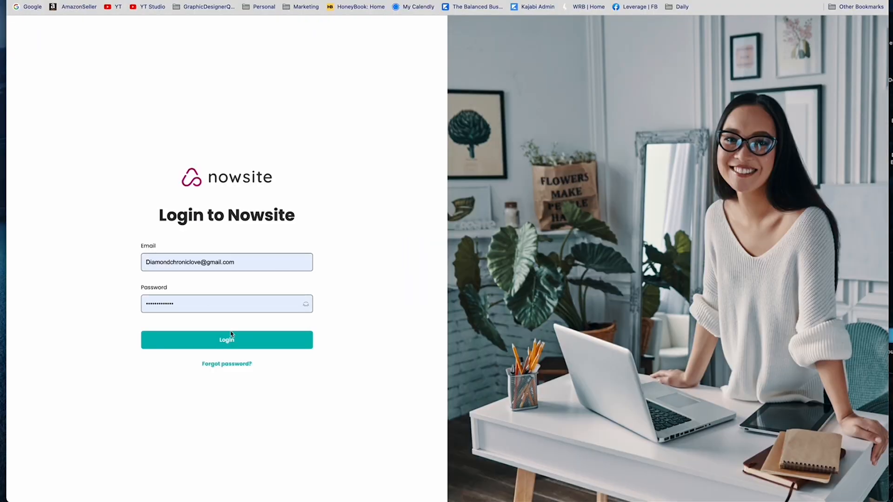
Log in to the Nowsite account and review the dashboard's network stats and daily checklist
{"action": "left_click", "coordinate": [226, 339]}
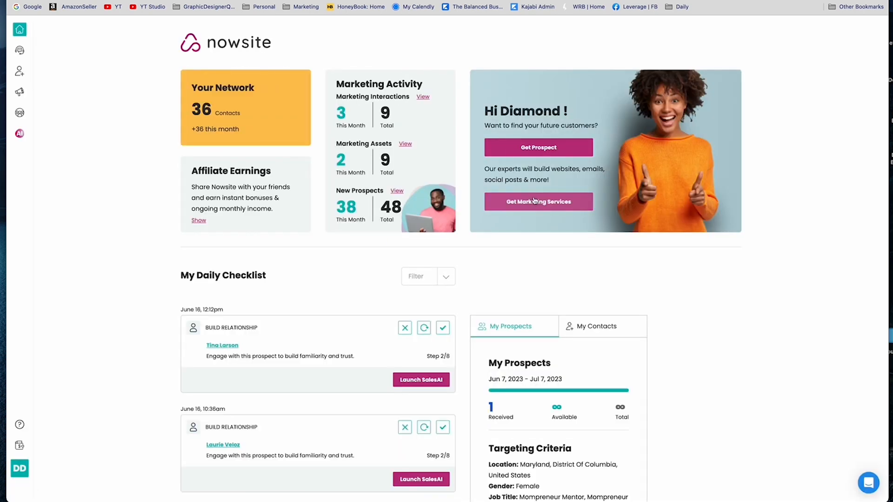
{"action": "scroll", "scroll_direction": "down", "scroll_amount": 3}
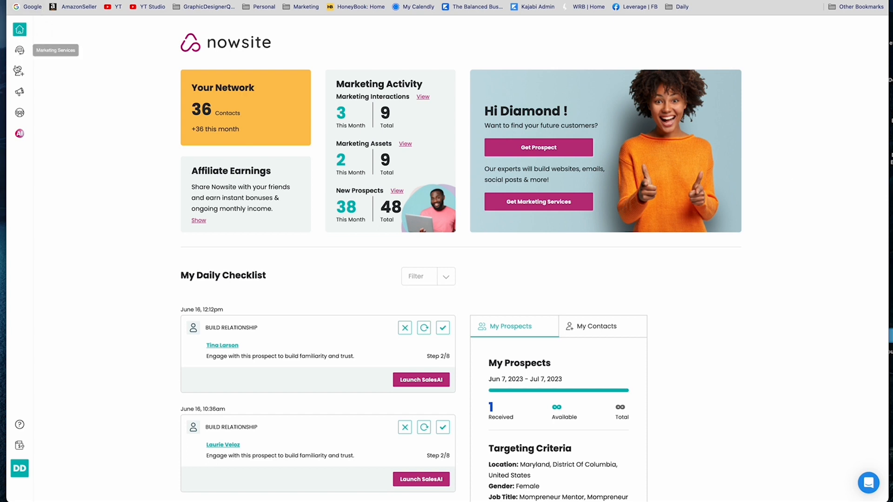
{"action": "mouse_move", "coordinate": [18, 92]}
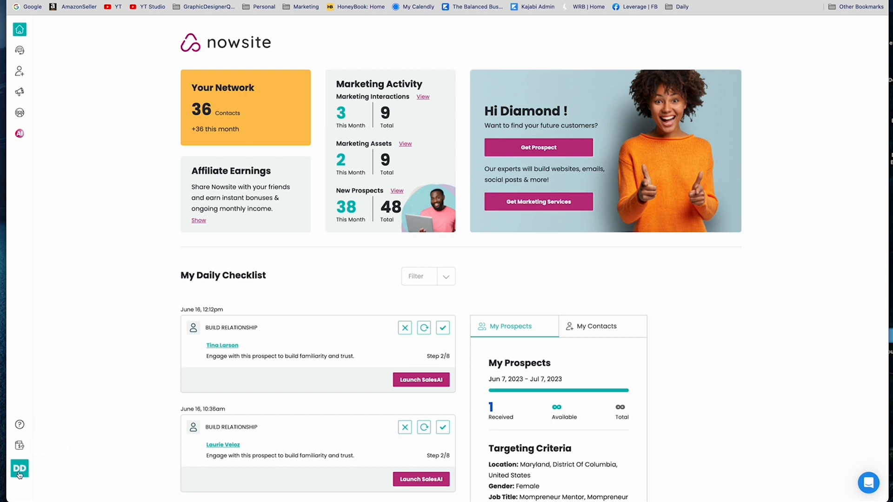
{"action": "mouse_move", "coordinate": [19, 29]}
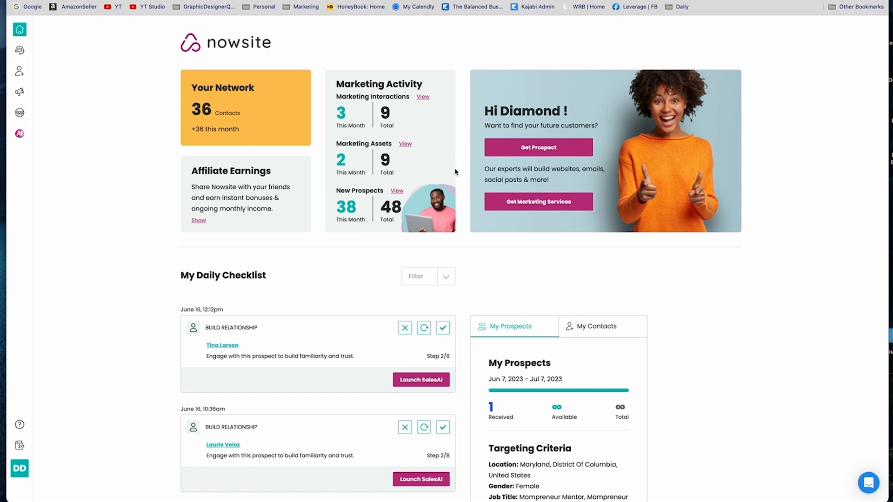
{"action": "mouse_move", "coordinate": [709, 242]}
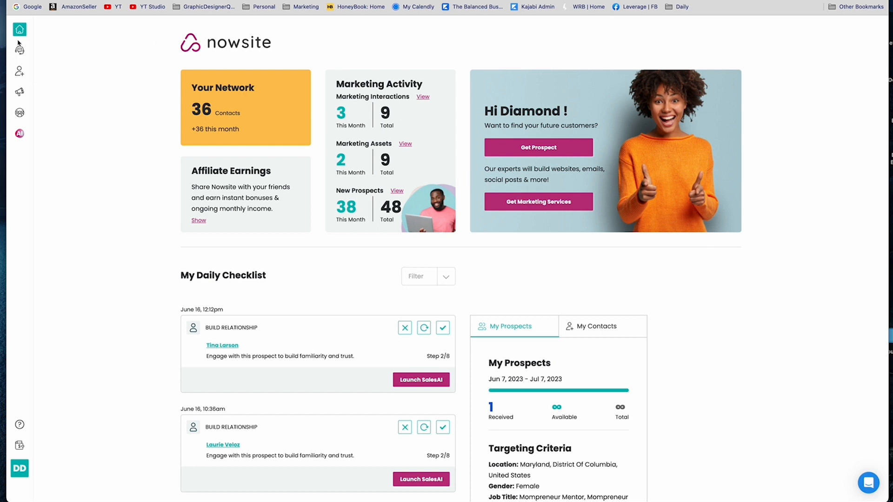
From the AI assistant's Business Profiles, open the Diamond Drip Consulting profile
{"action": "left_click", "coordinate": [18, 133]}
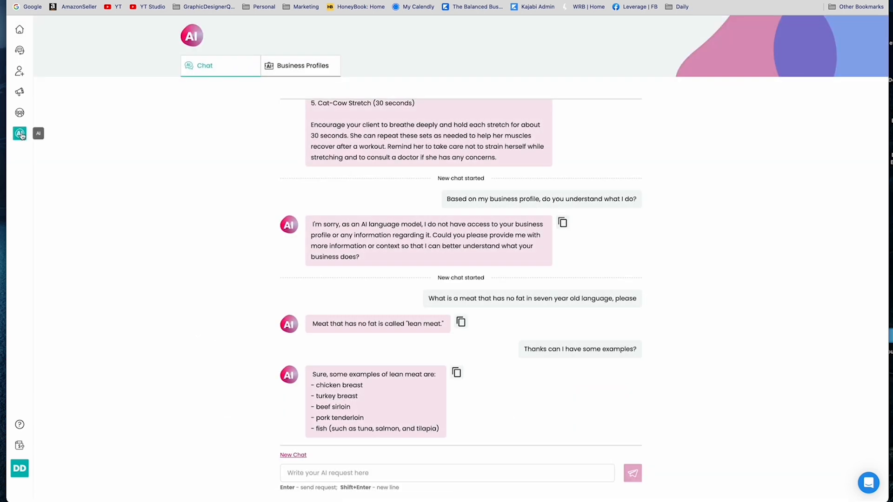
{"action": "mouse_move", "coordinate": [43, 134]}
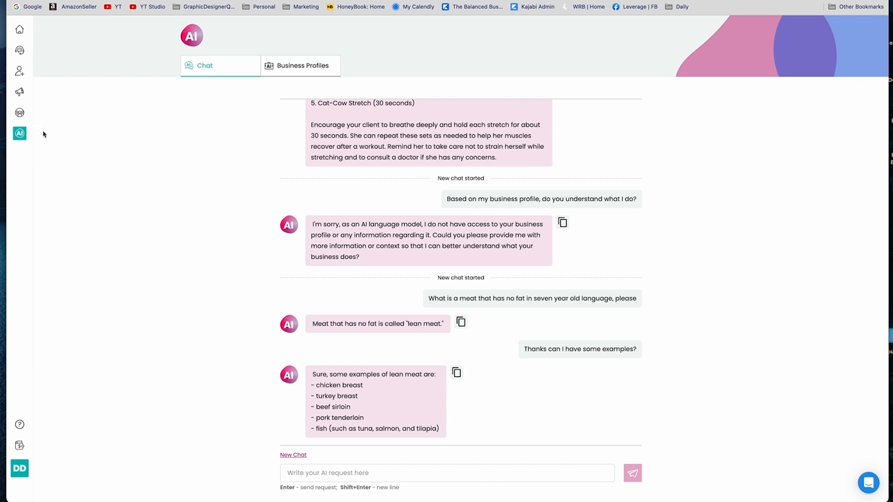
{"action": "mouse_move", "coordinate": [164, 107]}
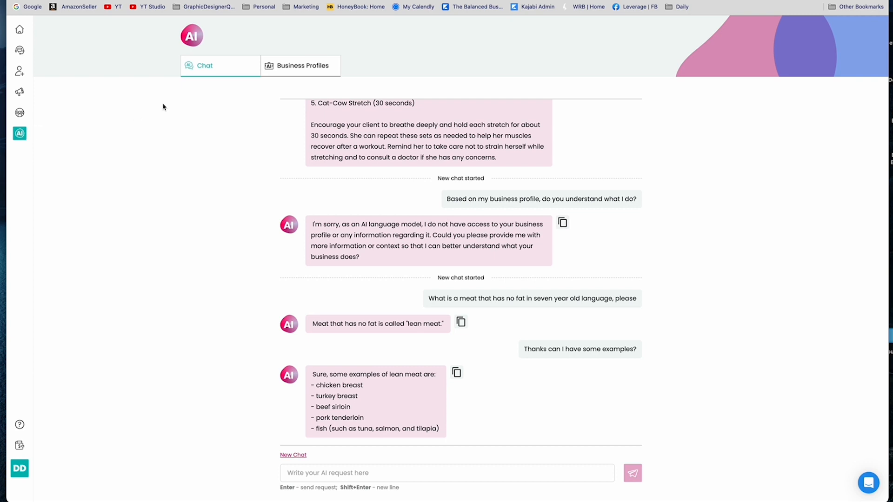
{"action": "left_click", "coordinate": [301, 65]}
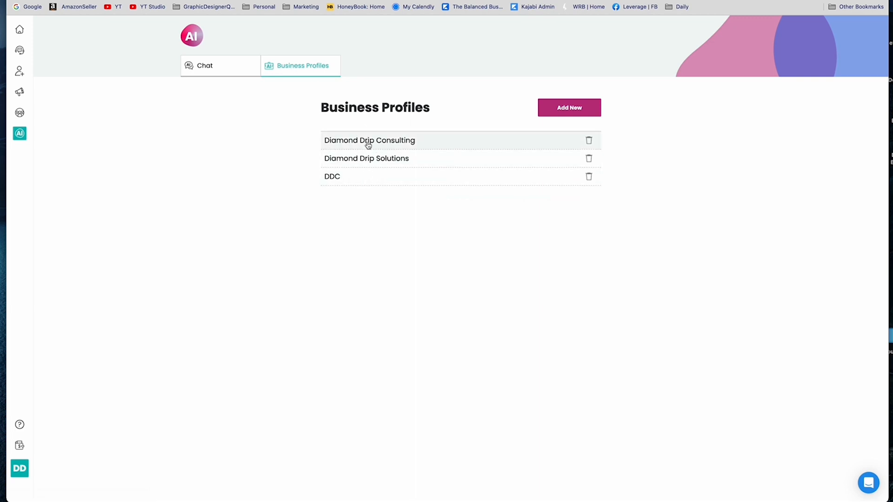
{"action": "left_click", "coordinate": [369, 140]}
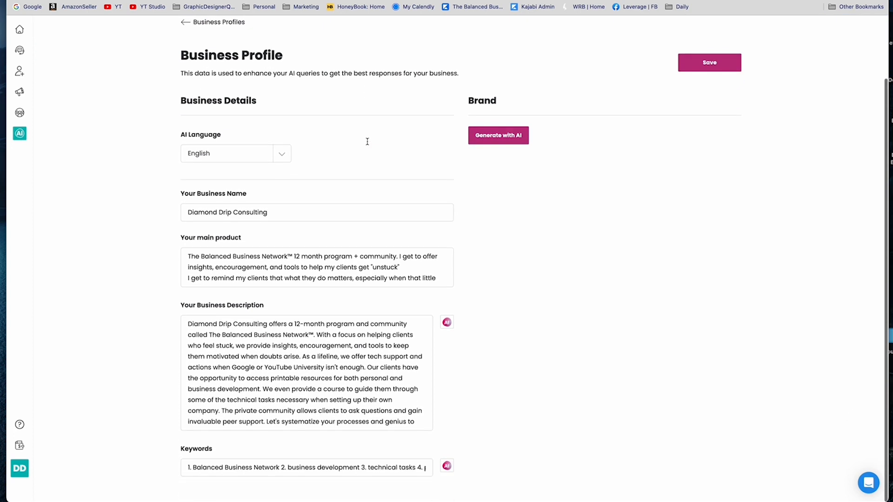
Review the profile's business name, product, description and keywords fields
{"action": "left_click", "coordinate": [228, 212]}
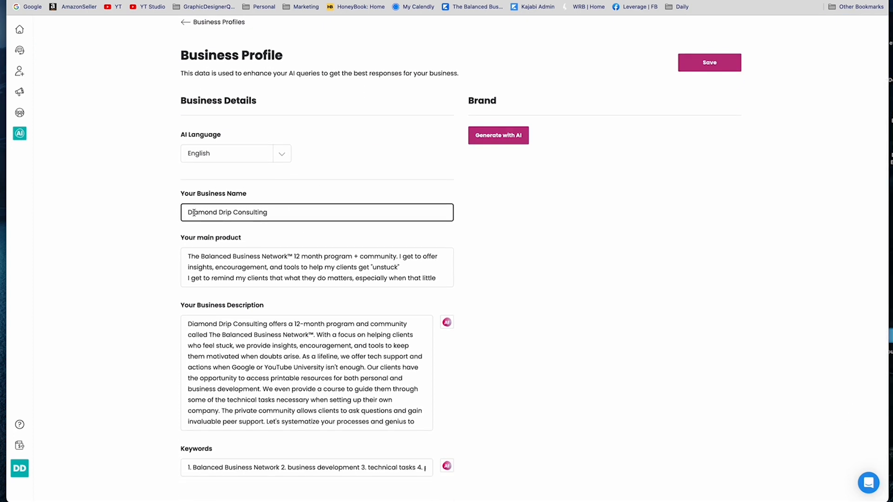
{"action": "left_click", "coordinate": [317, 267]}
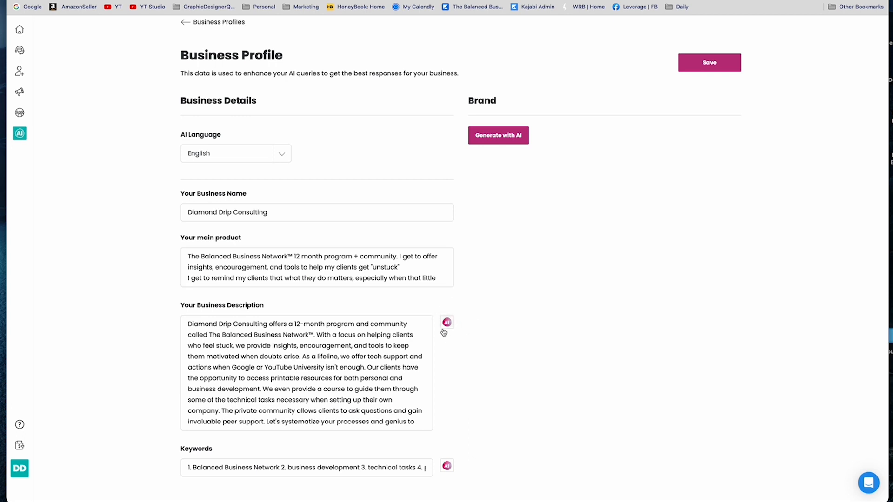
{"action": "left_click", "coordinate": [313, 328]}
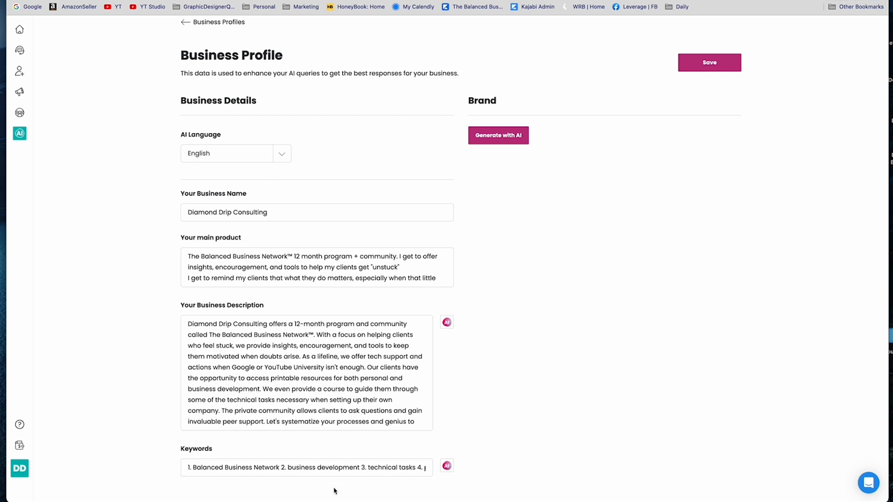
{"action": "left_click", "coordinate": [306, 468]}
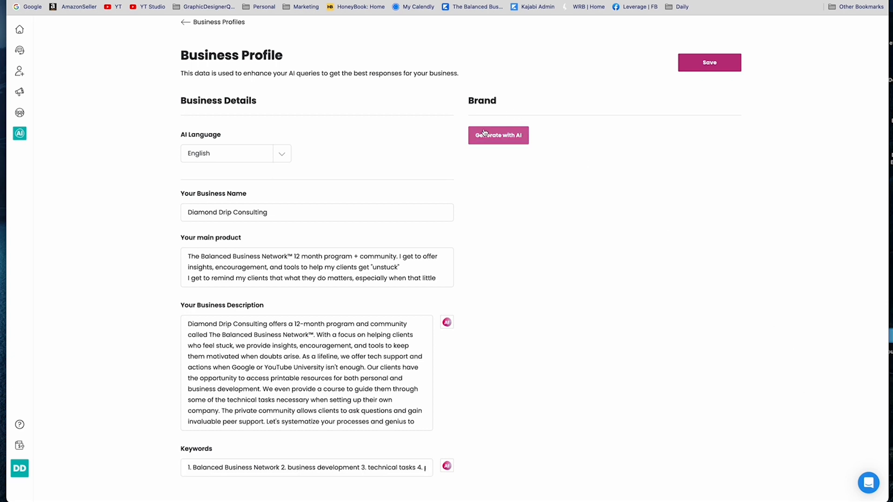
{"action": "mouse_move", "coordinate": [535, 136]}
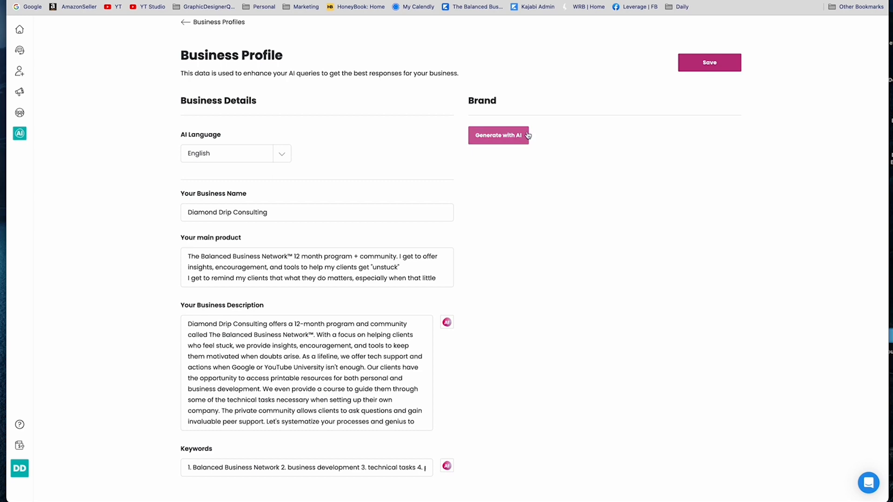
Generate Montserrat and Roboto brand fonts with AI, set colours #00aeff and #1546f7, and save the profile
{"action": "left_click", "coordinate": [498, 135]}
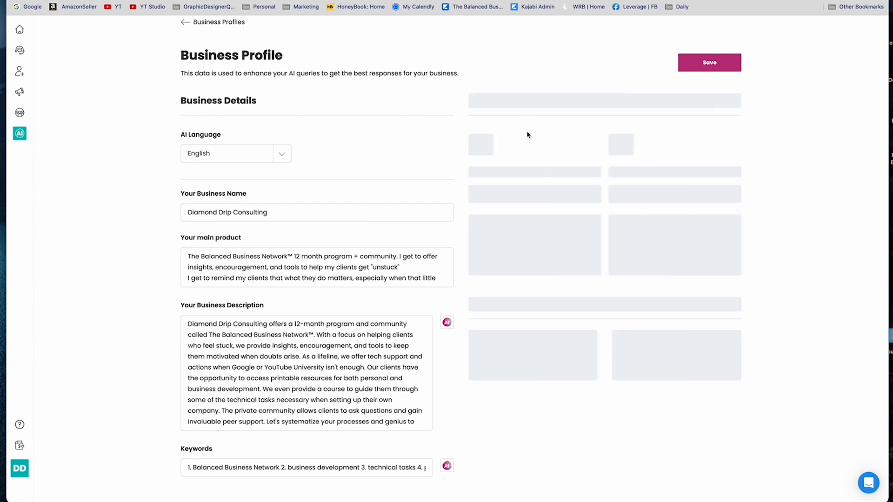
{"action": "left_click", "coordinate": [708, 62]}
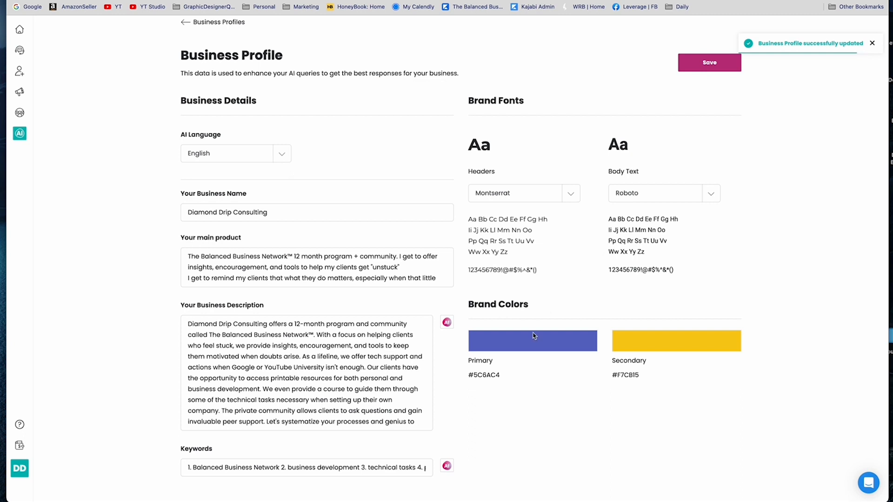
{"action": "left_click", "coordinate": [532, 340]}
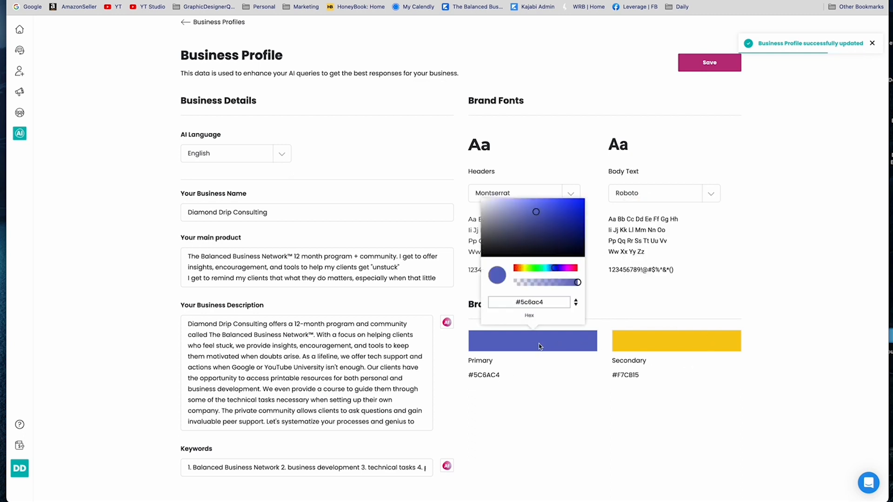
{"action": "left_click", "coordinate": [554, 268]}
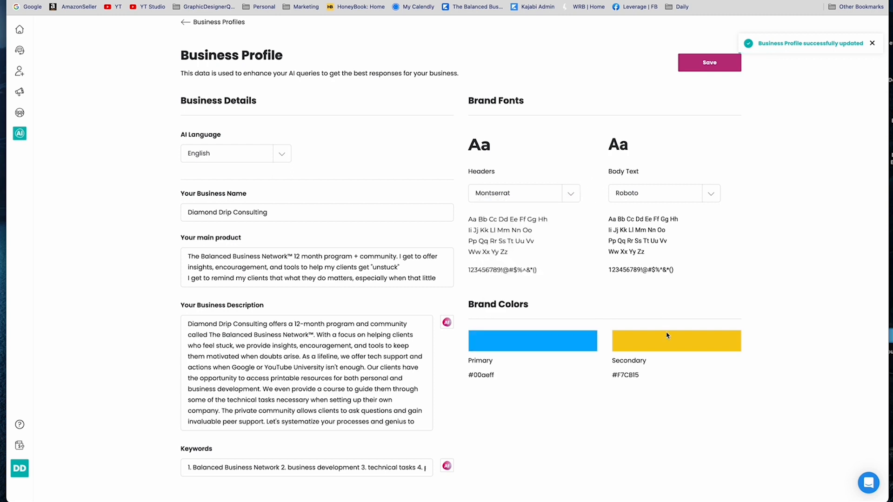
{"action": "left_click", "coordinate": [676, 340]}
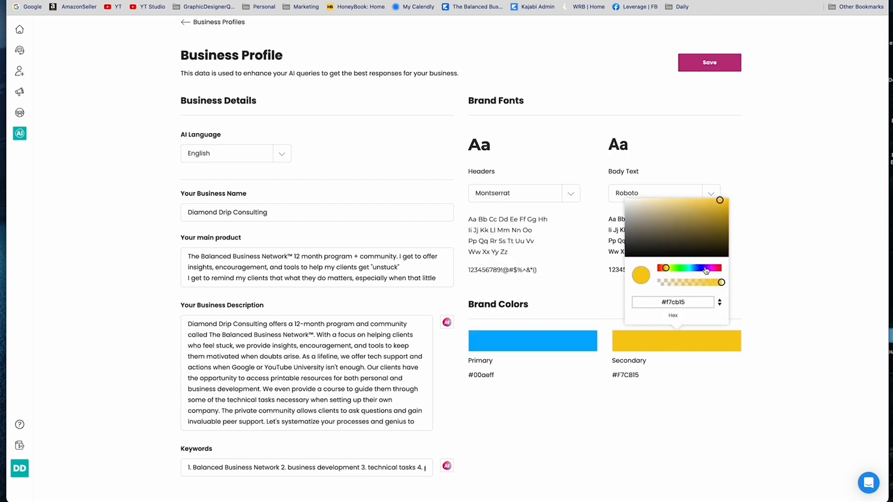
{"action": "left_click", "coordinate": [682, 268]}
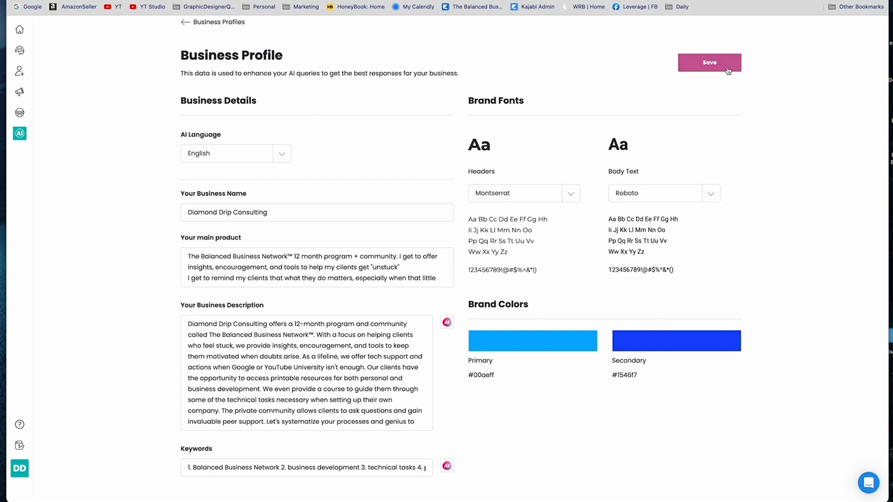
{"action": "left_click", "coordinate": [709, 63]}
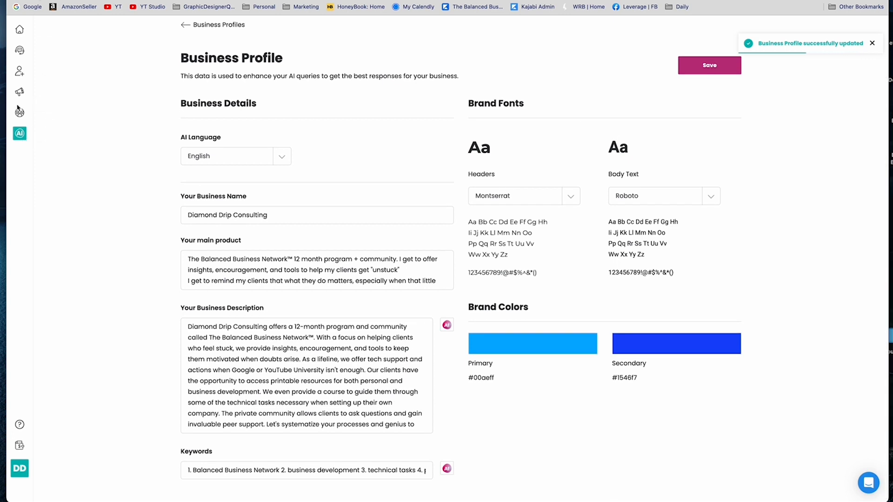
{"action": "mouse_move", "coordinate": [20, 113]}
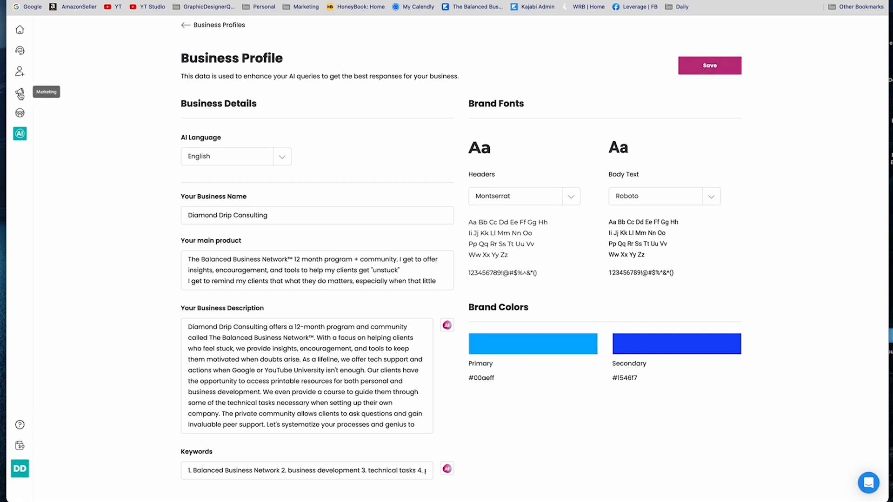
Open the Digital Business Card website in the builder from Marketing and review its layout
{"action": "left_click", "coordinate": [19, 93]}
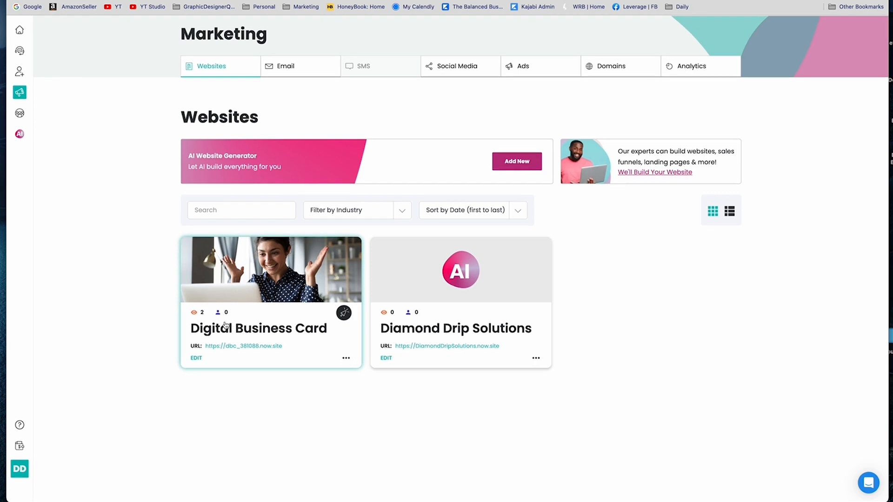
{"action": "left_click", "coordinate": [256, 328]}
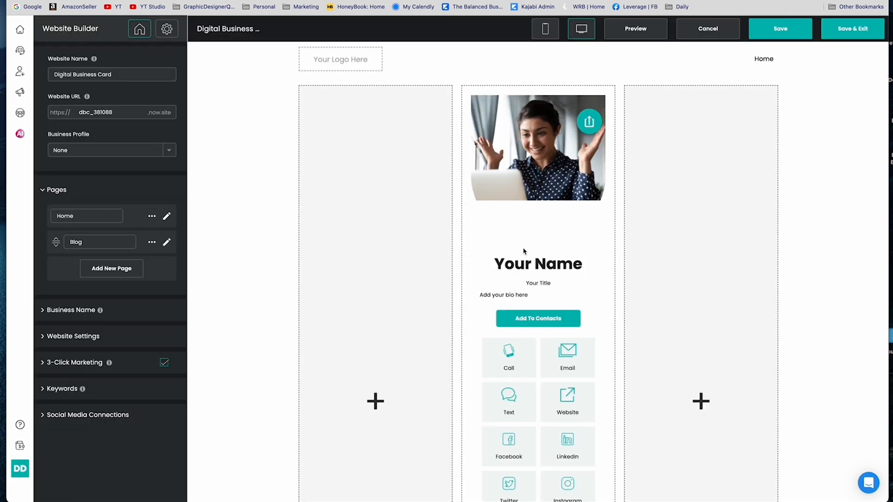
{"action": "scroll", "scroll_direction": "down", "scroll_amount": 3}
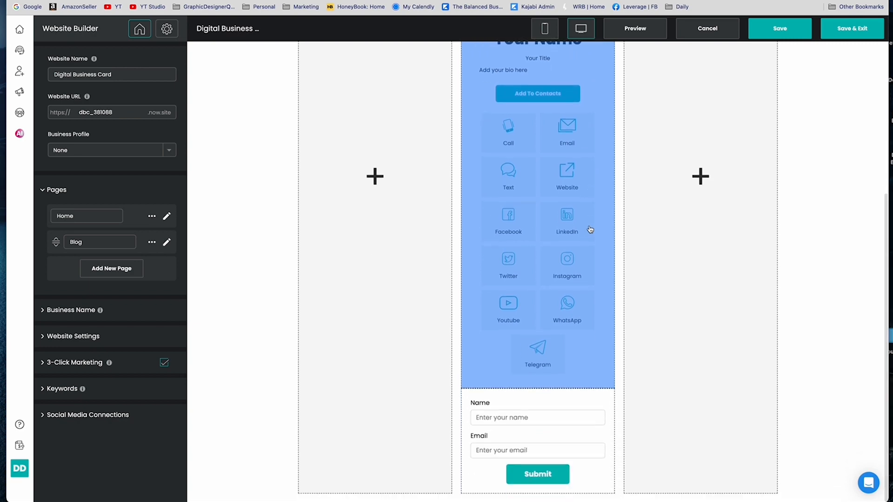
{"action": "scroll", "scroll_direction": "up", "scroll_amount": 3}
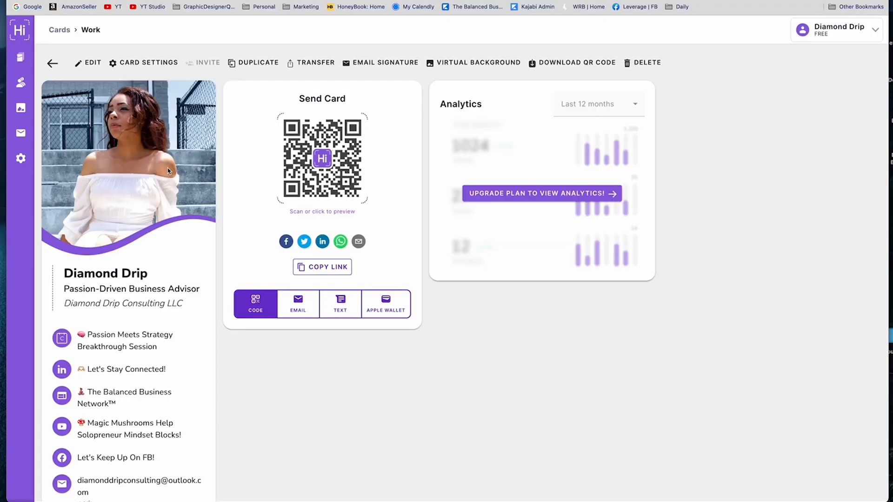
Open Diamond Drip's HiHello card link from a new browser tab
{"action": "scroll", "scroll_direction": "down", "scroll_amount": 3}
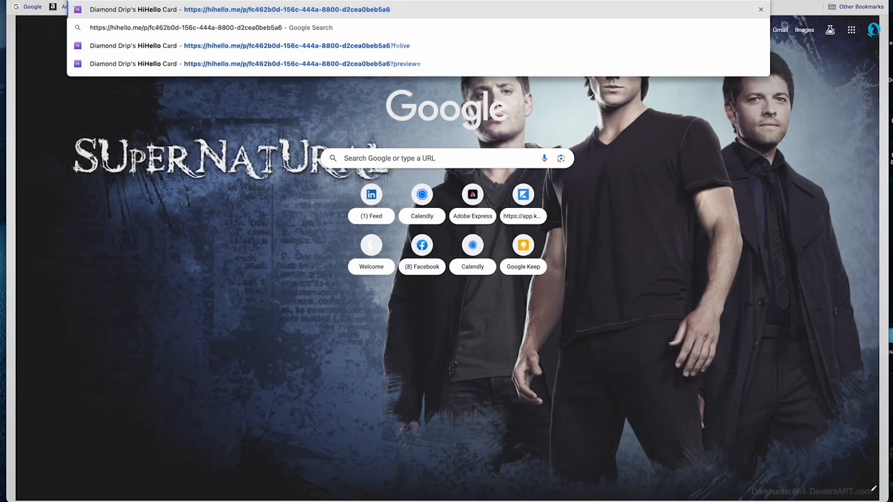
{"action": "left_click", "coordinate": [287, 9]}
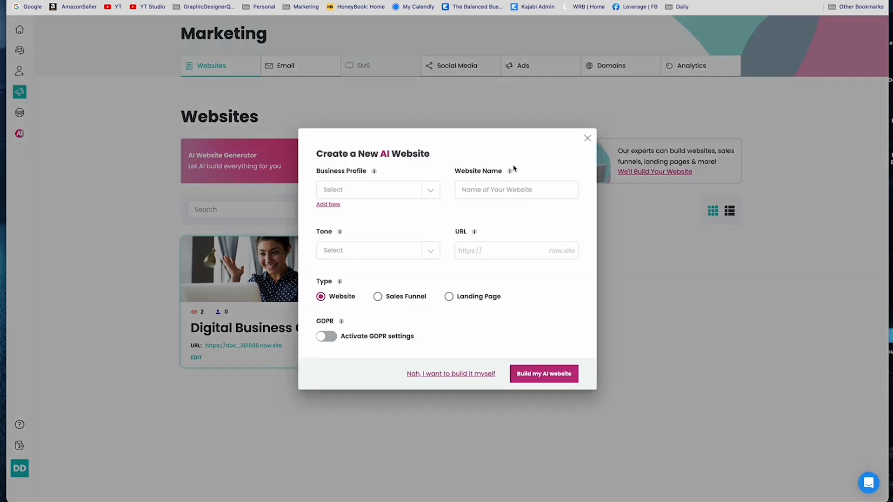
{"action": "mouse_move", "coordinate": [397, 168]}
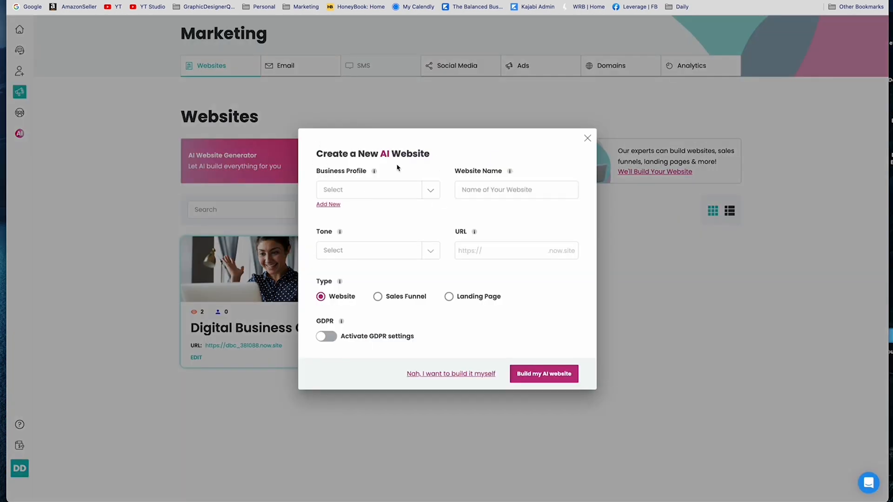
Choose the Diamond Drip Consulting profile, name the site DDC and give it Friendly, Professional, Persuasive tones
{"action": "left_click", "coordinate": [377, 189]}
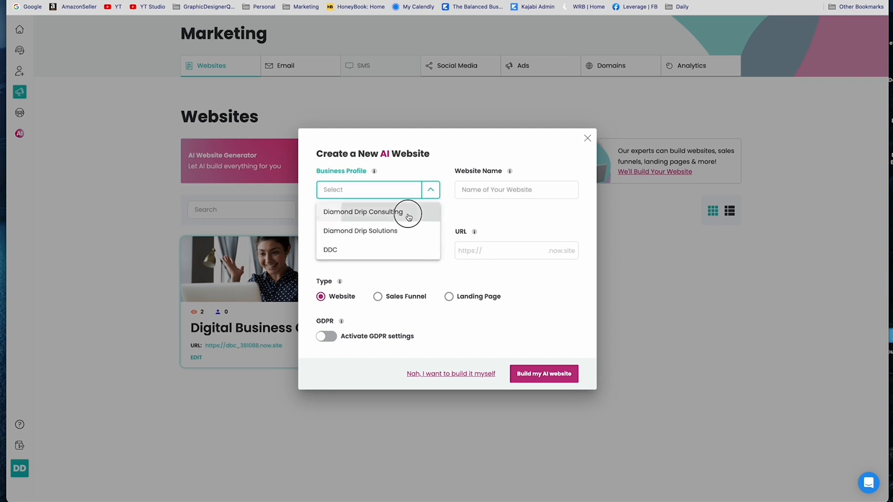
{"action": "left_click", "coordinate": [363, 211]}
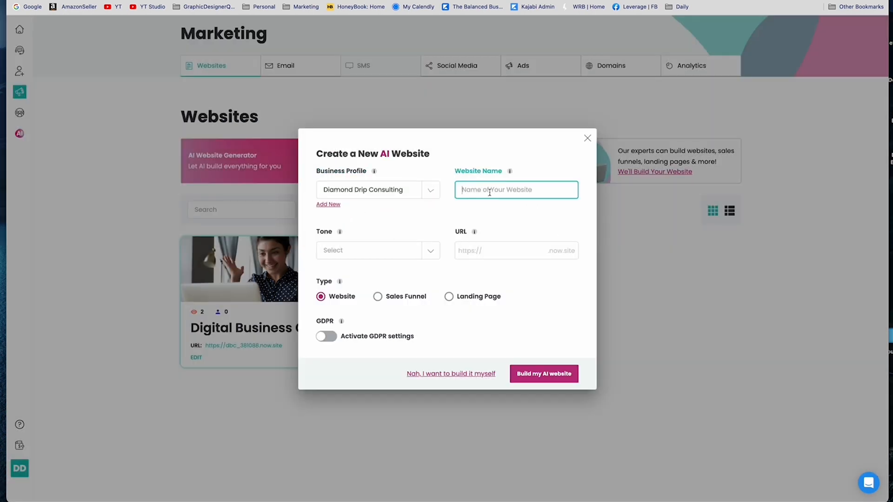
{"action": "type", "text": "DDC"}
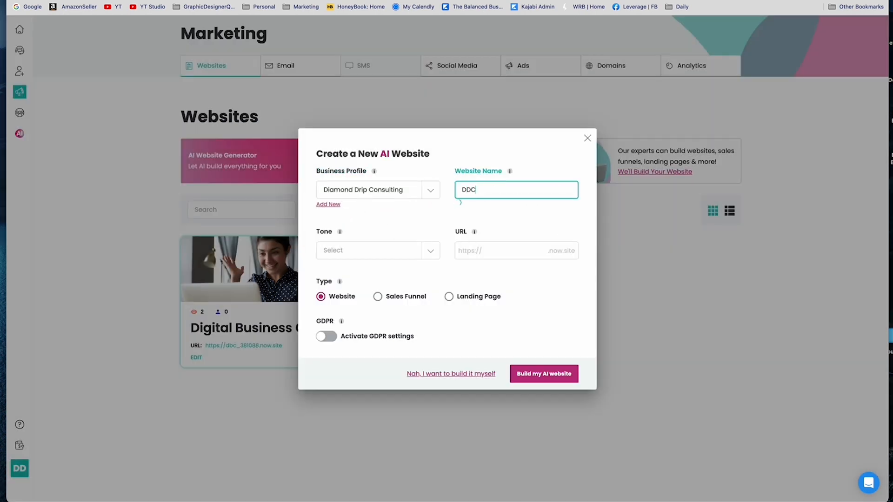
{"action": "left_click", "coordinate": [377, 250]}
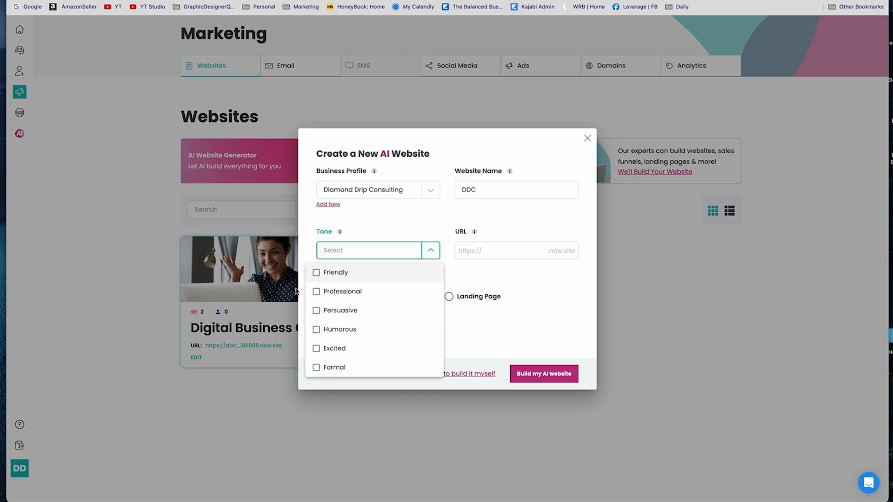
{"action": "left_click", "coordinate": [316, 273]}
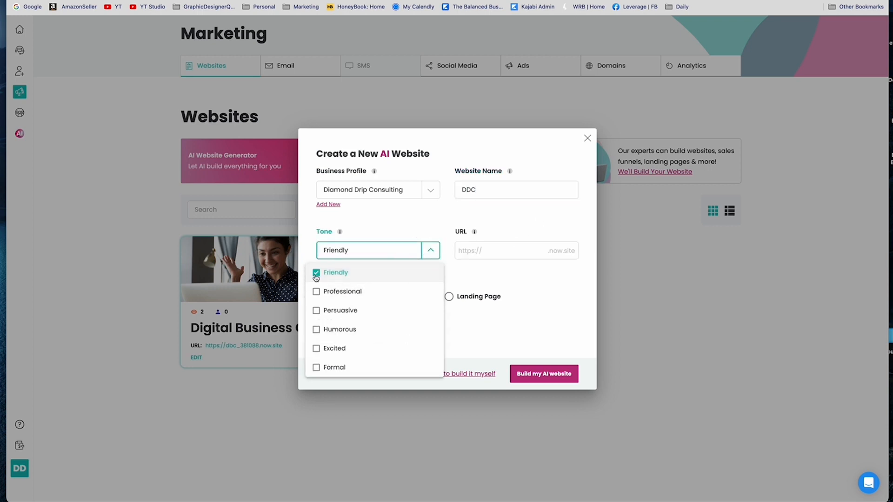
{"action": "left_click", "coordinate": [316, 291]}
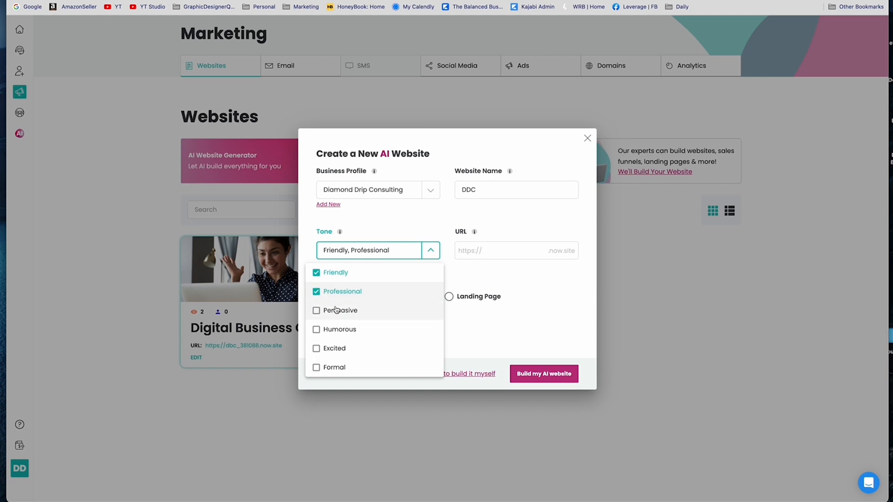
{"action": "left_click", "coordinate": [316, 310]}
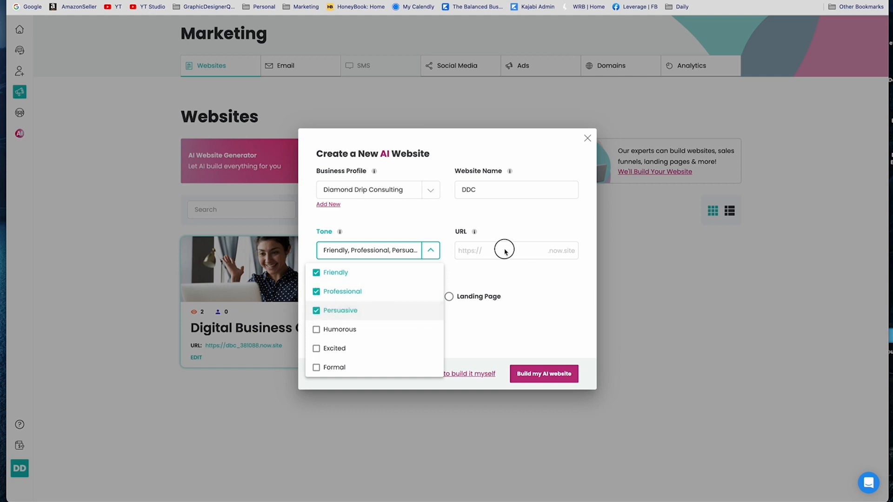
Set the URL to DDC, make the site a Sales Funnel and have AI build it
{"action": "left_click", "coordinate": [504, 250]}
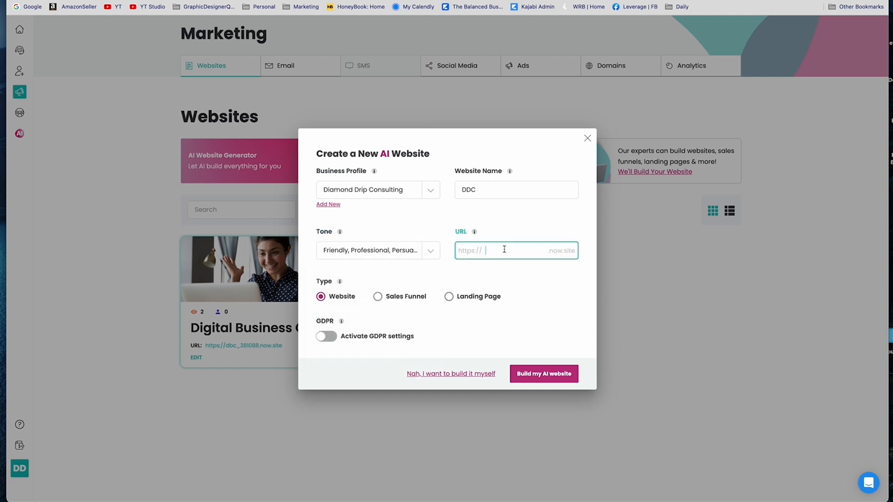
{"action": "type", "text": "D"}
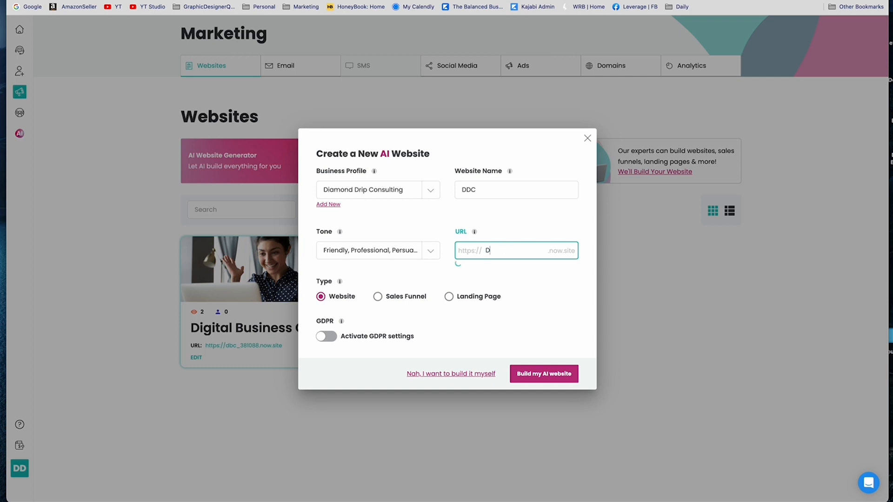
{"action": "type", "text": "DC"}
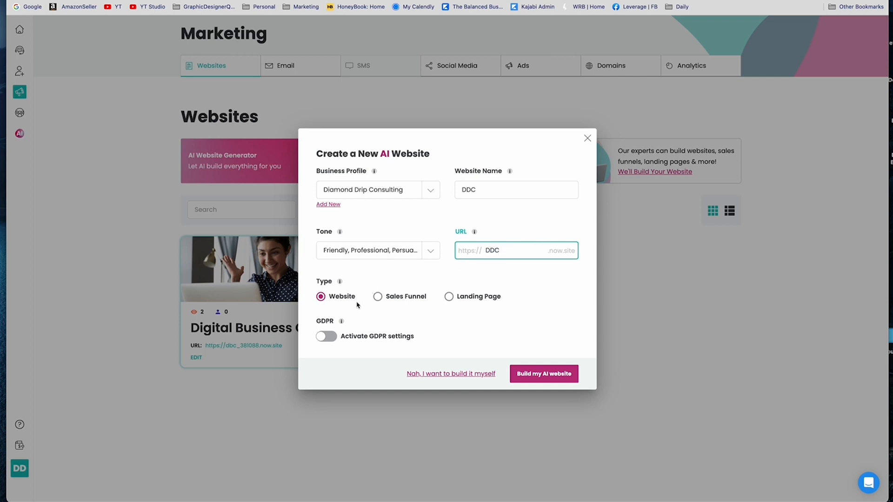
{"action": "mouse_move", "coordinate": [323, 308]}
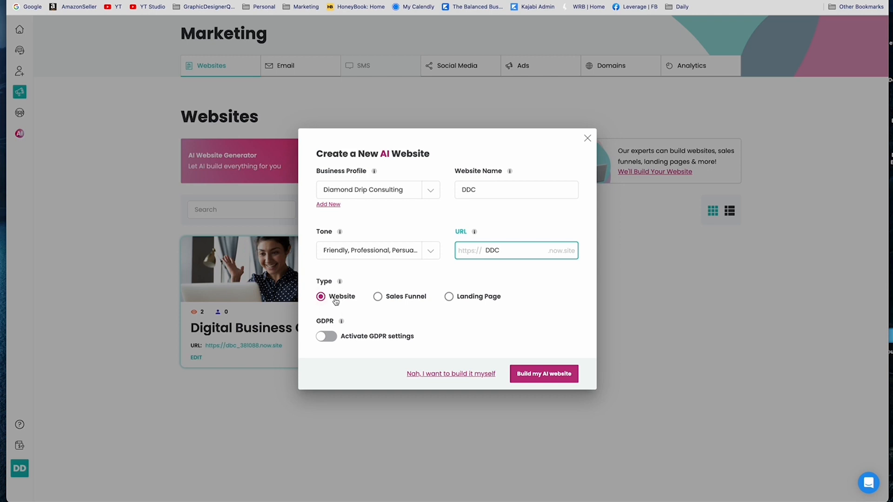
{"action": "mouse_move", "coordinate": [372, 309]}
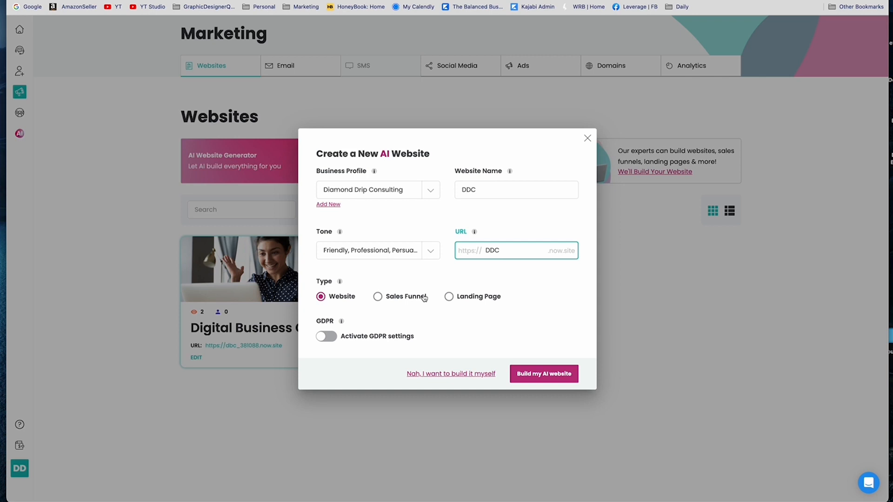
{"action": "mouse_move", "coordinate": [391, 301]}
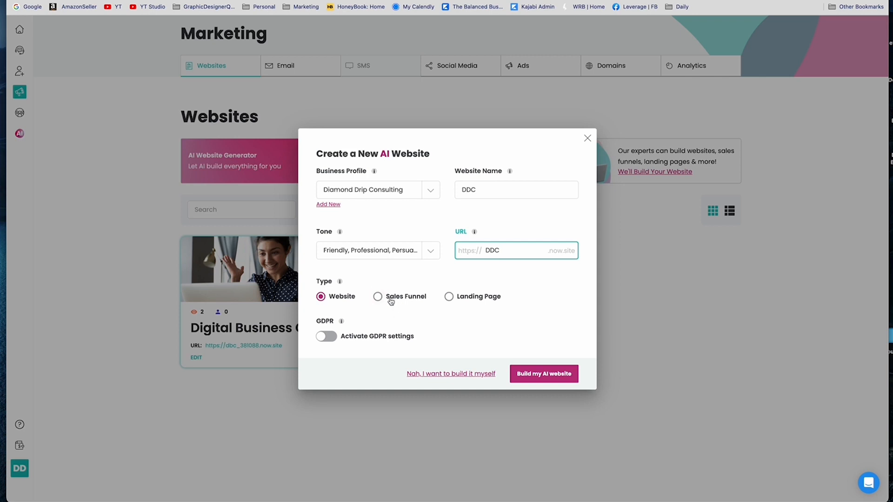
{"action": "left_click", "coordinate": [377, 295]}
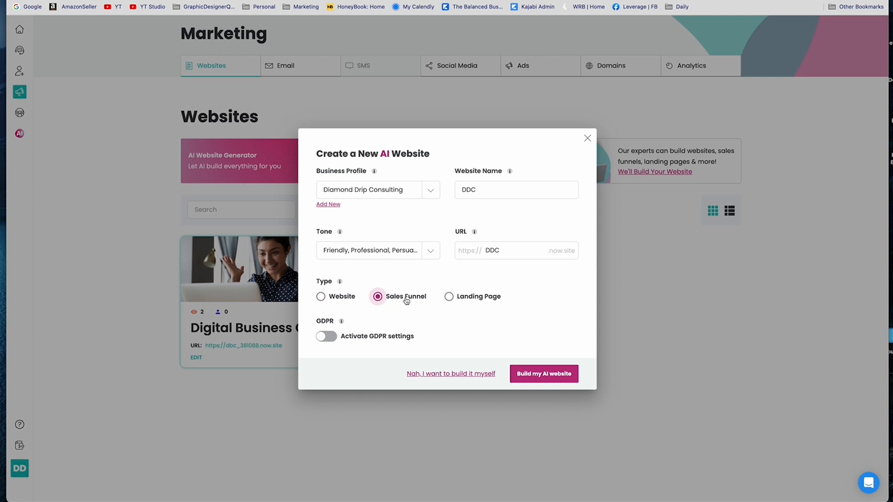
{"action": "mouse_move", "coordinate": [488, 303]}
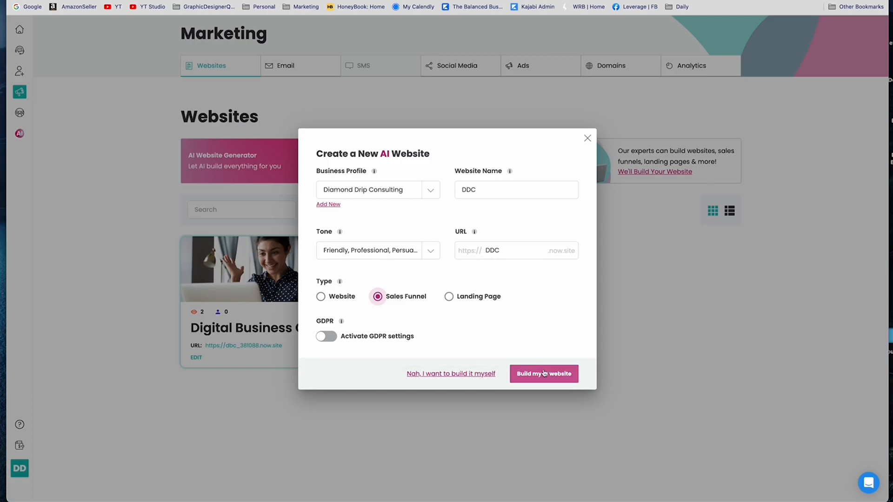
{"action": "left_click", "coordinate": [543, 374]}
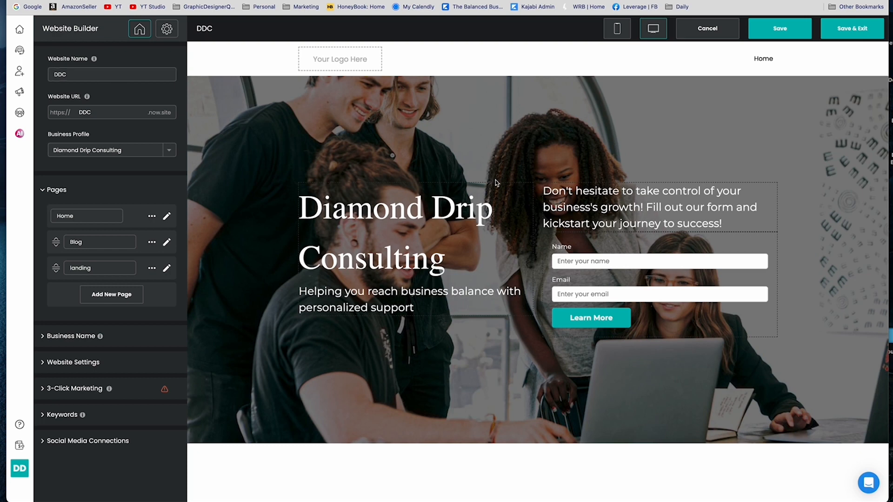
{"action": "mouse_move", "coordinate": [468, 154]}
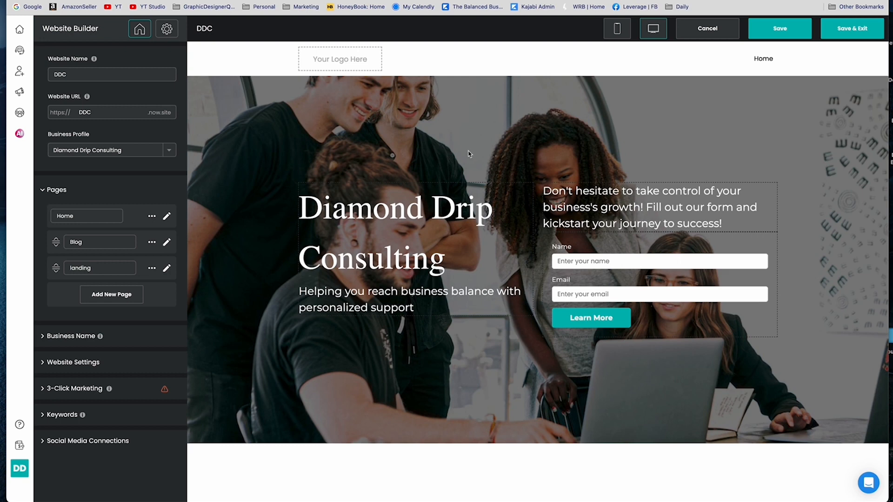
{"action": "mouse_move", "coordinate": [97, 182]}
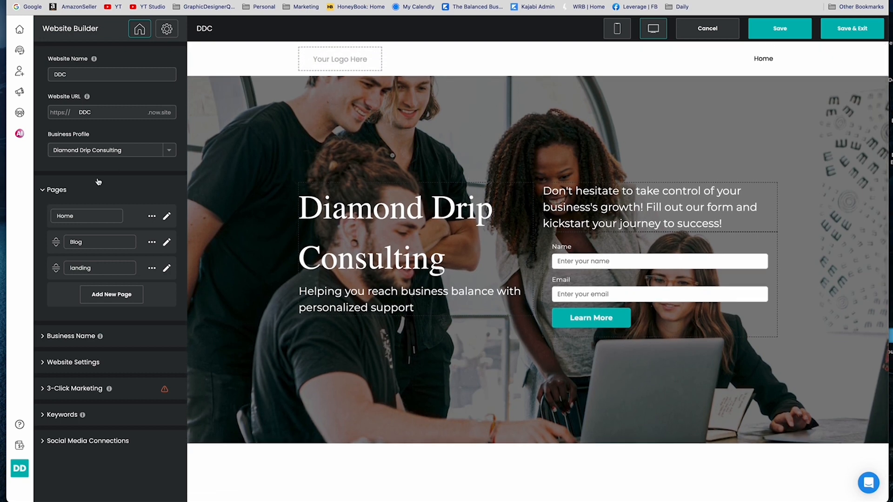
Review the generated DDC hero section and select its business-balance tagline text
{"action": "scroll", "scroll_direction": "down", "scroll_amount": 3}
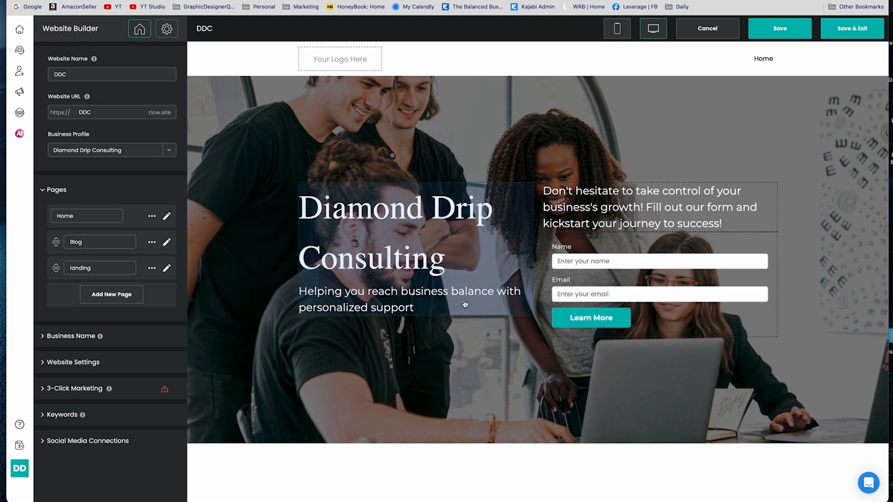
{"action": "triple_click", "coordinate": [643, 207]}
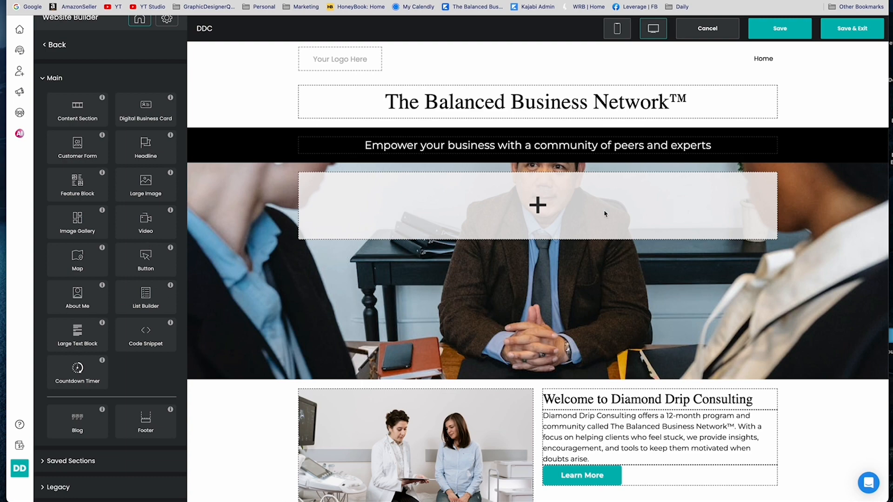
{"action": "mouse_move", "coordinate": [424, 142]}
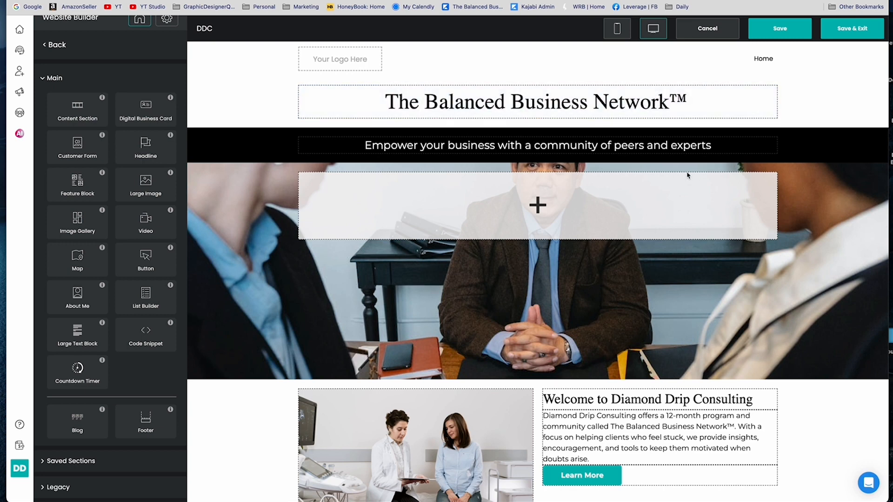
{"action": "scroll", "scroll_direction": "down", "scroll_amount": 3}
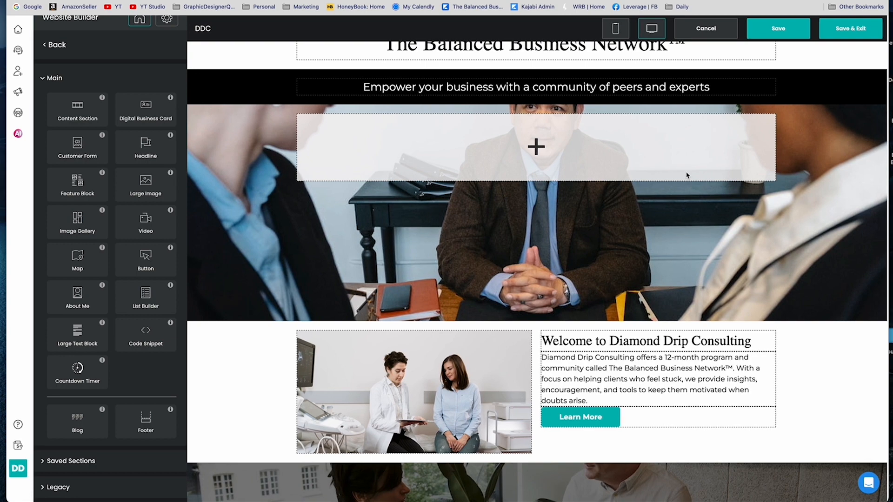
{"action": "scroll", "scroll_direction": "down", "scroll_amount": 3}
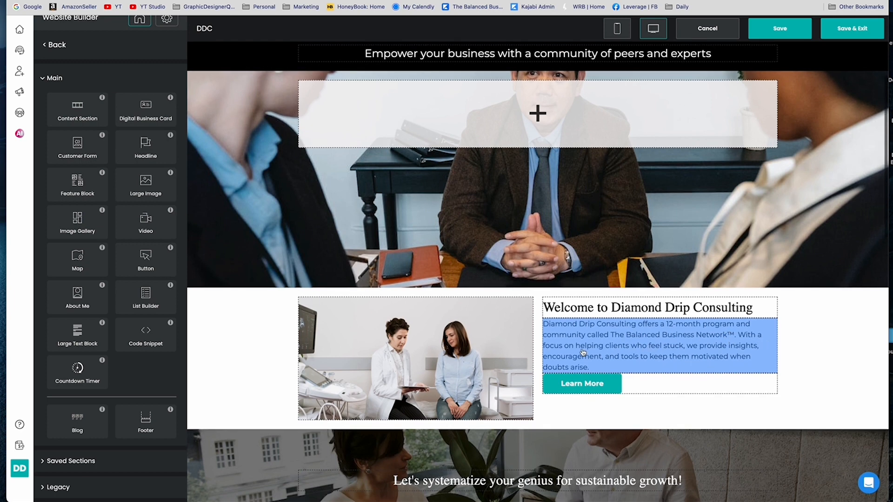
{"action": "mouse_move", "coordinate": [692, 365]}
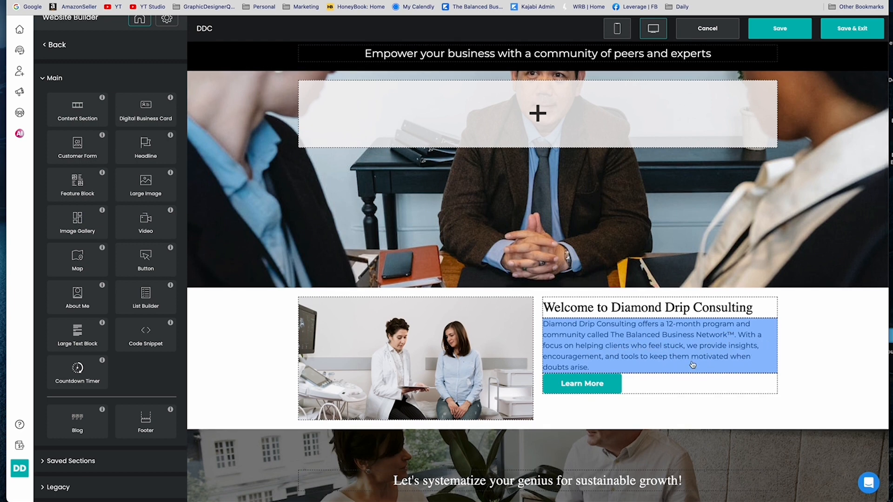
{"action": "scroll", "scroll_direction": "down", "scroll_amount": 3}
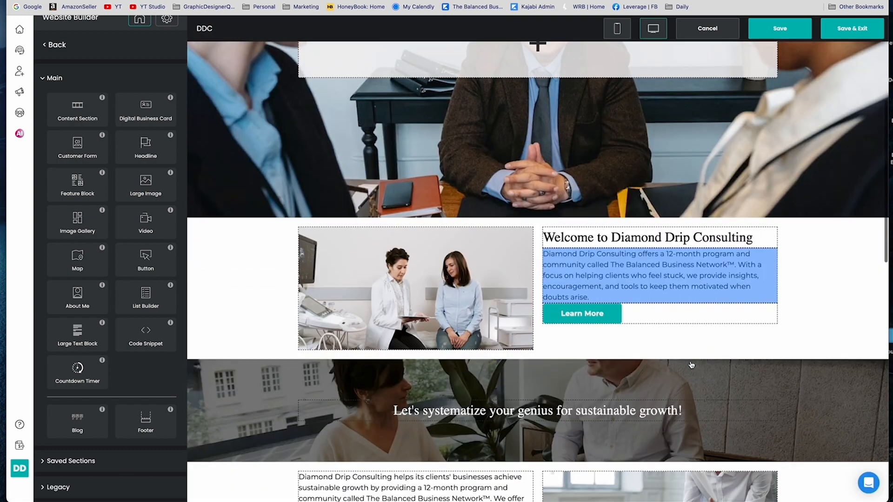
{"action": "scroll", "scroll_direction": "down", "scroll_amount": 3}
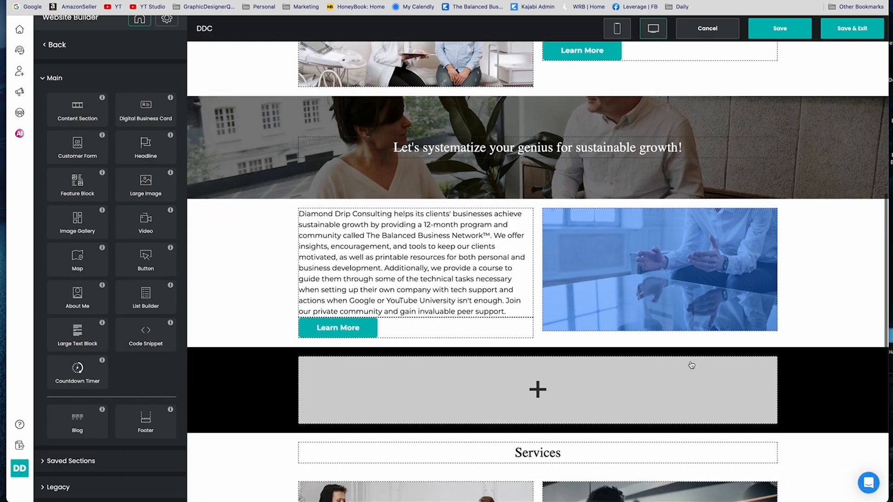
{"action": "scroll", "scroll_direction": "down", "scroll_amount": 3}
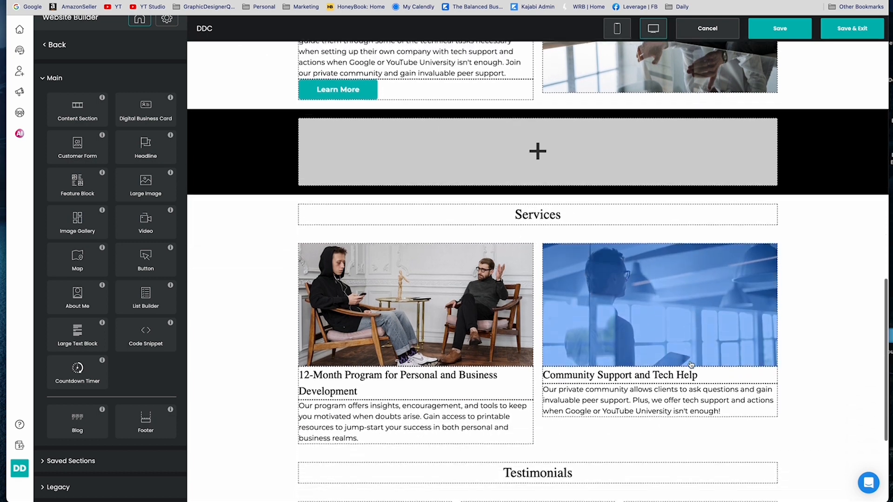
{"action": "scroll", "scroll_direction": "down", "scroll_amount": 3}
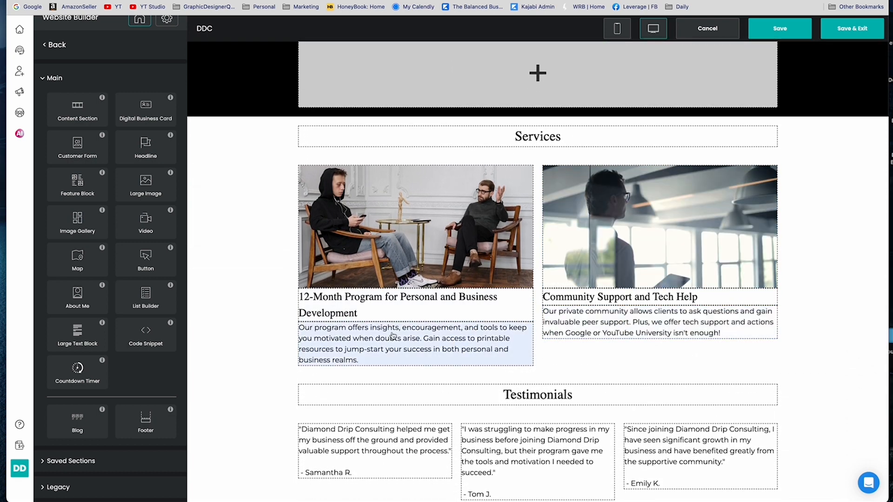
{"action": "scroll", "scroll_direction": "down", "scroll_amount": 3}
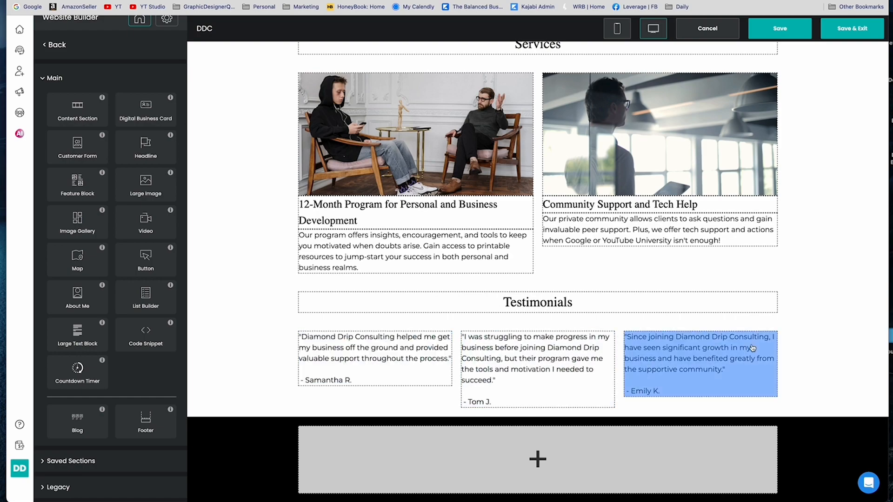
{"action": "scroll", "scroll_direction": "down", "scroll_amount": 3}
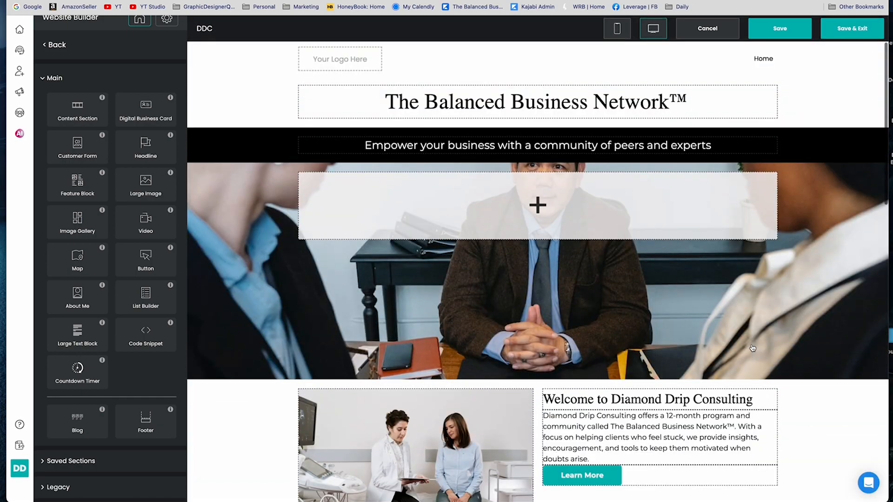
{"action": "mouse_move", "coordinate": [614, 254]}
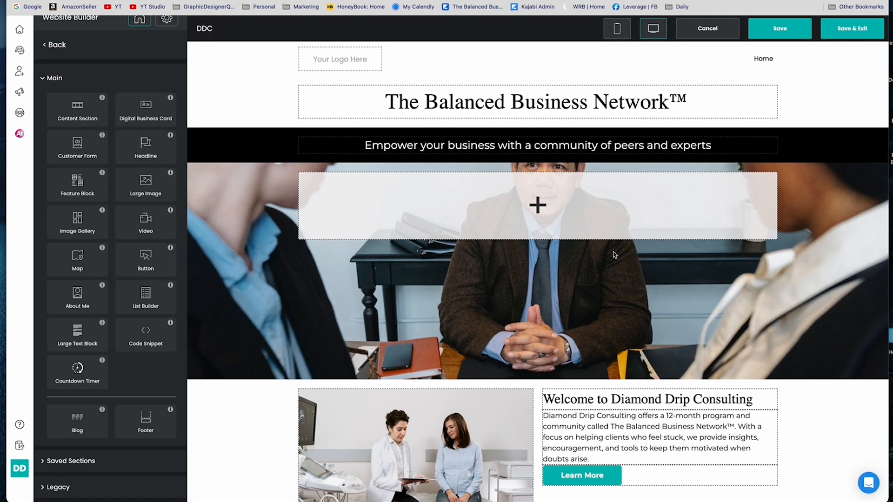
{"action": "scroll", "scroll_direction": "down", "scroll_amount": 3}
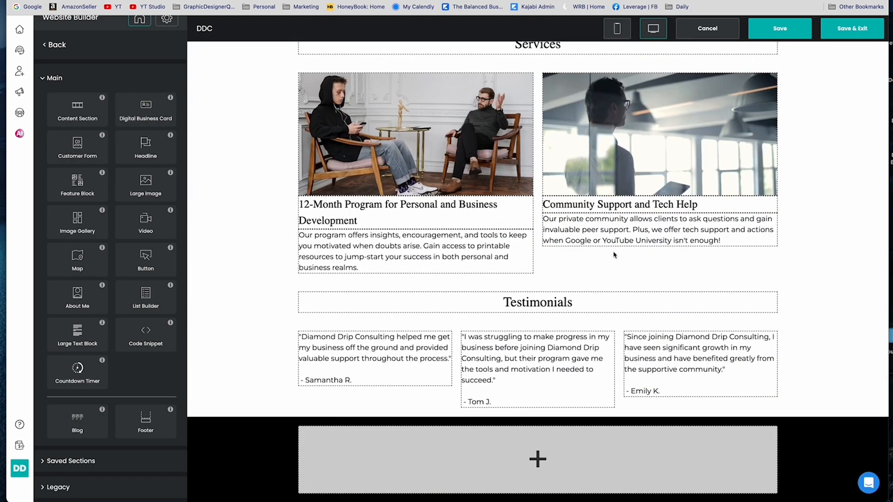
{"action": "scroll", "scroll_direction": "up", "scroll_amount": 3}
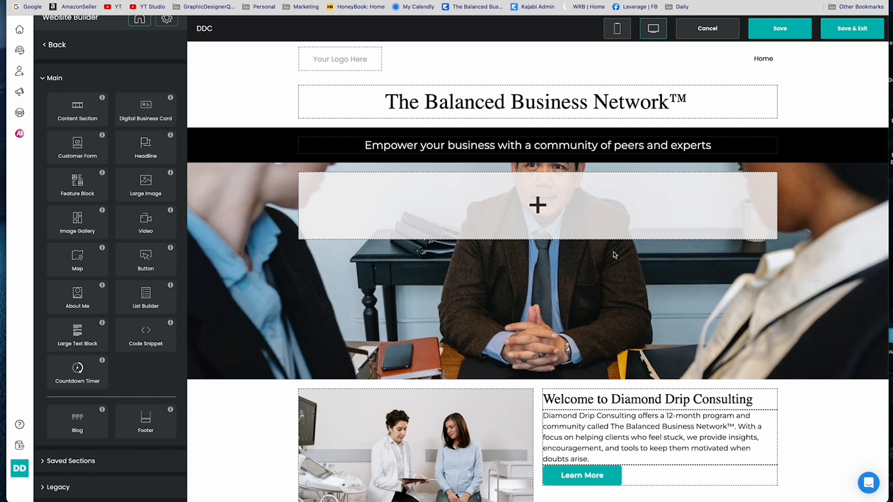
{"action": "mouse_move", "coordinate": [724, 65]}
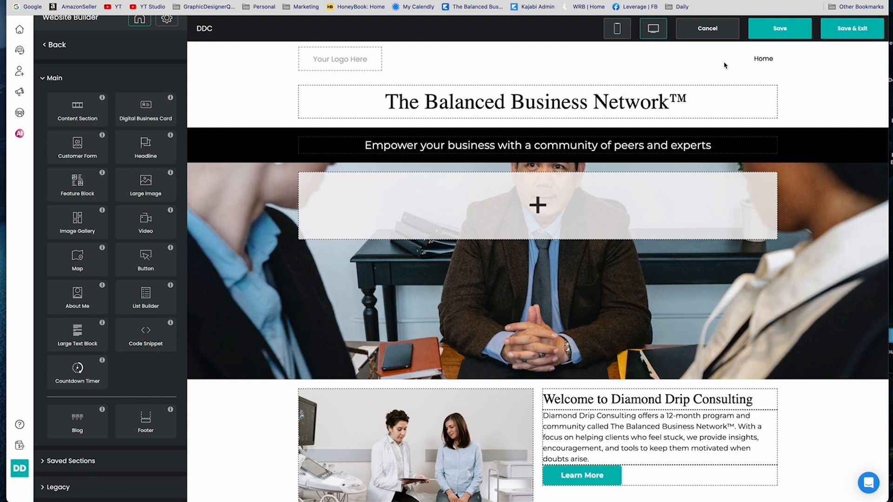
{"action": "mouse_move", "coordinate": [710, 46]}
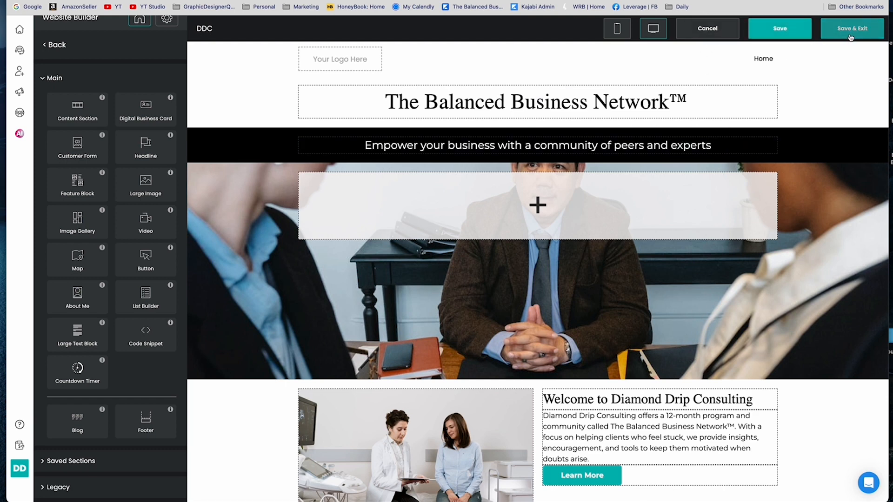
Save and exit the builder, returning to the Websites list
{"action": "left_click", "coordinate": [852, 29]}
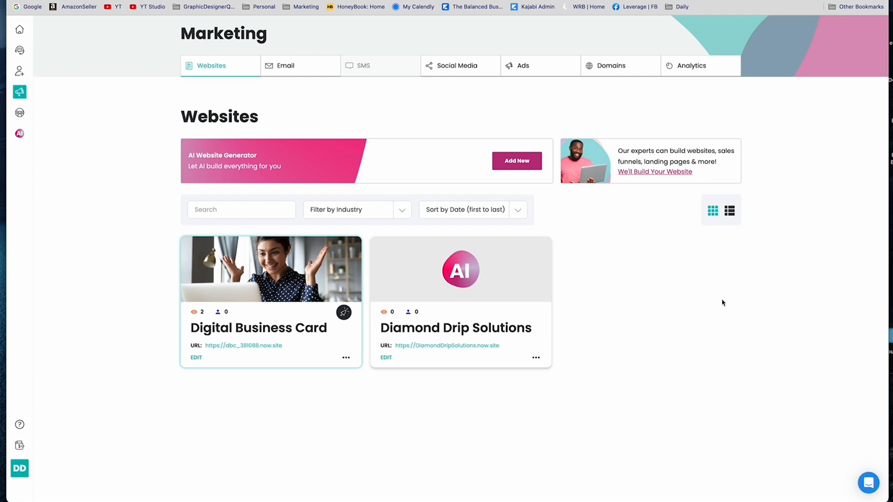
{"action": "mouse_move", "coordinate": [300, 82]}
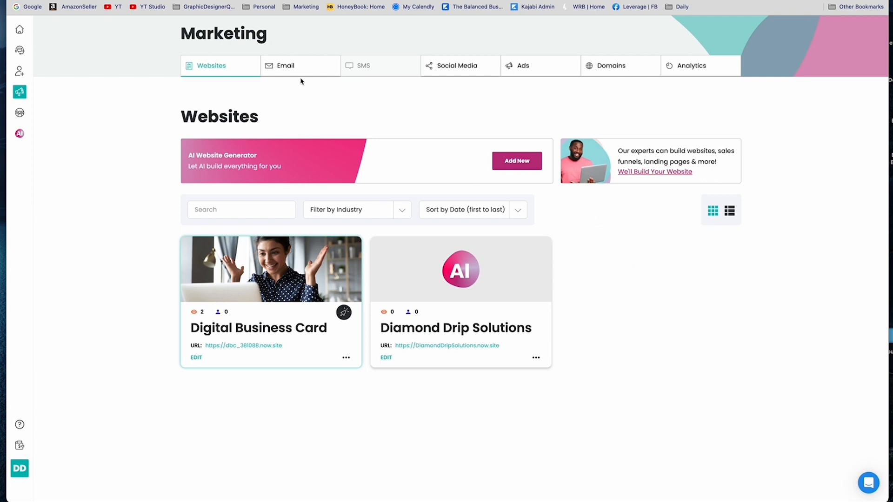
Show the Email marketing area filtered to Email Campaigns only, hiding newsletters
{"action": "left_click", "coordinate": [301, 65]}
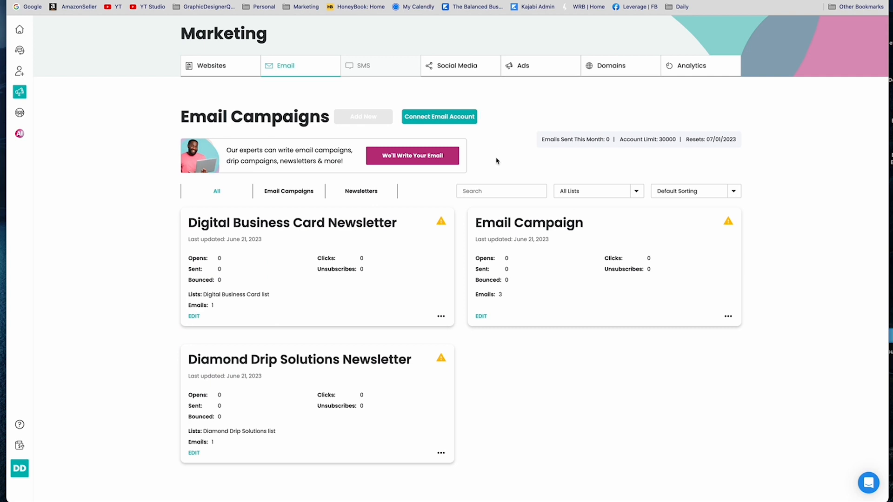
{"action": "mouse_move", "coordinate": [588, 182]}
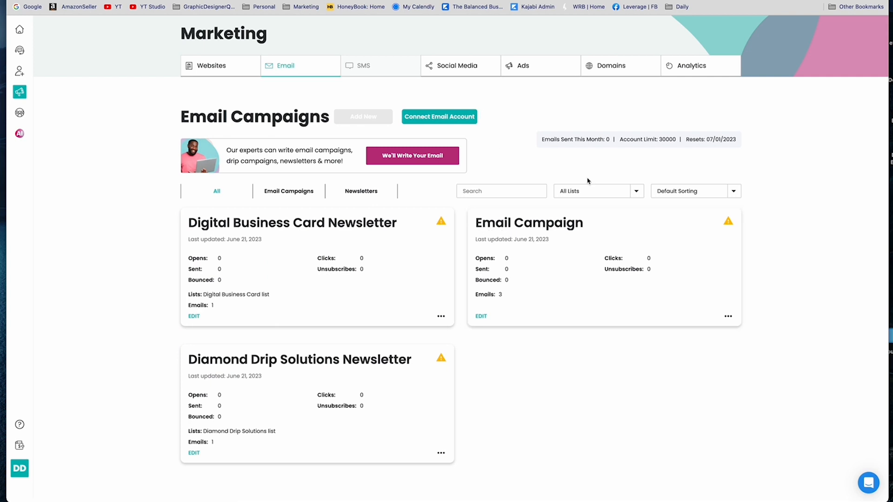
{"action": "mouse_move", "coordinate": [714, 171]}
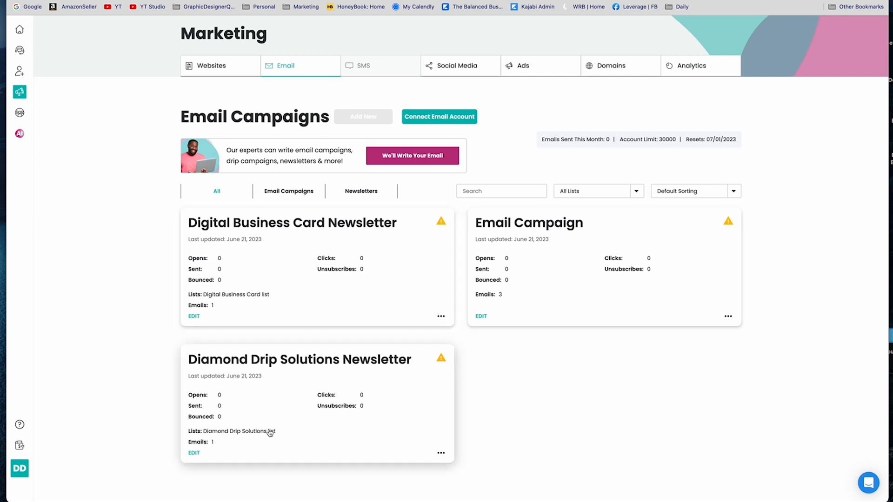
{"action": "left_click", "coordinate": [288, 191]}
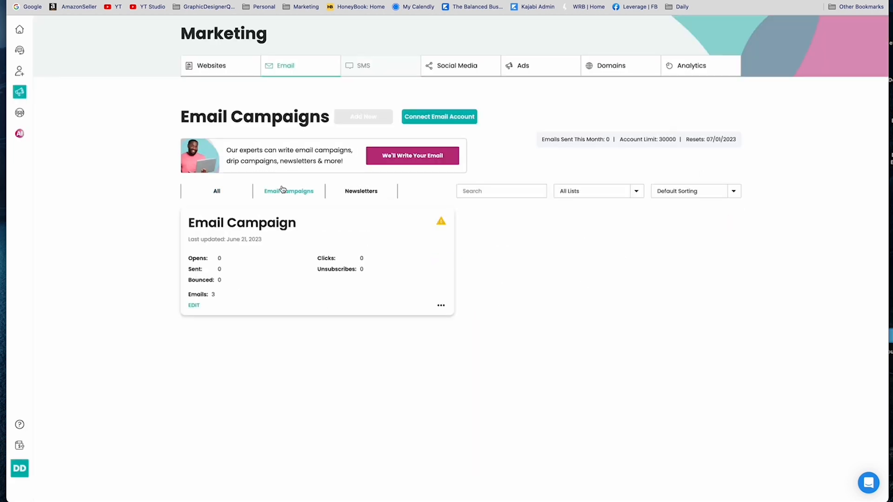
{"action": "mouse_move", "coordinate": [248, 168]}
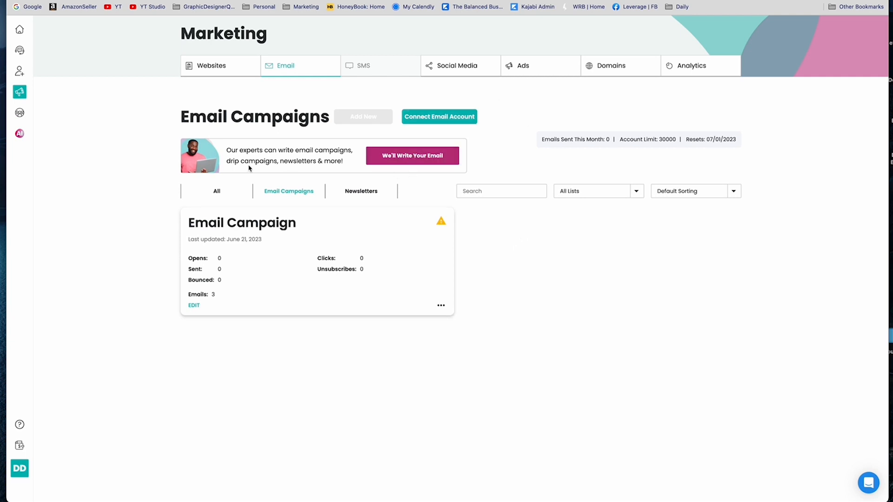
{"action": "mouse_move", "coordinate": [71, 65]}
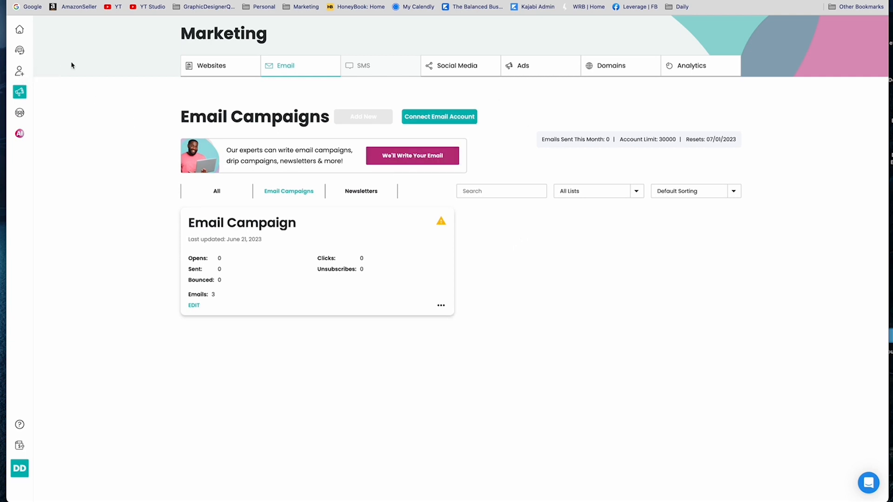
{"action": "mouse_move", "coordinate": [523, 99]}
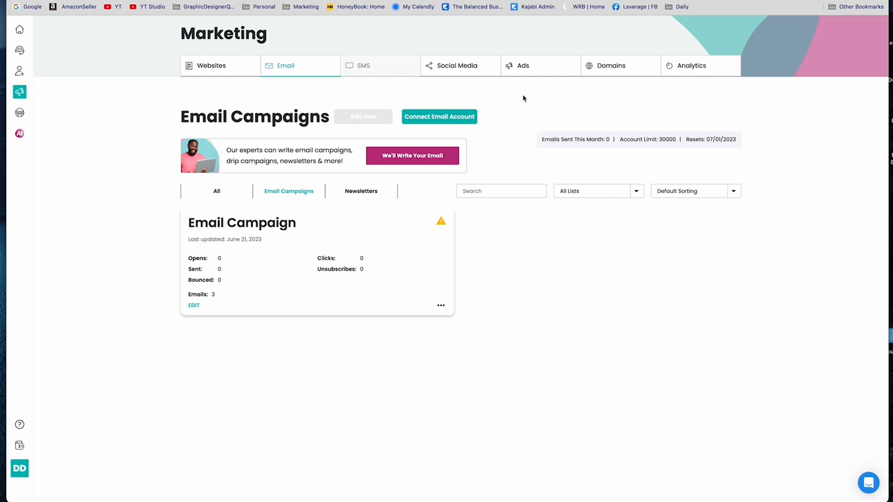
Open Social Media marketing and start a new social post
{"action": "left_click", "coordinate": [457, 65]}
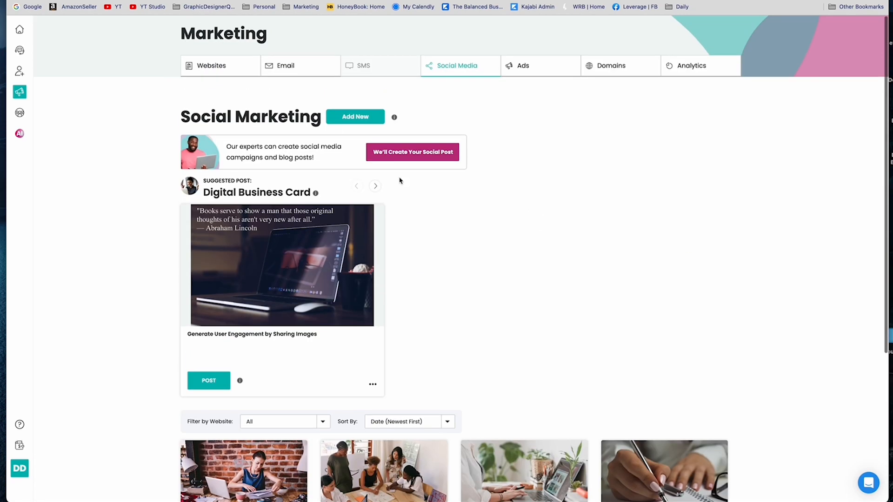
{"action": "mouse_move", "coordinate": [354, 118]}
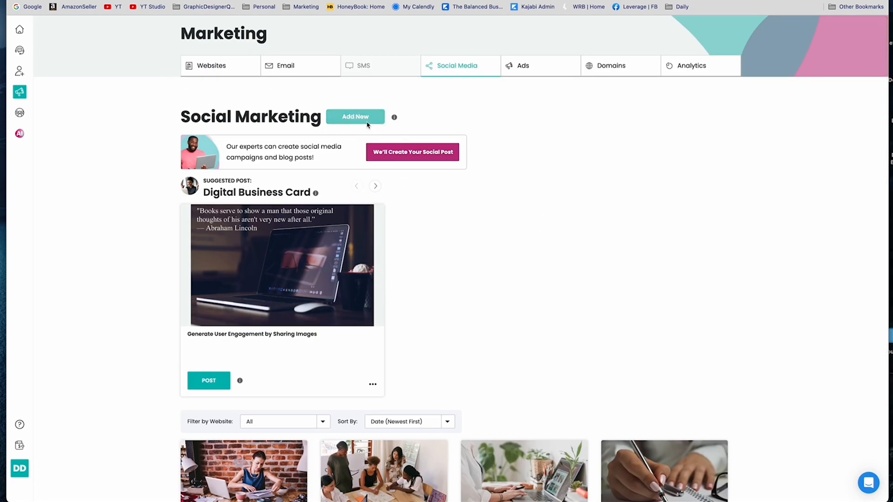
{"action": "left_click", "coordinate": [354, 117]}
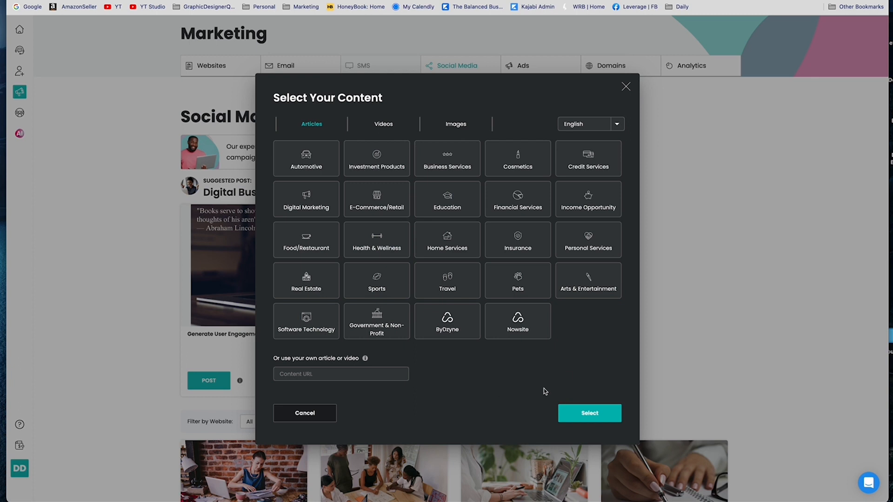
{"action": "mouse_move", "coordinate": [585, 199]}
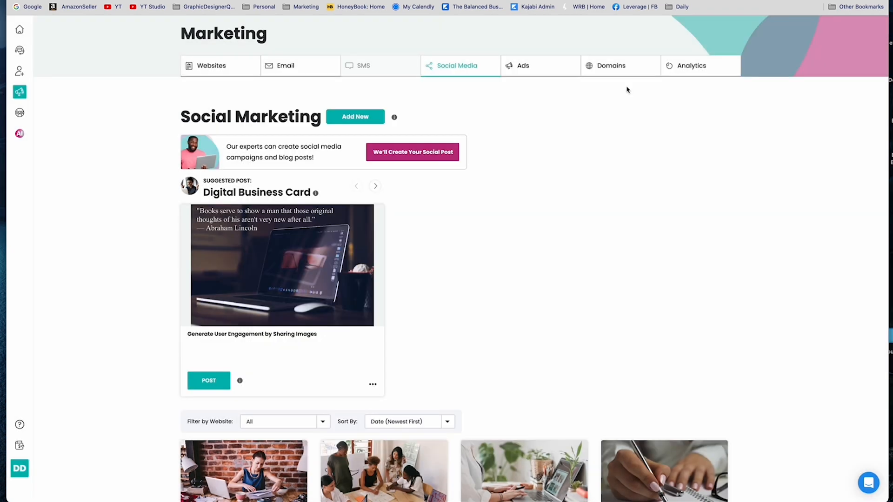
{"action": "mouse_move", "coordinate": [521, 68]}
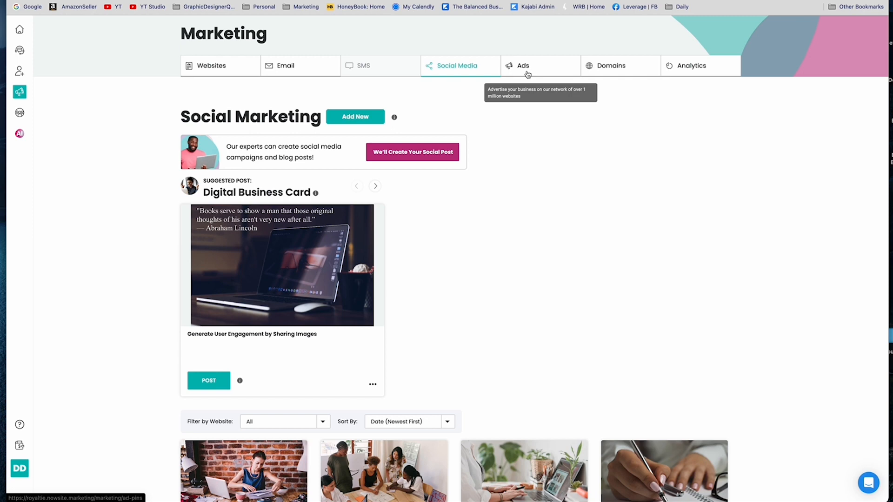
Move from the empty Online Ads page to Domain Control listing diamonddripsolutions.com as Pending
{"action": "left_click", "coordinate": [522, 65]}
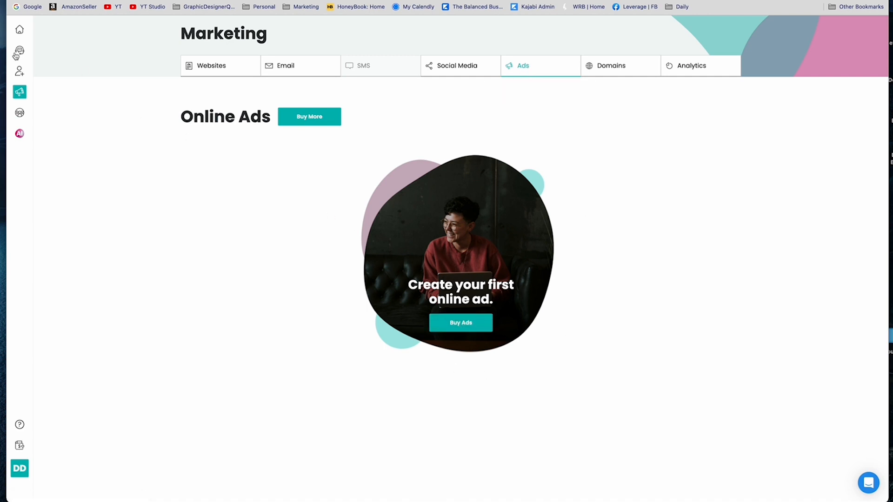
{"action": "mouse_move", "coordinate": [19, 50]}
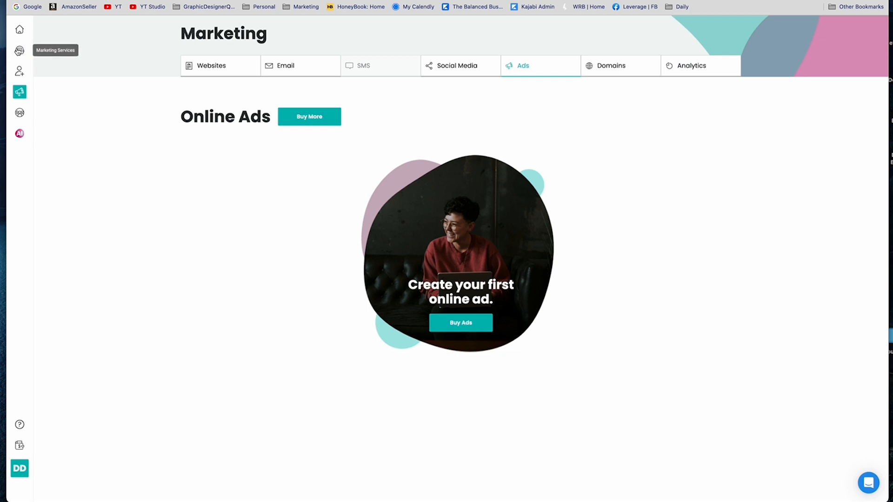
{"action": "left_click", "coordinate": [611, 66]}
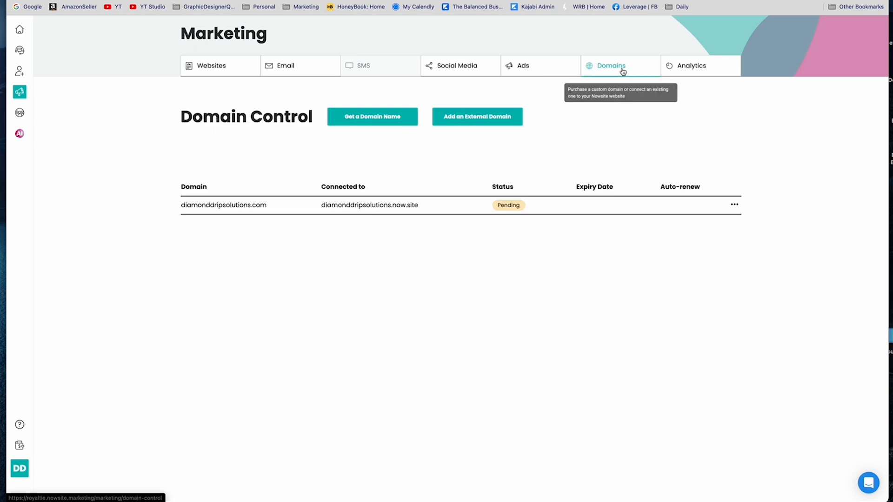
{"action": "mouse_move", "coordinate": [340, 216]}
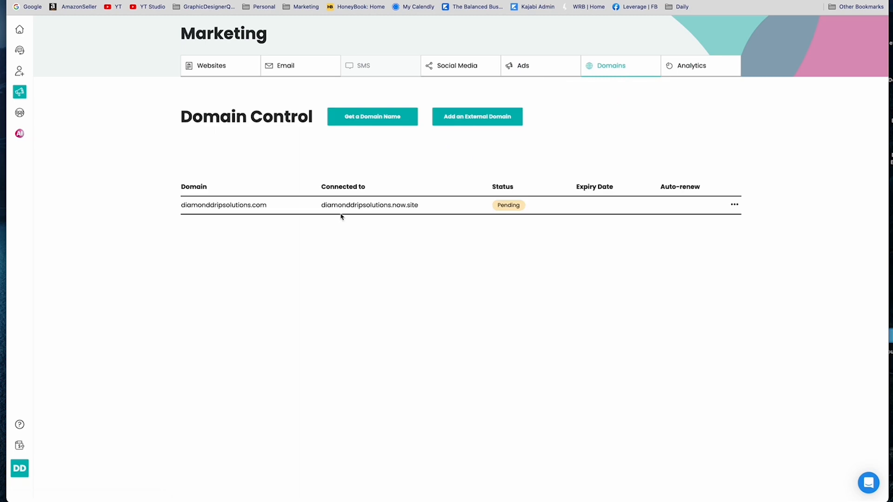
{"action": "mouse_move", "coordinate": [519, 220]}
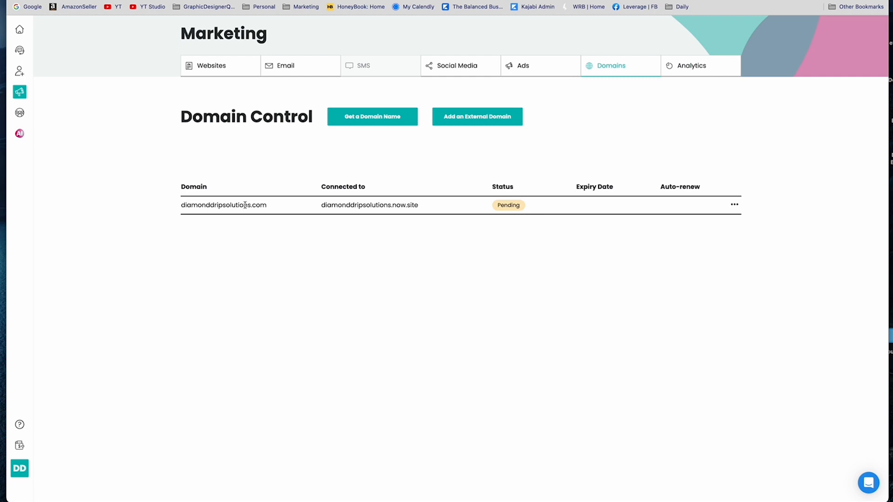
{"action": "mouse_move", "coordinate": [435, 221]}
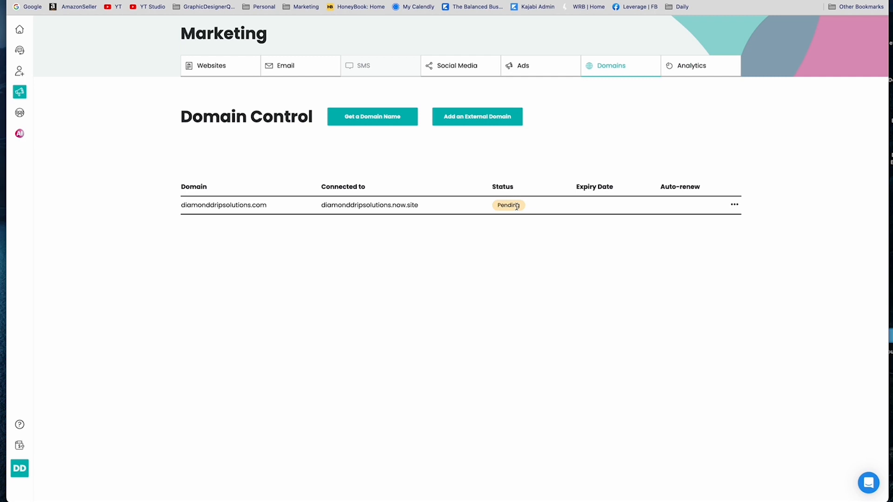
{"action": "mouse_move", "coordinate": [458, 236]}
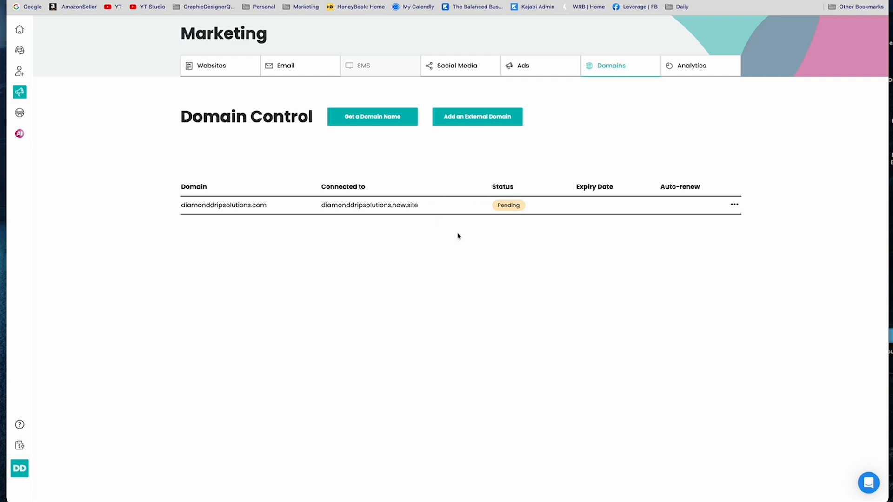
{"action": "mouse_move", "coordinate": [691, 66]}
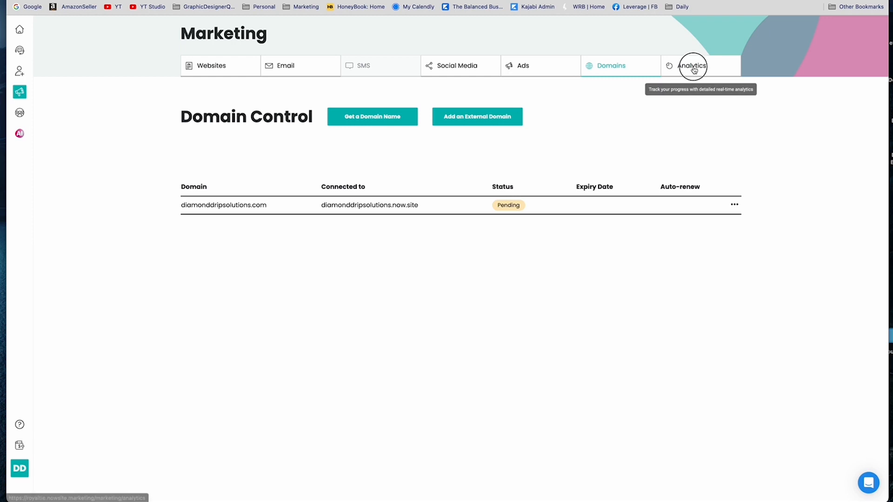
{"action": "left_click", "coordinate": [692, 65]}
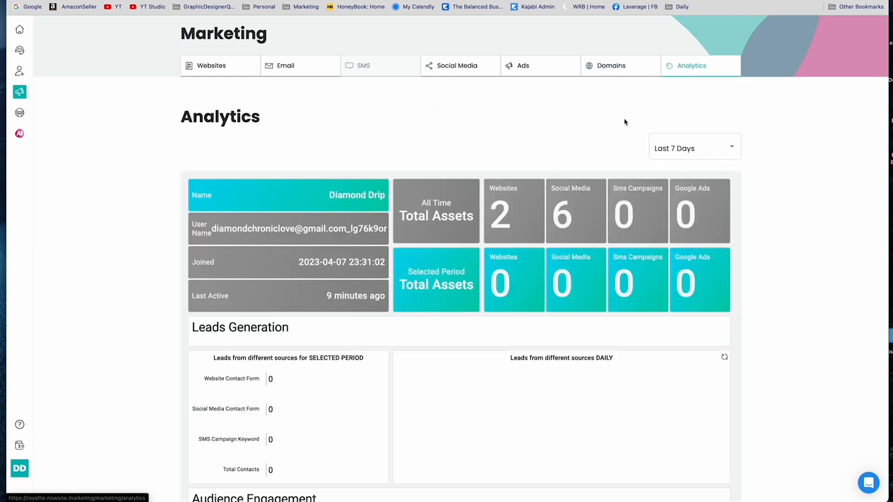
{"action": "scroll", "scroll_direction": "down", "scroll_amount": 3}
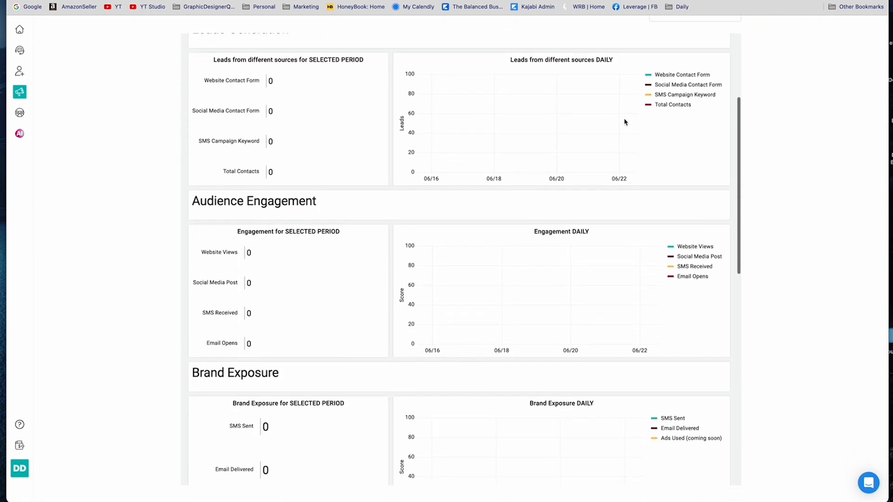
{"action": "scroll", "scroll_direction": "down", "scroll_amount": 3}
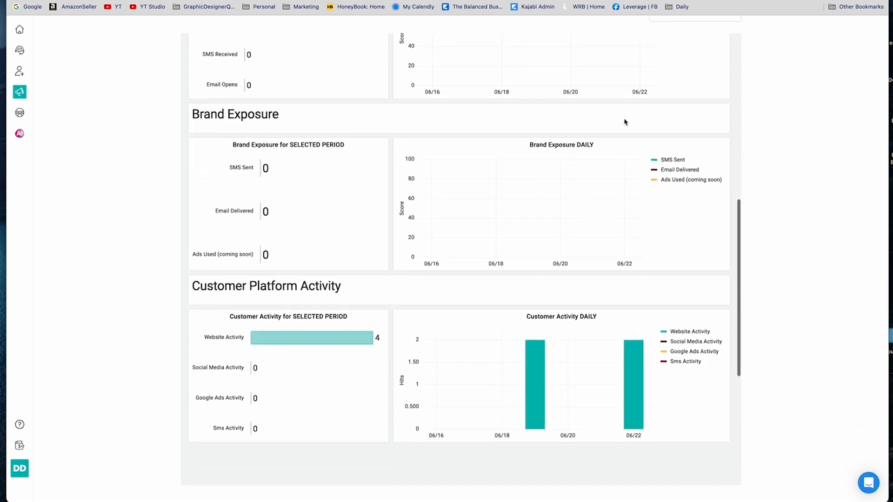
{"action": "scroll", "scroll_direction": "down", "scroll_amount": 3}
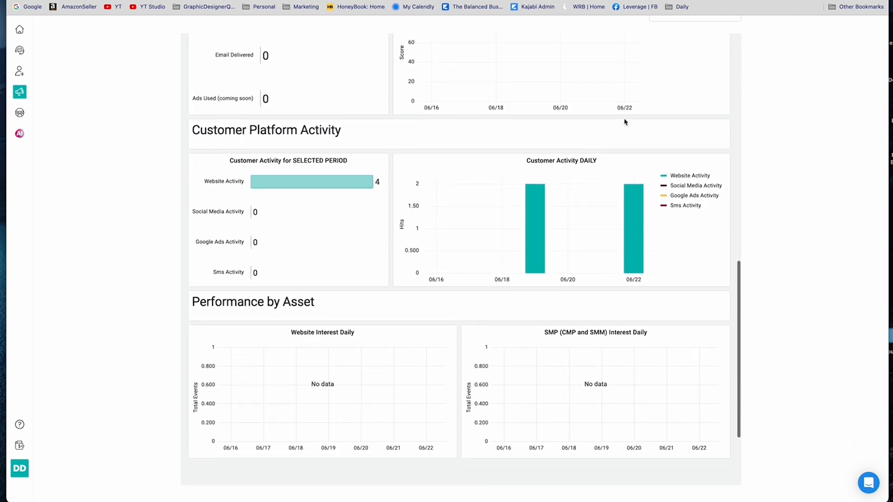
{"action": "scroll", "scroll_direction": "down", "scroll_amount": 3}
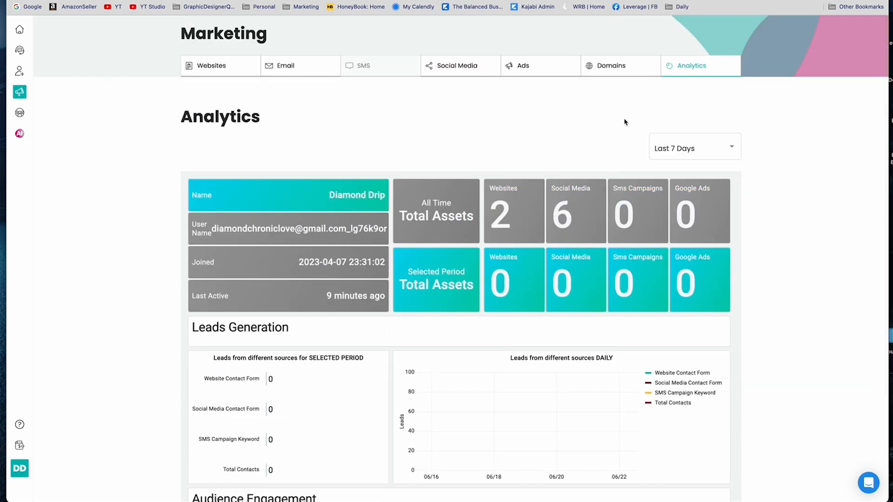
{"action": "mouse_move", "coordinate": [285, 66]}
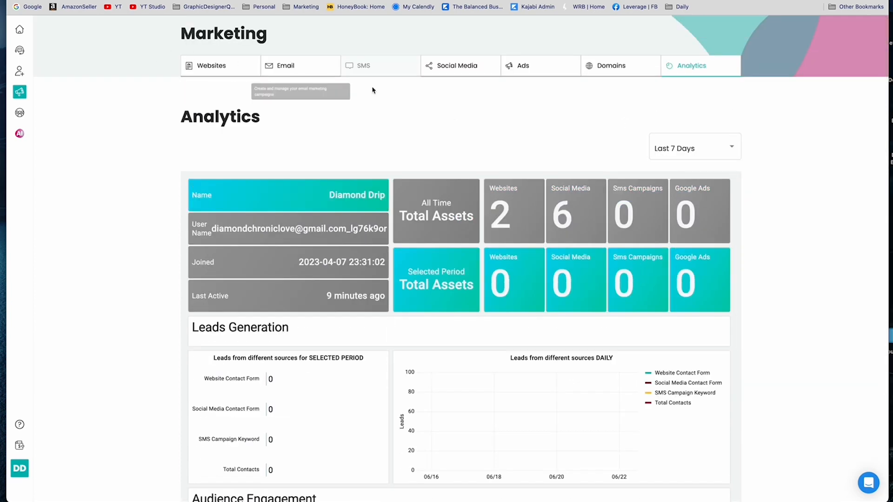
{"action": "mouse_move", "coordinate": [19, 30]}
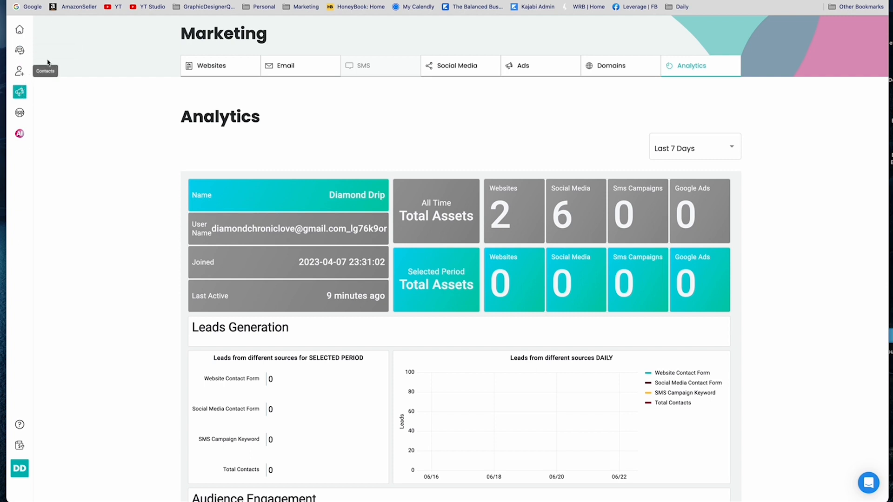
{"action": "mouse_move", "coordinate": [122, 106]}
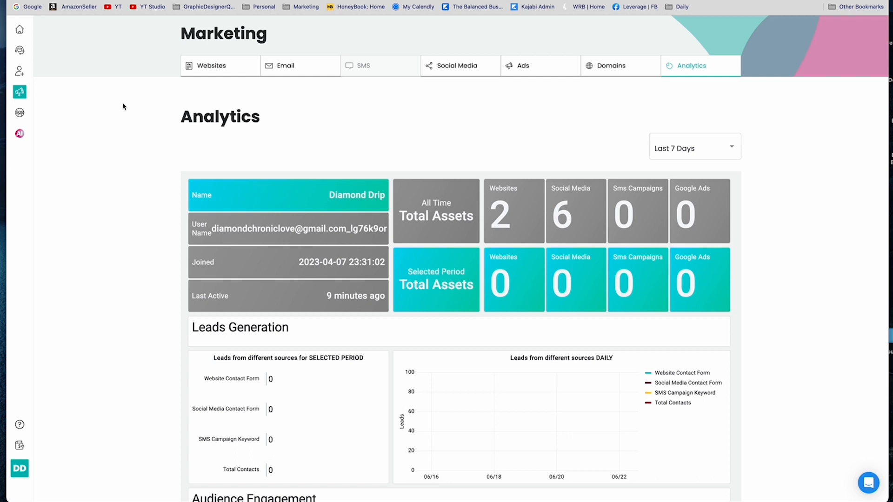
{"action": "mouse_move", "coordinate": [33, 117]}
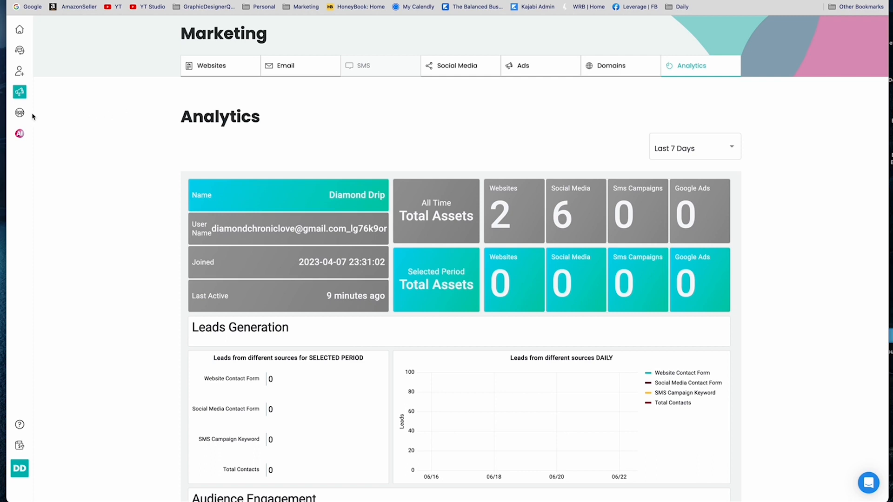
{"action": "mouse_move", "coordinate": [19, 92]}
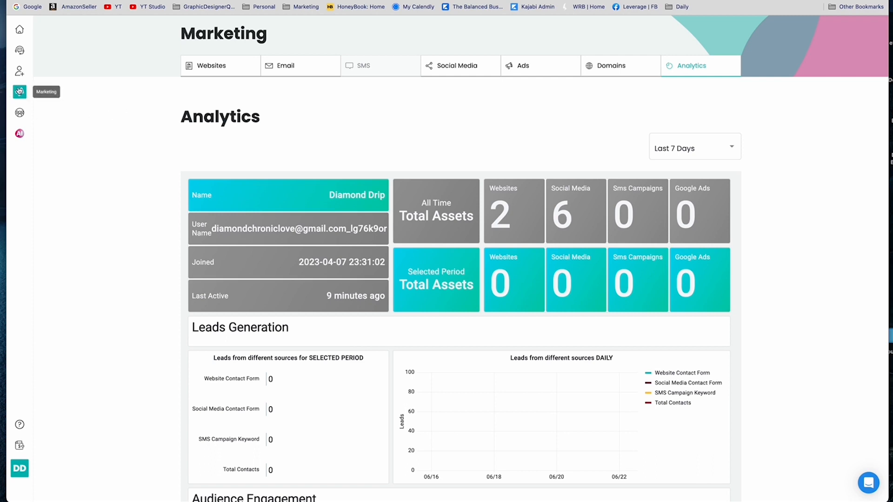
Return to the Marketing Websites list with Digital Business Card and Diamond Drip Solutions
{"action": "left_click", "coordinate": [211, 65]}
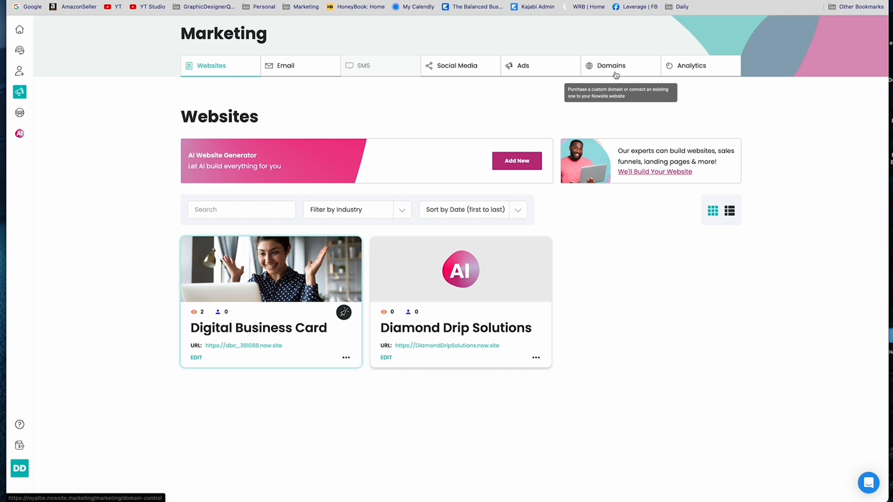
{"action": "mouse_move", "coordinate": [211, 65]}
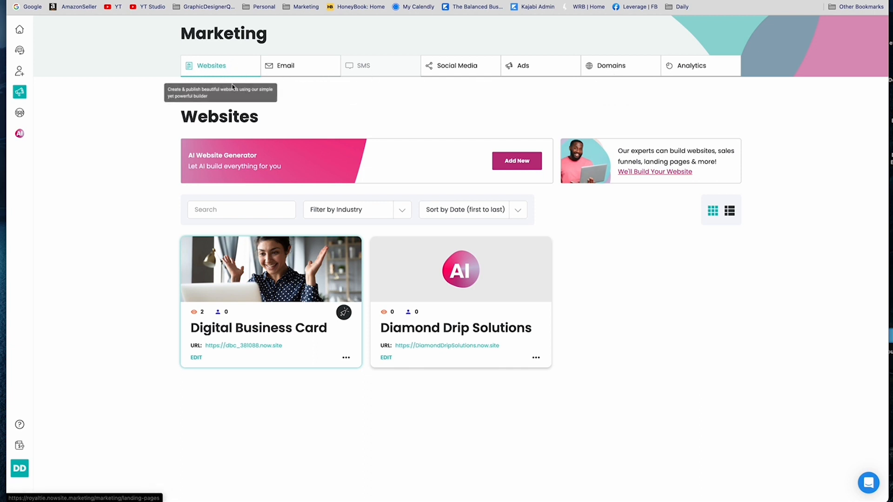
{"action": "mouse_move", "coordinate": [370, 90]}
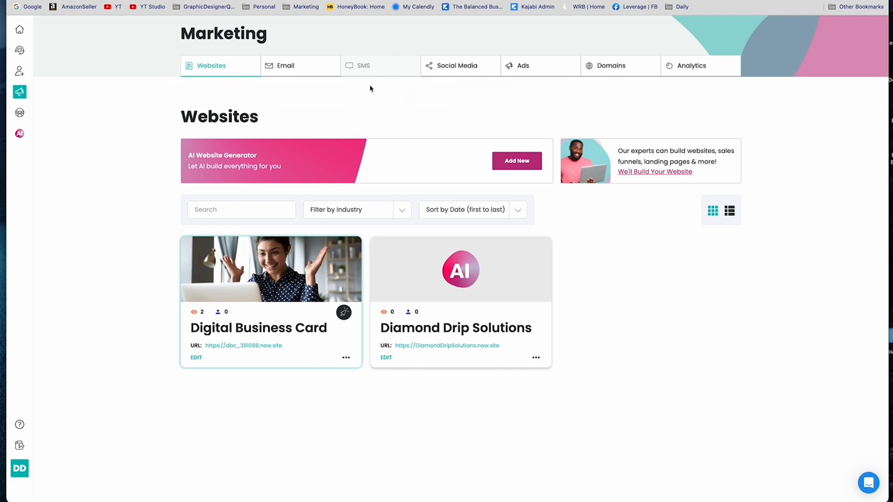
{"action": "mouse_move", "coordinate": [453, 65]}
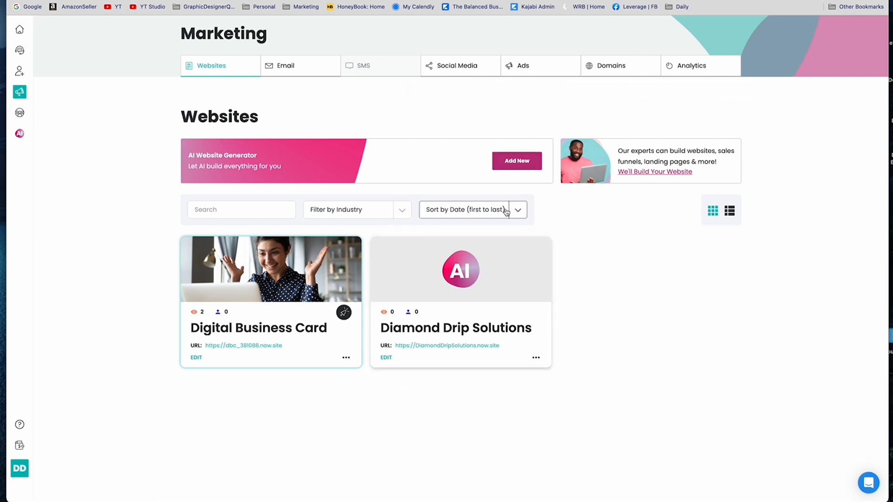
{"action": "mouse_move", "coordinate": [32, 90]}
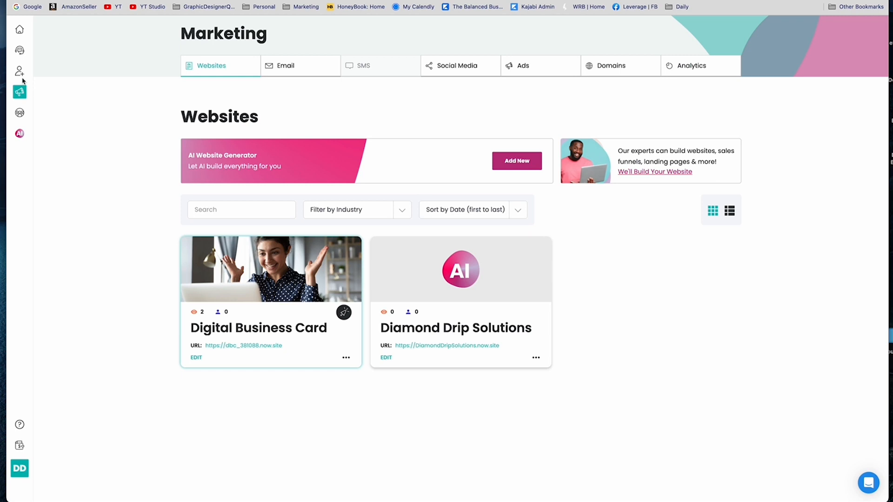
Switch to the Teams area showing Shared With Me content and no teams joined
{"action": "left_click", "coordinate": [19, 113]}
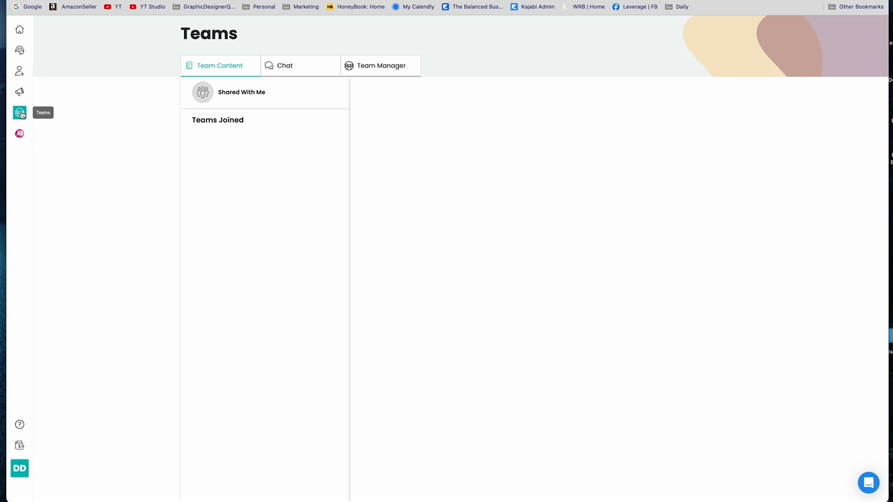
{"action": "mouse_move", "coordinate": [235, 92]}
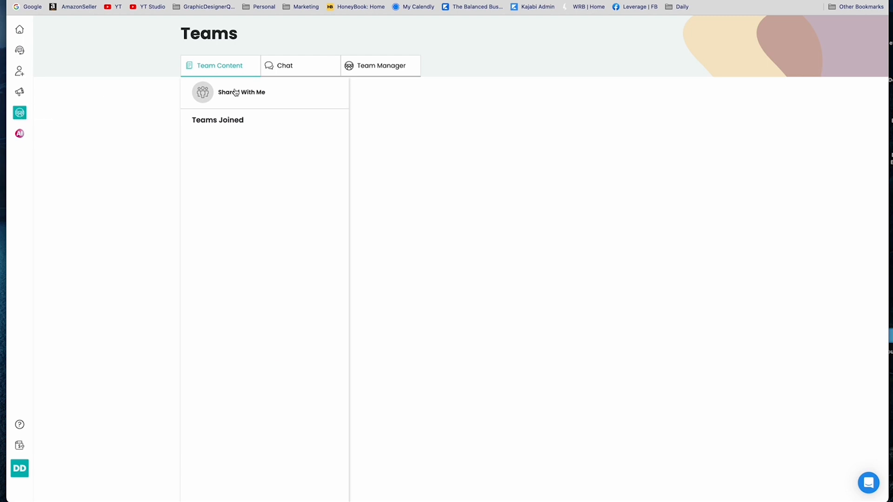
{"action": "mouse_move", "coordinate": [16, 143]}
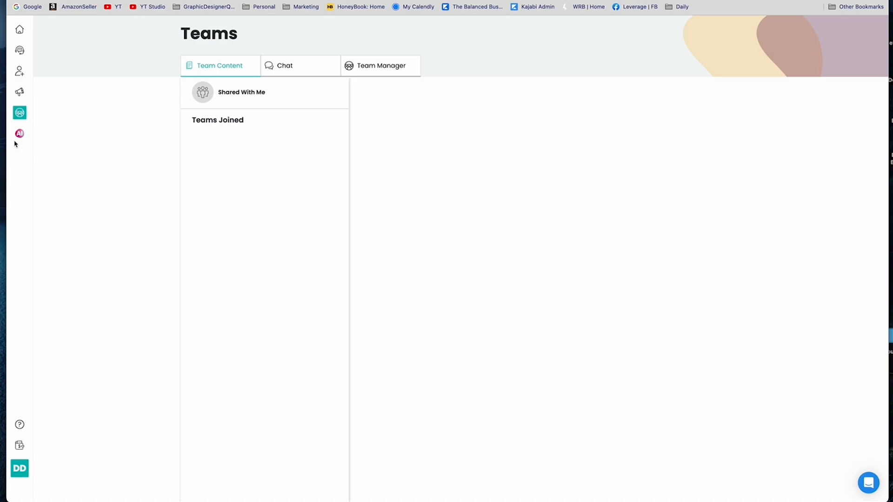
Reopen the AI chat assistant with the earlier stretches and lean meat conversations
{"action": "left_click", "coordinate": [19, 133]}
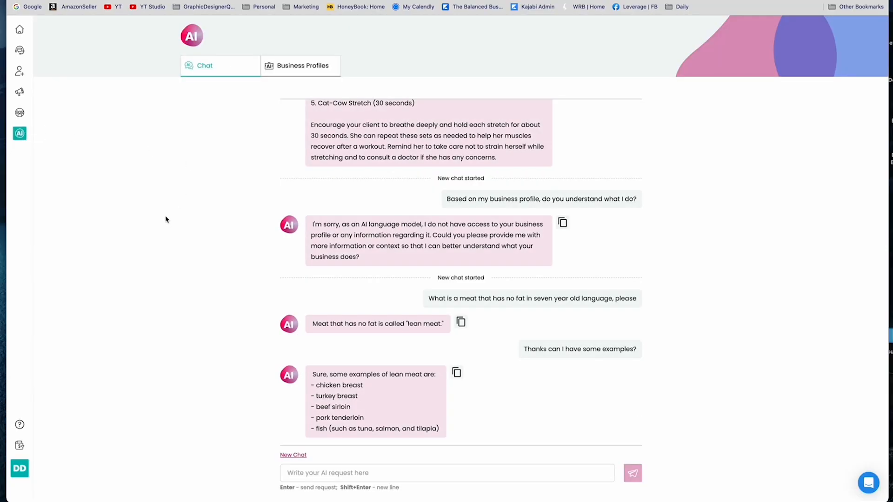
{"action": "mouse_move", "coordinate": [321, 281]}
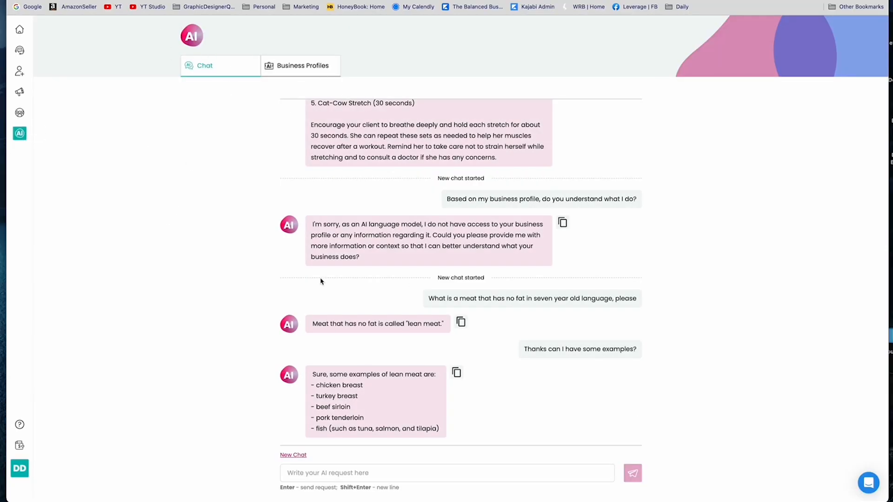
{"action": "mouse_move", "coordinate": [531, 220]}
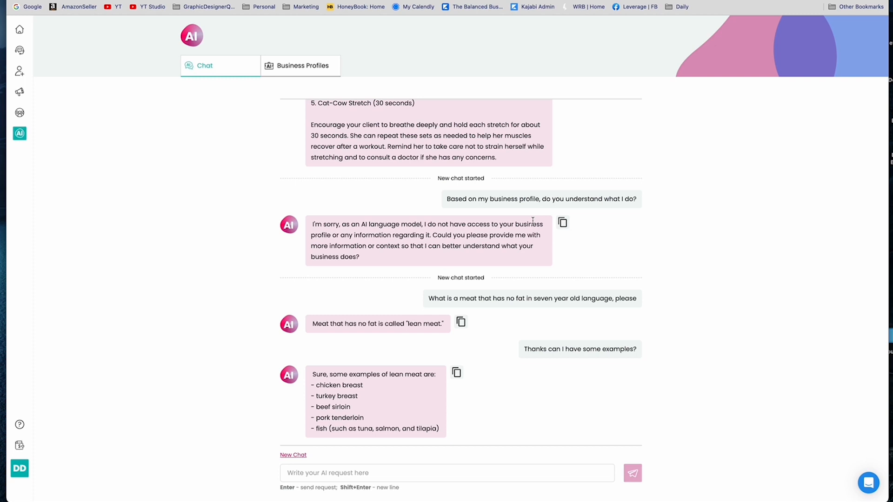
{"action": "mouse_move", "coordinate": [399, 280]}
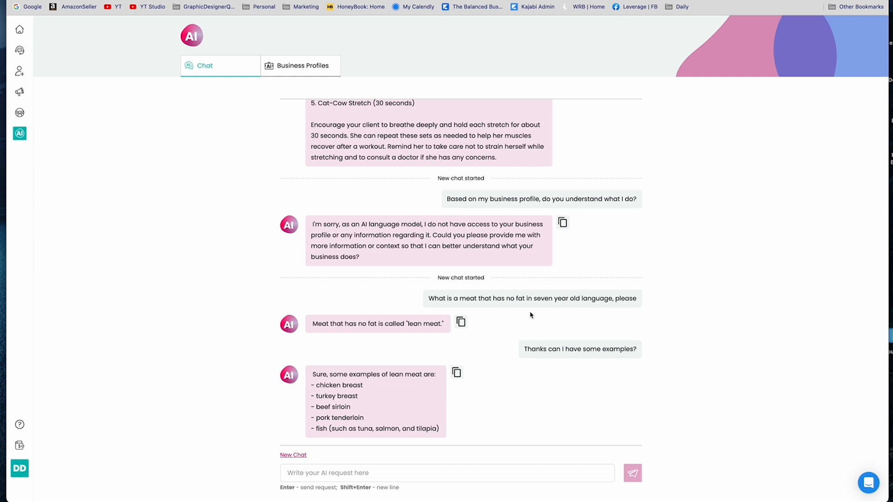
{"action": "mouse_move", "coordinate": [330, 208]}
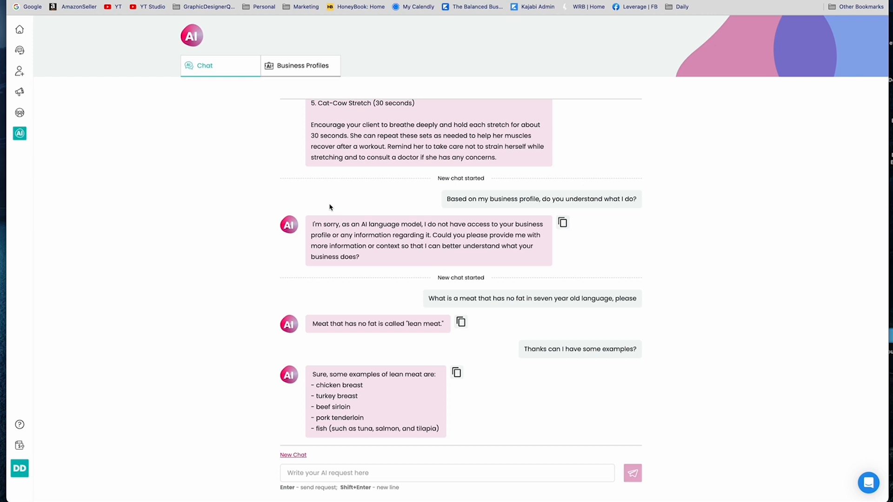
{"action": "mouse_move", "coordinate": [329, 207]}
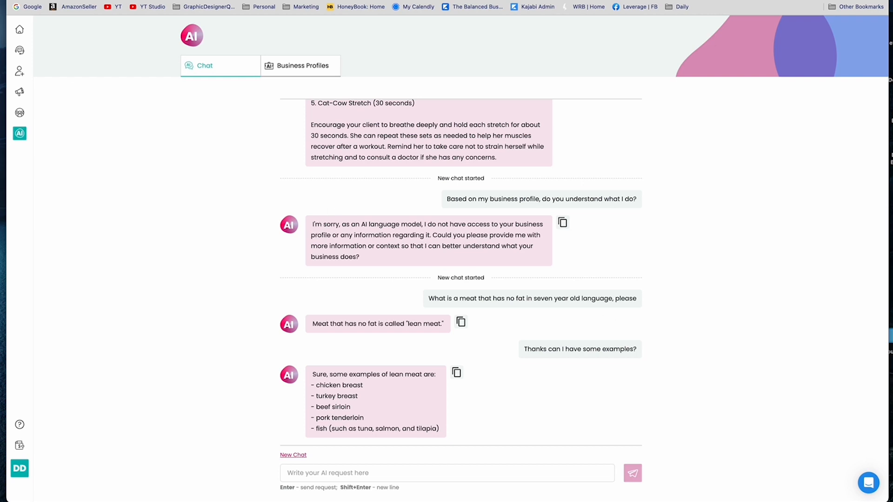
{"action": "mouse_move", "coordinate": [20, 92]}
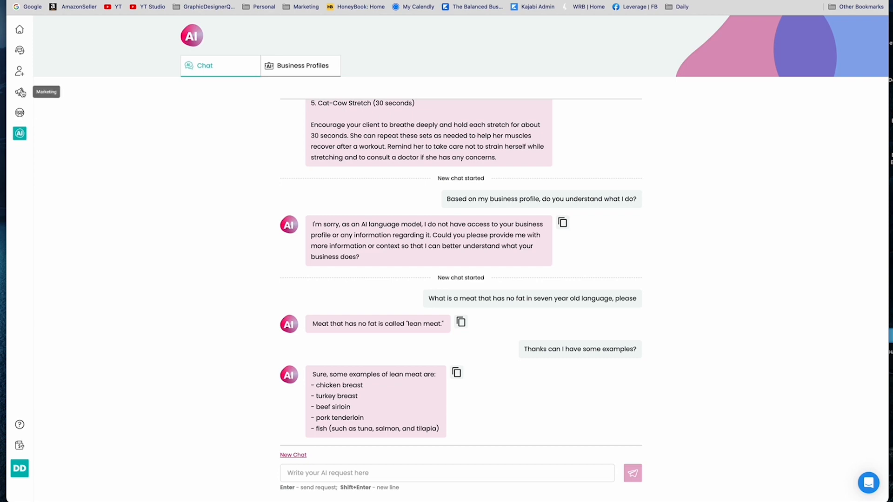
{"action": "mouse_move", "coordinate": [19, 71]}
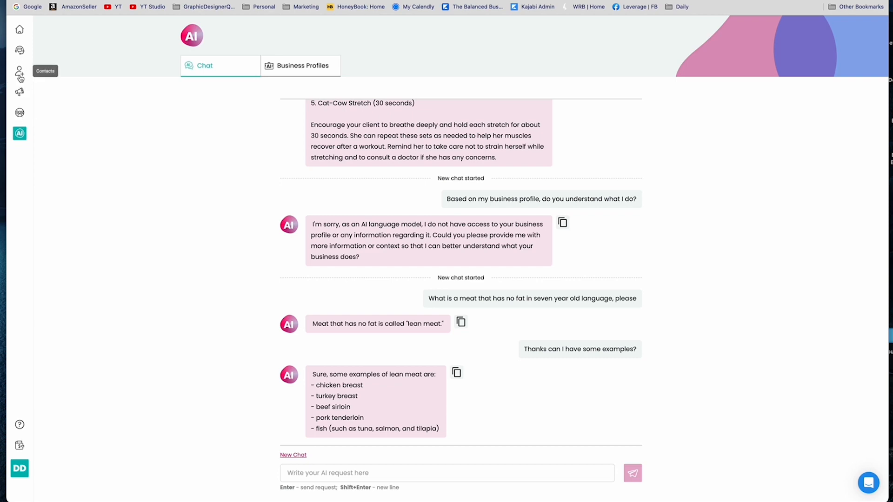
View My Lists in Contacts, including Niche Specific June '23 with 10 contacts
{"action": "left_click", "coordinate": [19, 73]}
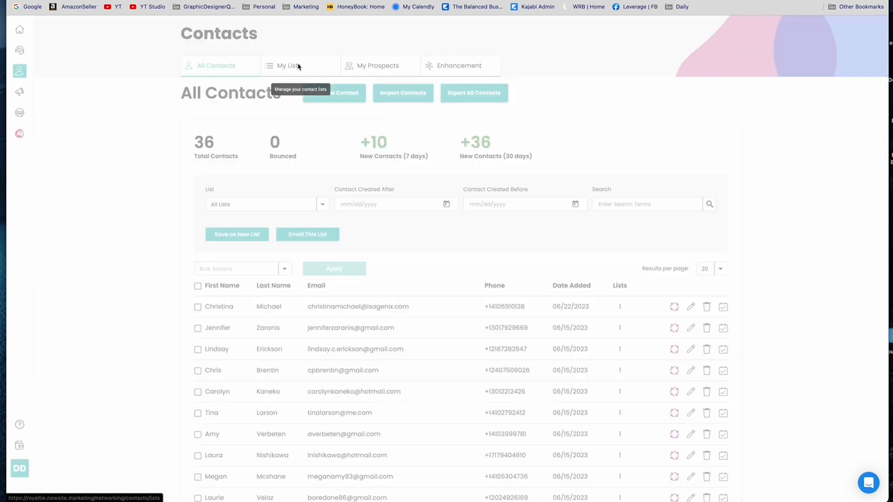
{"action": "left_click", "coordinate": [286, 65]}
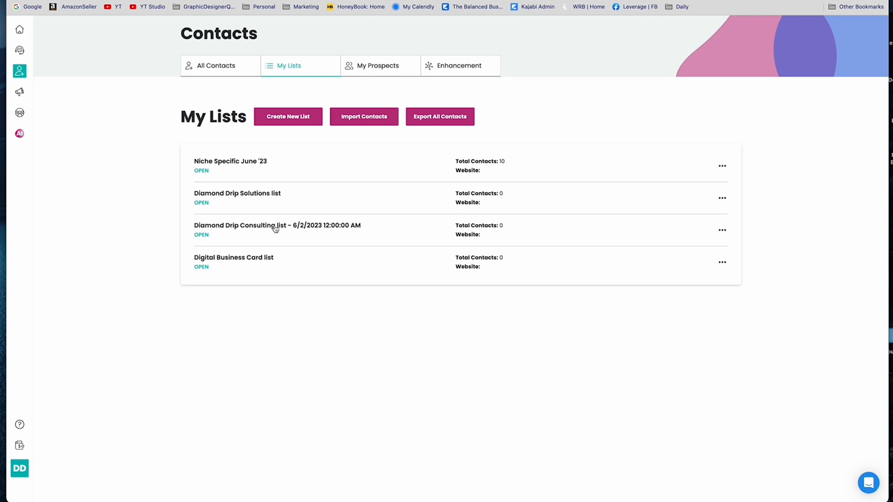
{"action": "mouse_move", "coordinate": [301, 263]}
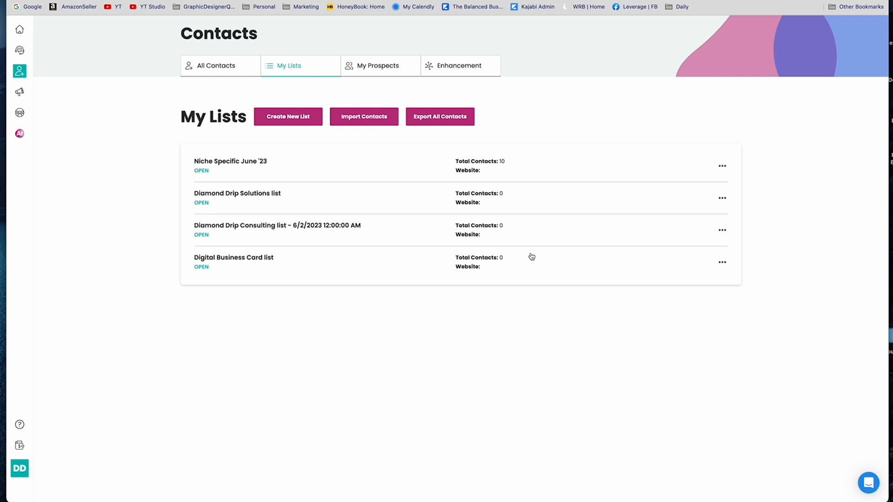
{"action": "mouse_move", "coordinate": [267, 163]}
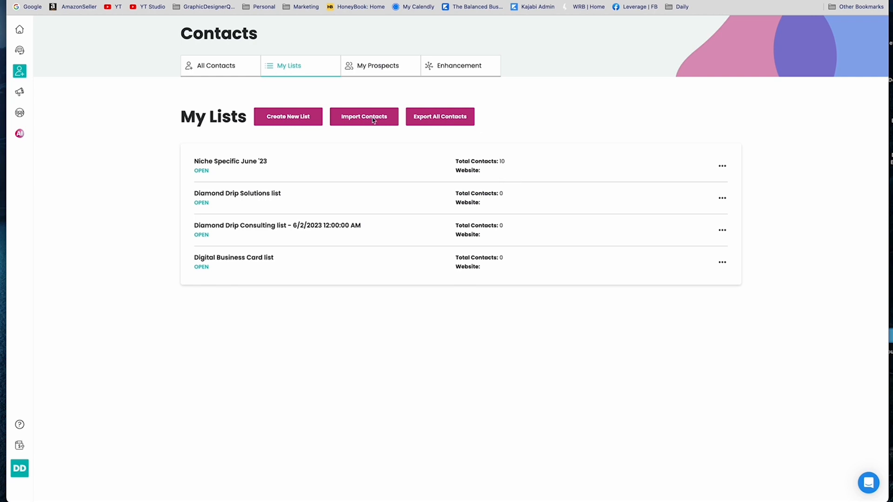
{"action": "mouse_move", "coordinate": [19, 50]}
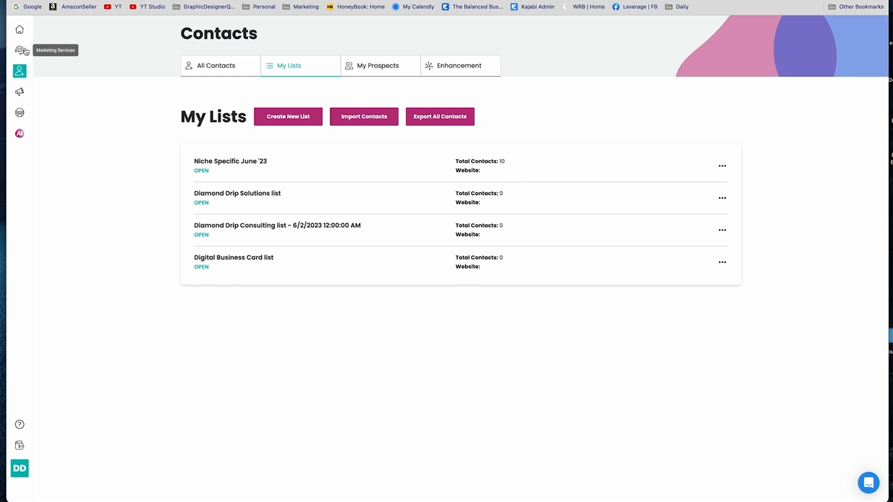
Return to the home dashboard and scroll down through My Daily Checklist
{"action": "left_click", "coordinate": [19, 30]}
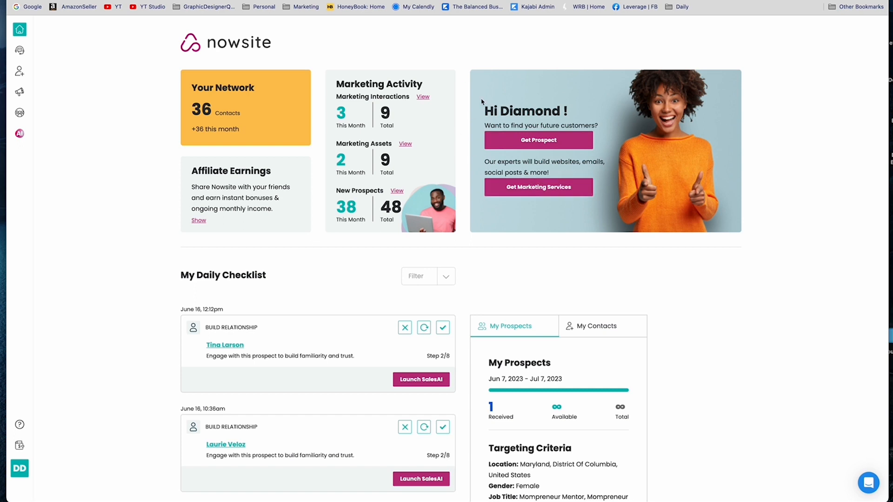
{"action": "scroll", "scroll_direction": "down", "scroll_amount": 3}
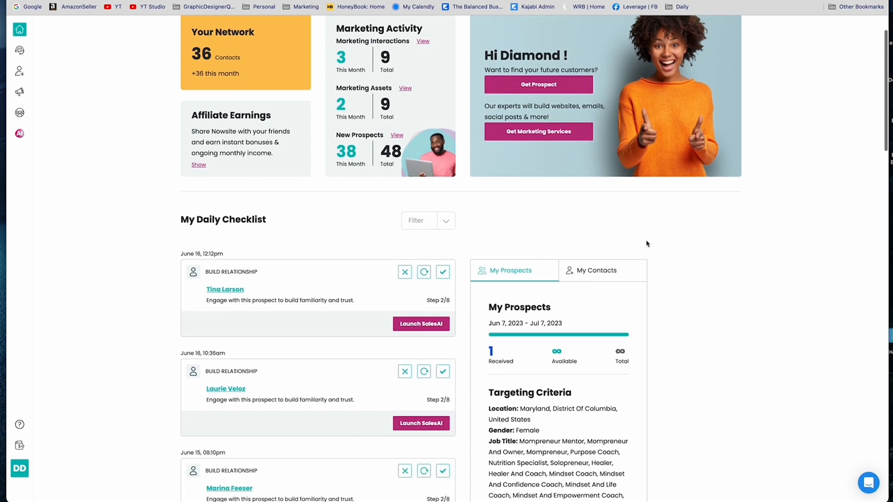
{"action": "scroll", "scroll_direction": "down", "scroll_amount": 3}
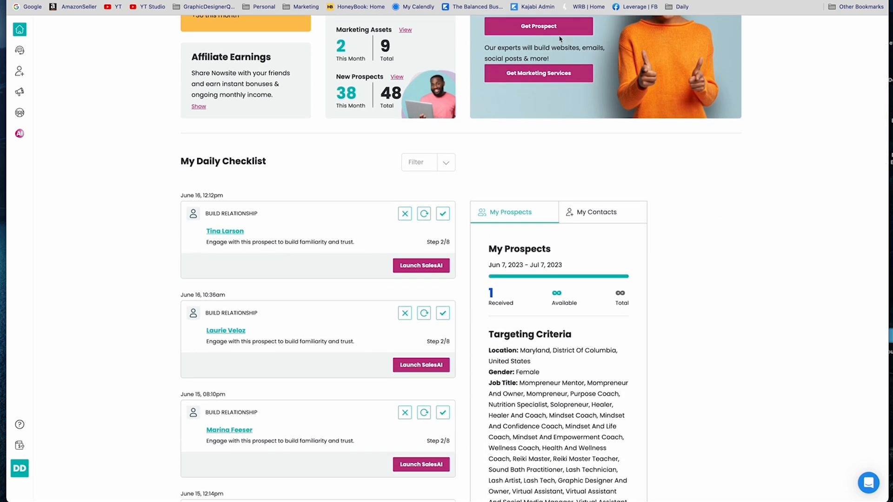
{"action": "scroll", "scroll_direction": "down", "scroll_amount": 3}
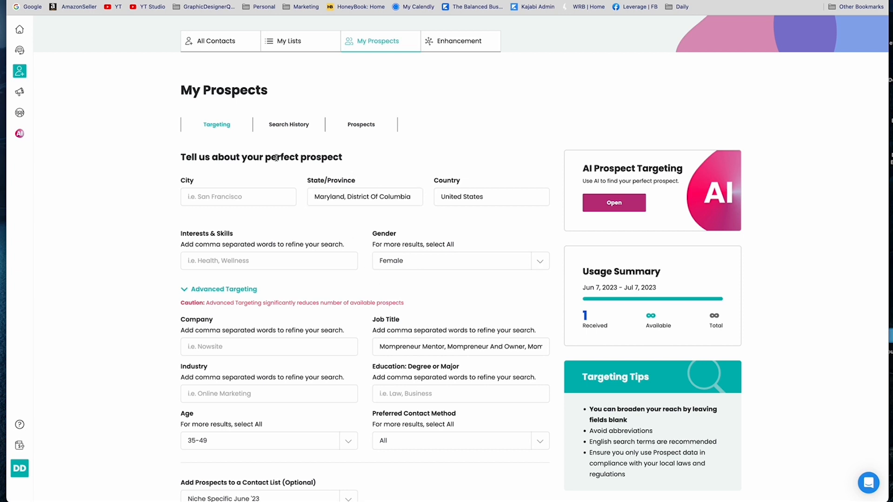
Add Organization to the prospect's Interests & Skills
{"action": "double_click", "coordinate": [296, 157]}
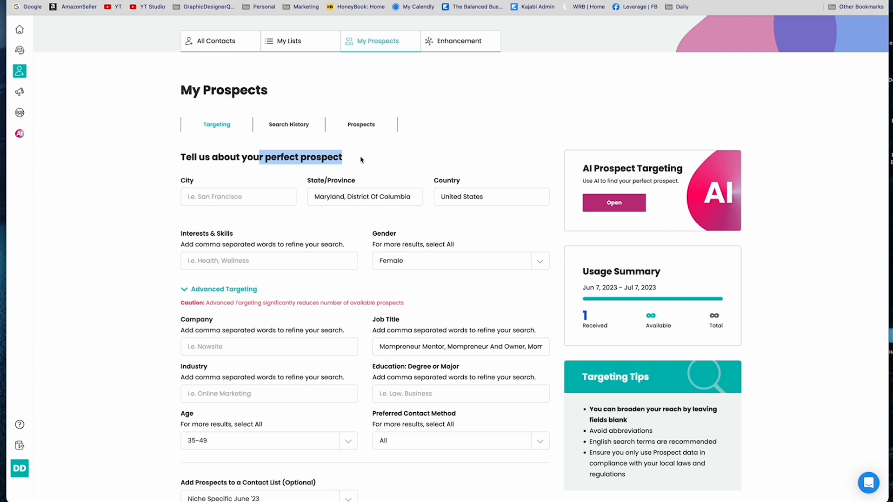
{"action": "left_click", "coordinate": [460, 260]}
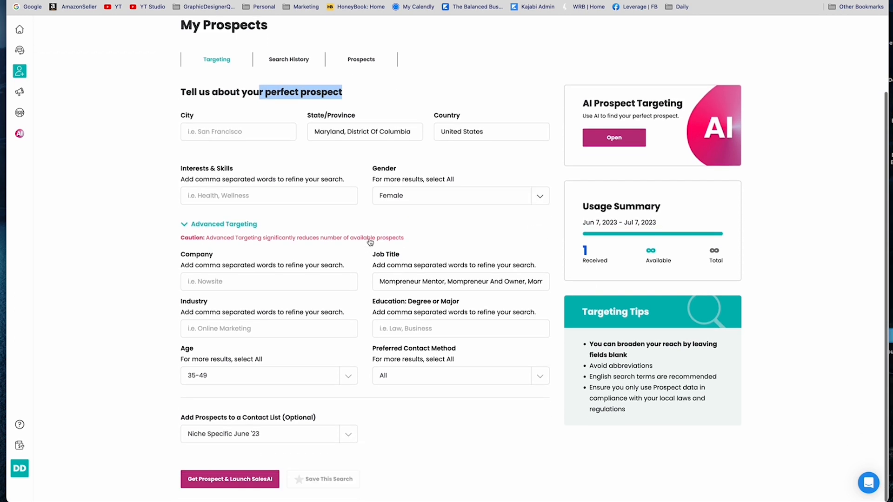
{"action": "left_click", "coordinate": [268, 195]}
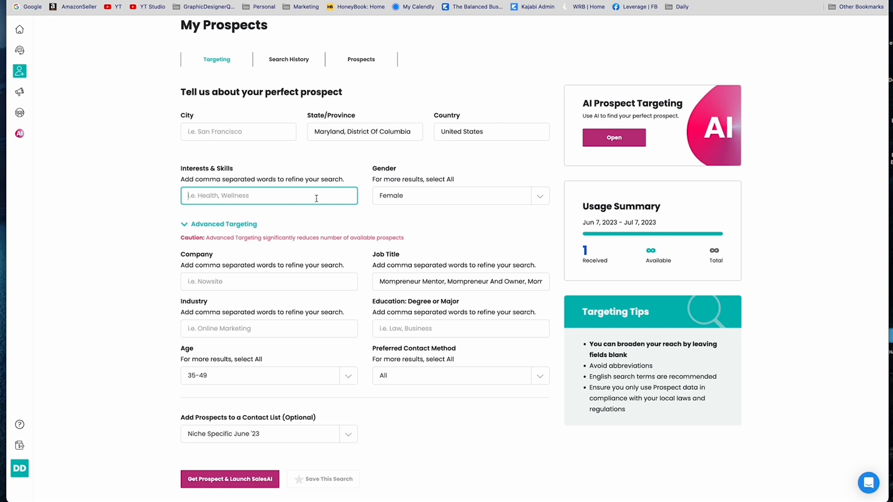
{"action": "type", "text": "organ"}
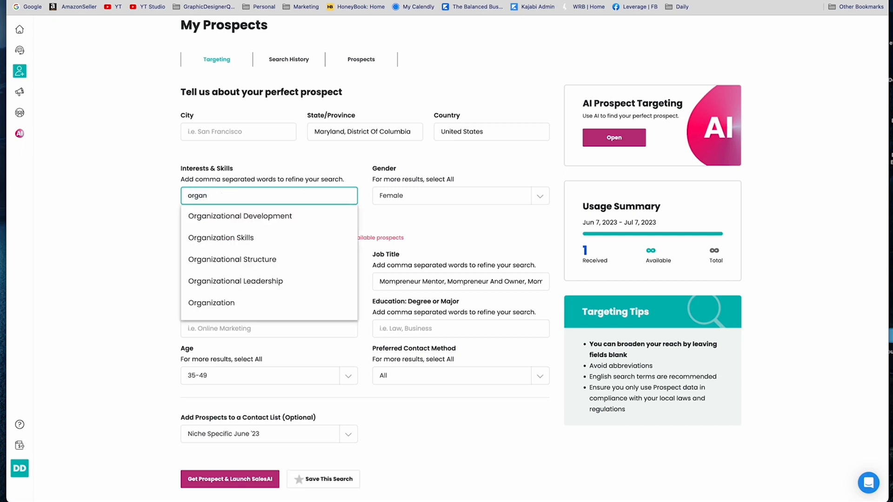
{"action": "mouse_move", "coordinate": [272, 302]}
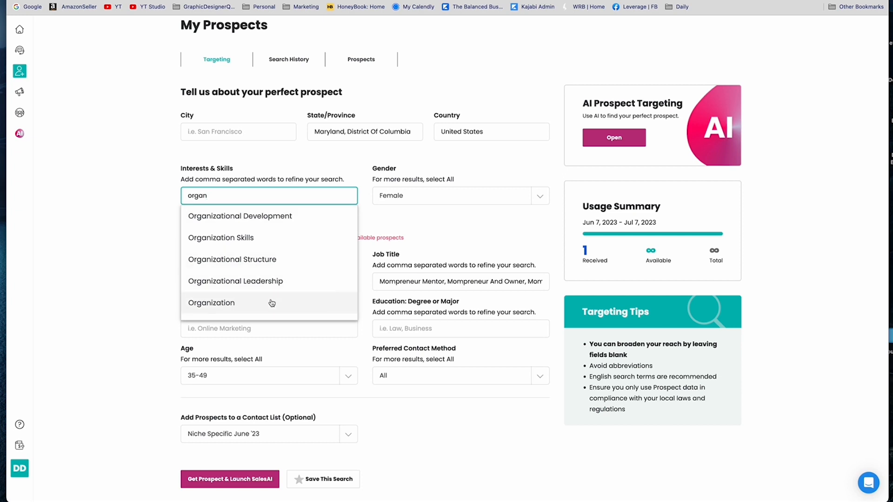
{"action": "left_click", "coordinate": [211, 302]}
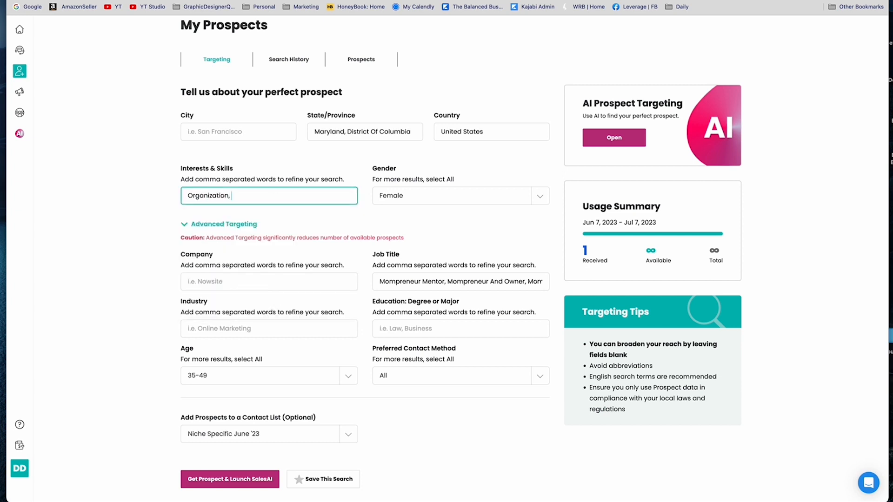
Add Disciplined and Attention To Detail to Interests & Skills
{"action": "type", "text": "Discipl"}
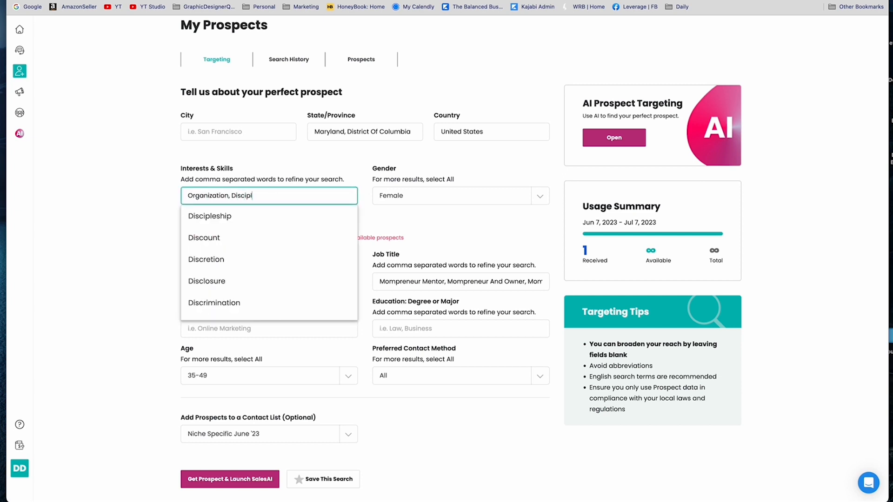
{"action": "type", "text": "ined"}
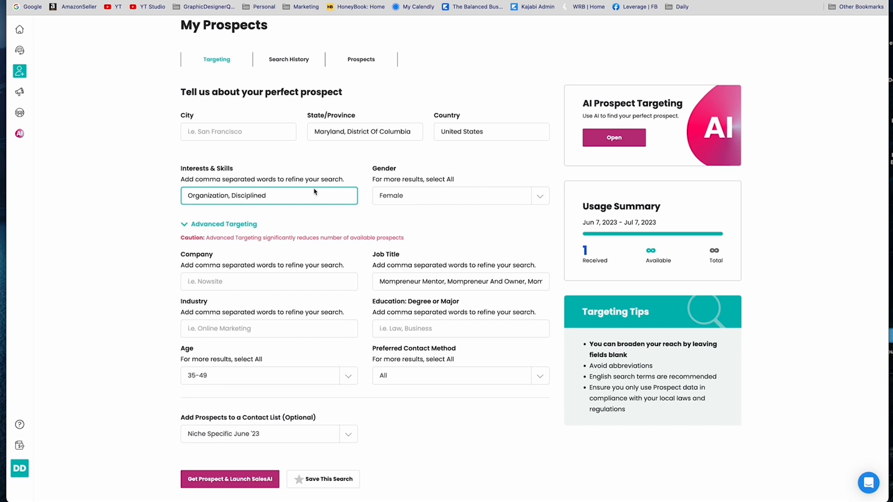
{"action": "mouse_move", "coordinate": [277, 196]}
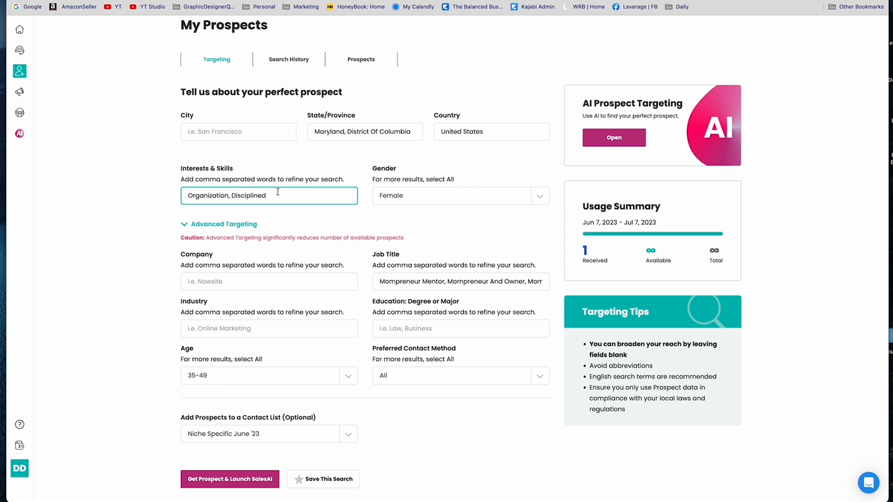
{"action": "type", "text": "attn"}
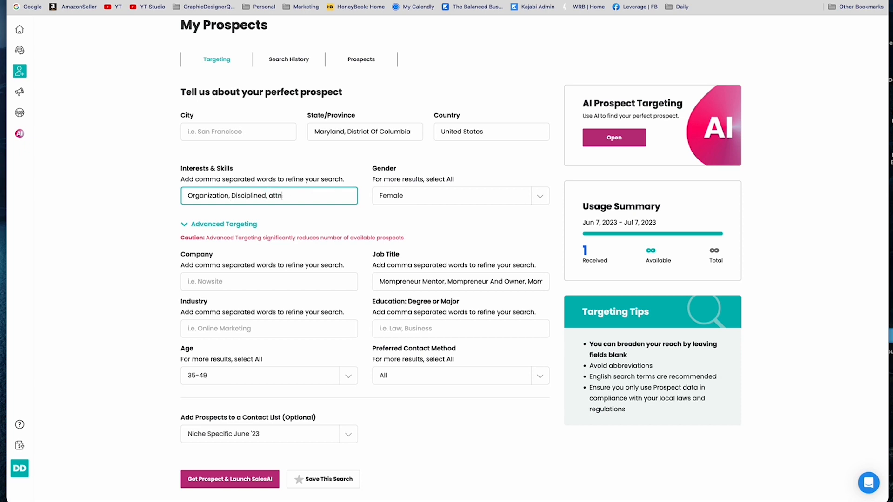
{"action": "type", "text": "Attention To Detail"}
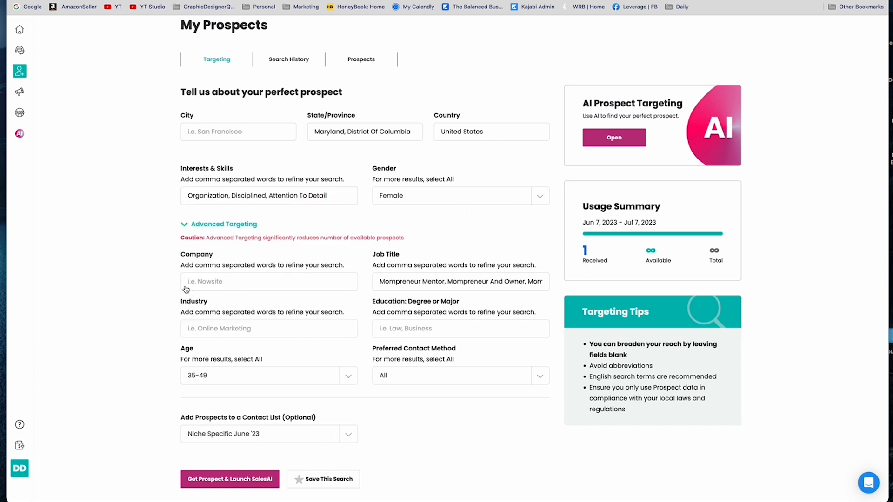
{"action": "mouse_move", "coordinate": [224, 269]}
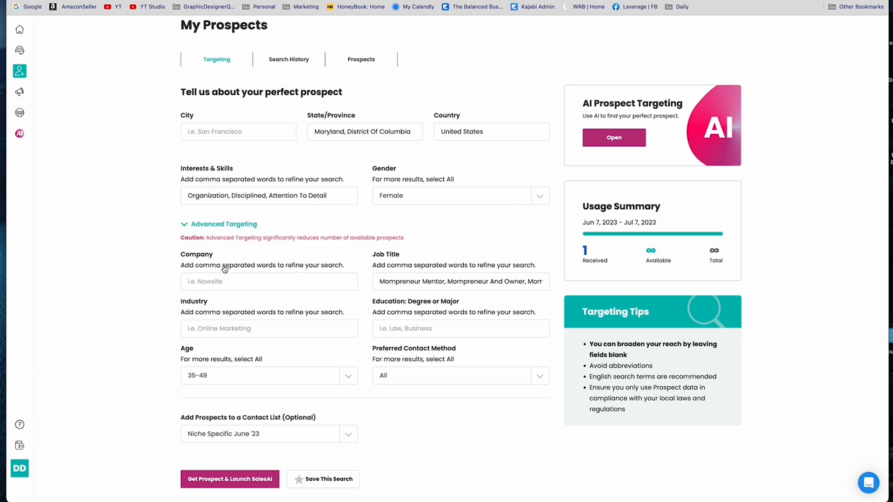
{"action": "left_click", "coordinate": [461, 281]}
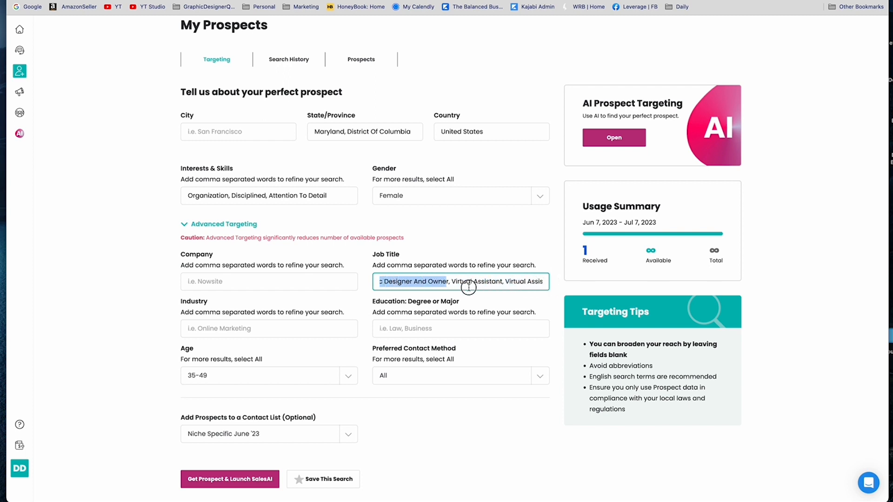
{"action": "left_click", "coordinate": [268, 328]}
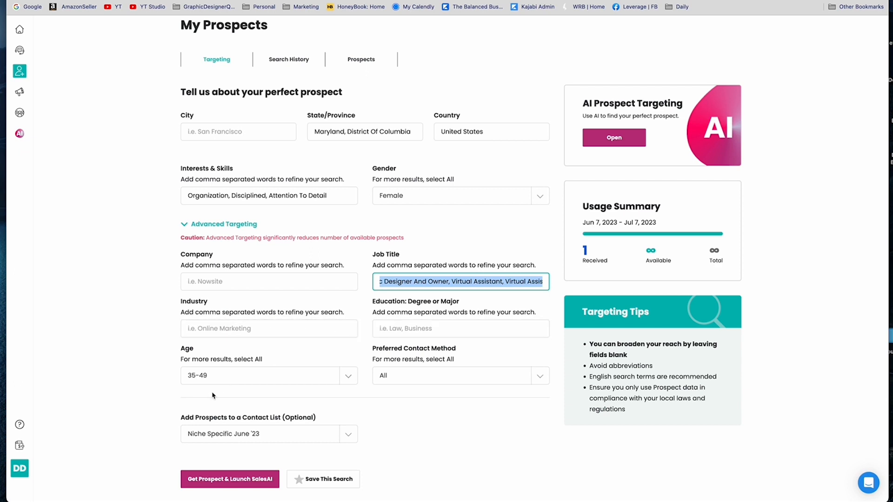
{"action": "left_click", "coordinate": [347, 375]}
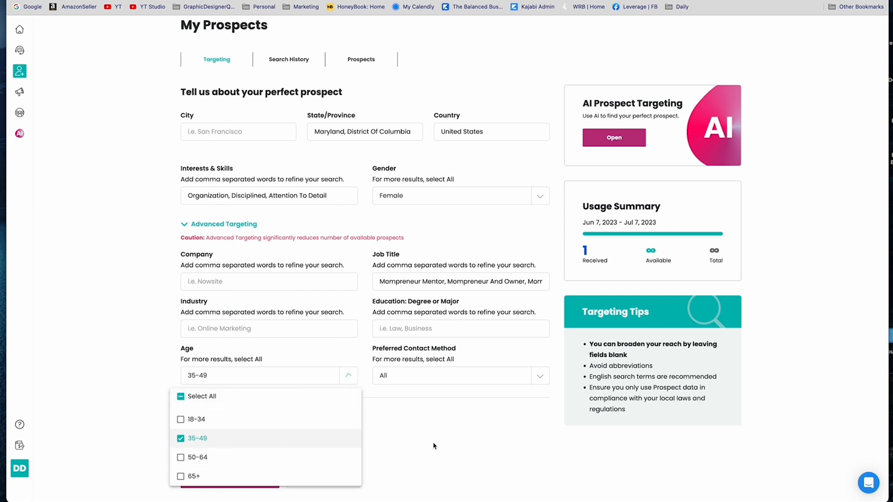
{"action": "left_click", "coordinate": [348, 375]}
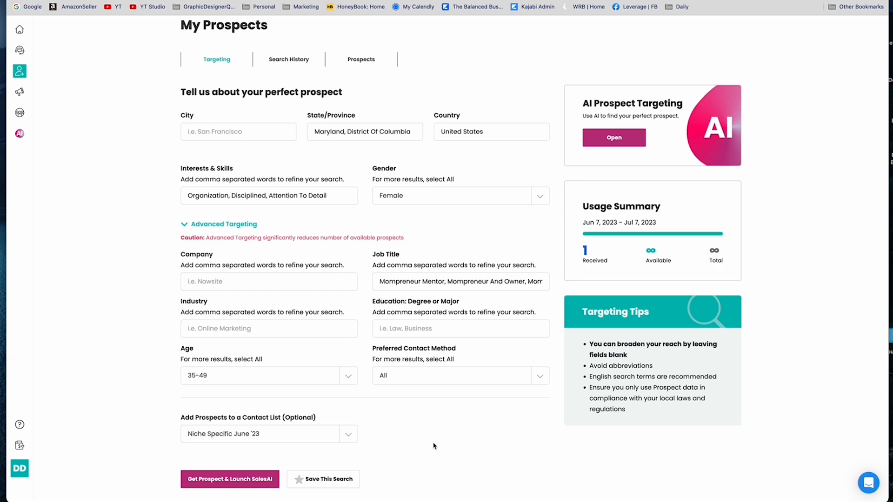
{"action": "mouse_move", "coordinate": [240, 390]}
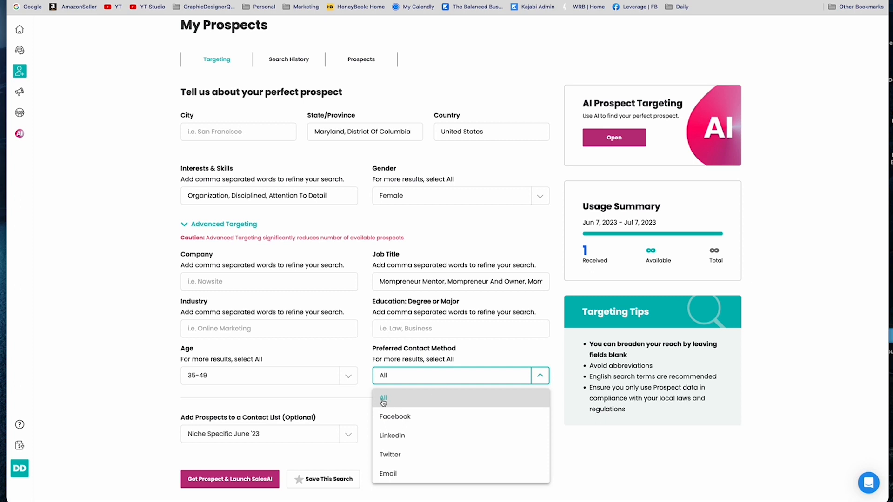
{"action": "mouse_move", "coordinate": [410, 422]}
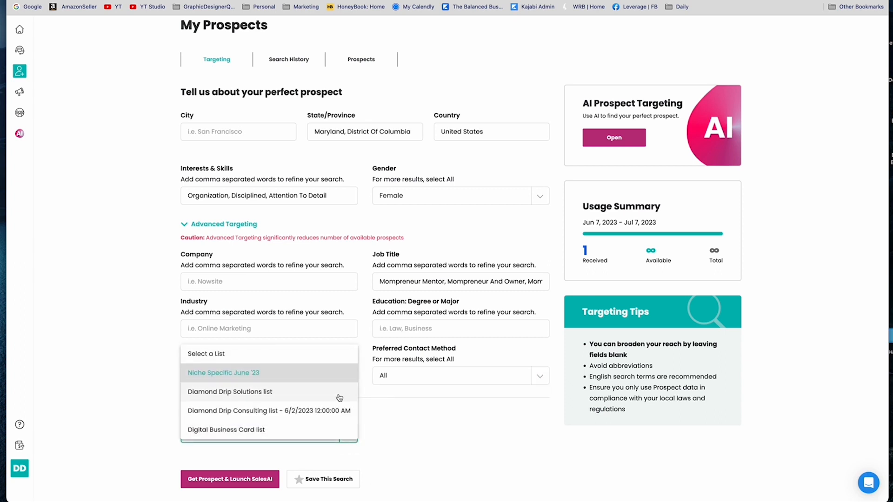
{"action": "mouse_move", "coordinate": [239, 358]}
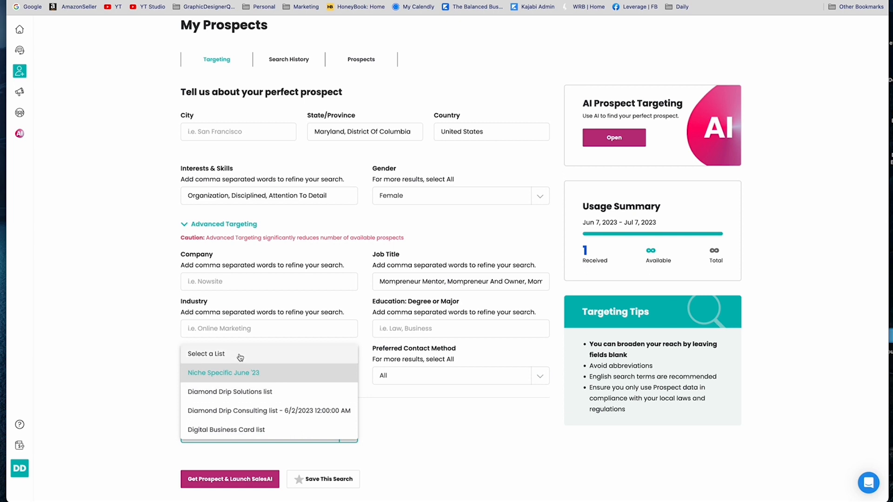
{"action": "left_click", "coordinate": [223, 372]}
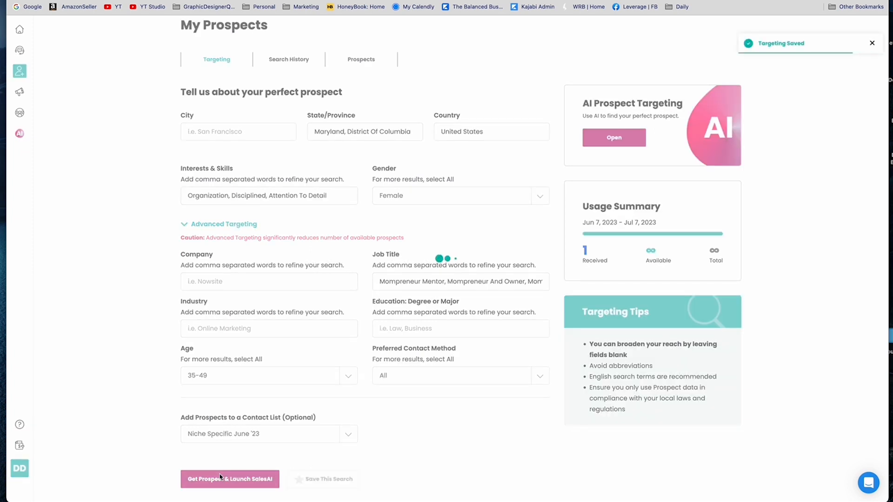
Run Get Prospect & Launch SalesAI and dismiss the no results found message
{"action": "left_click", "coordinate": [230, 479]}
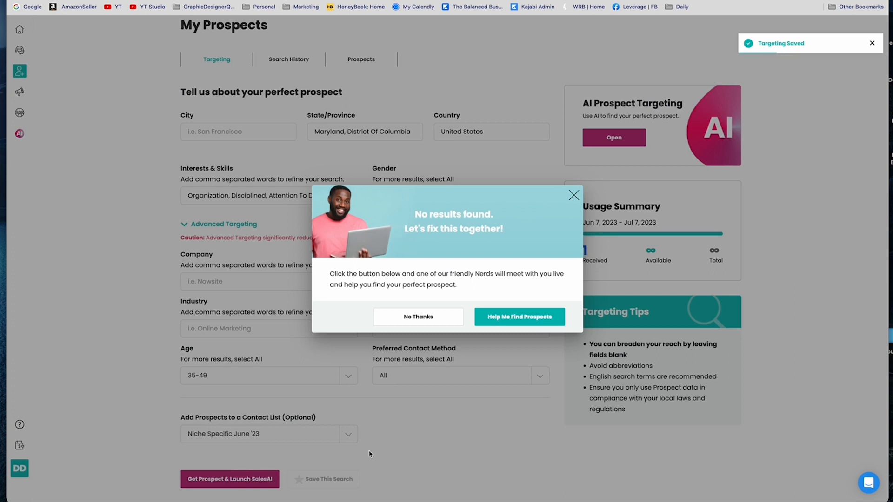
{"action": "mouse_move", "coordinate": [230, 203]}
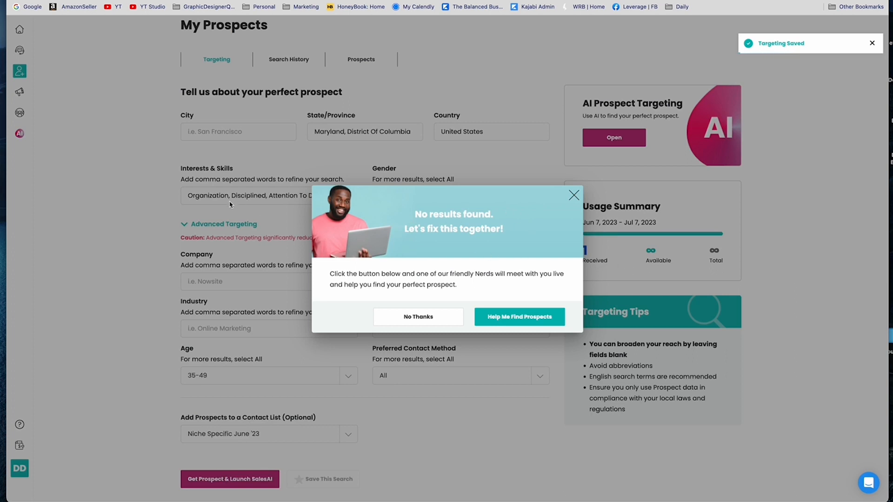
{"action": "mouse_move", "coordinate": [304, 216]}
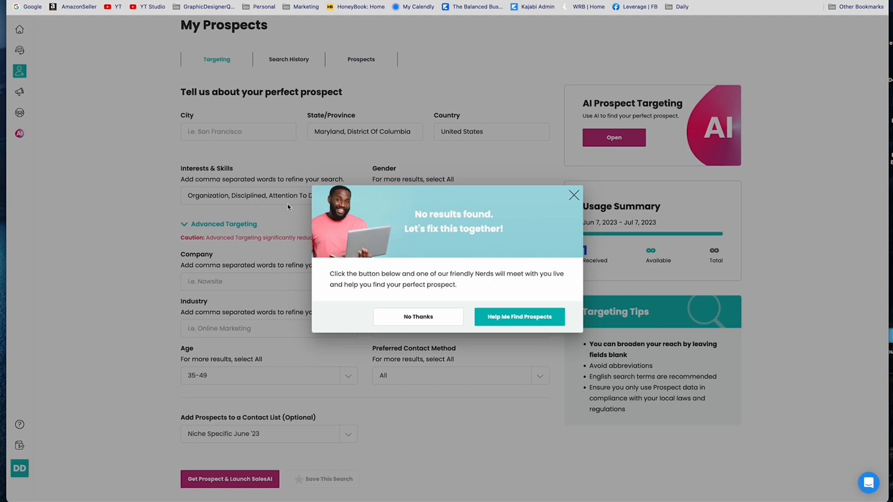
{"action": "left_click", "coordinate": [573, 195]}
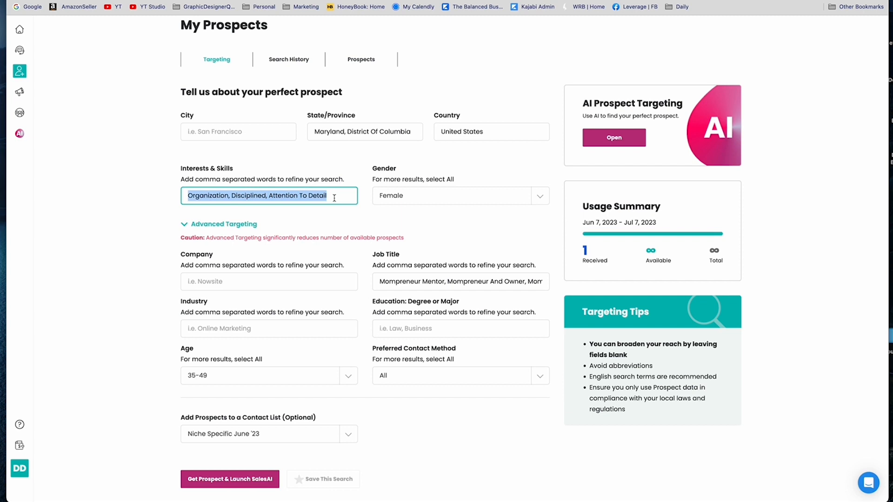
{"action": "key", "text": "Delete"}
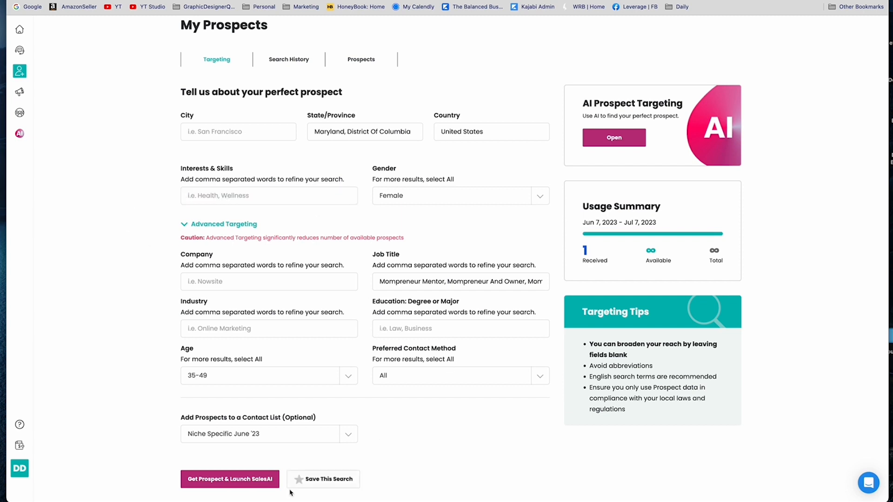
{"action": "left_click", "coordinate": [329, 479]}
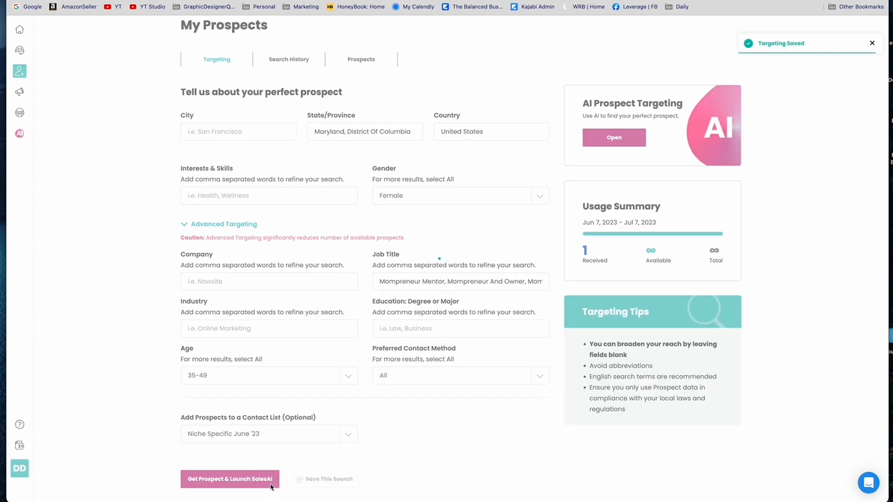
{"action": "left_click", "coordinate": [230, 479]}
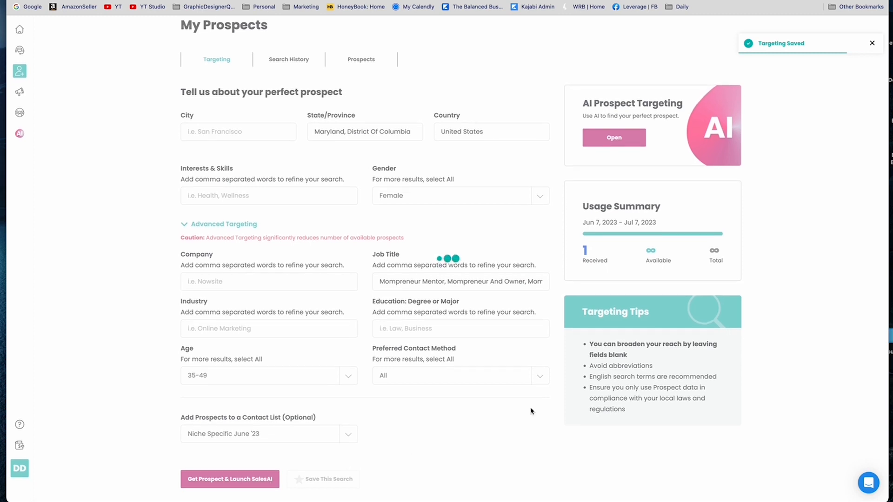
{"action": "left_click", "coordinate": [230, 479]}
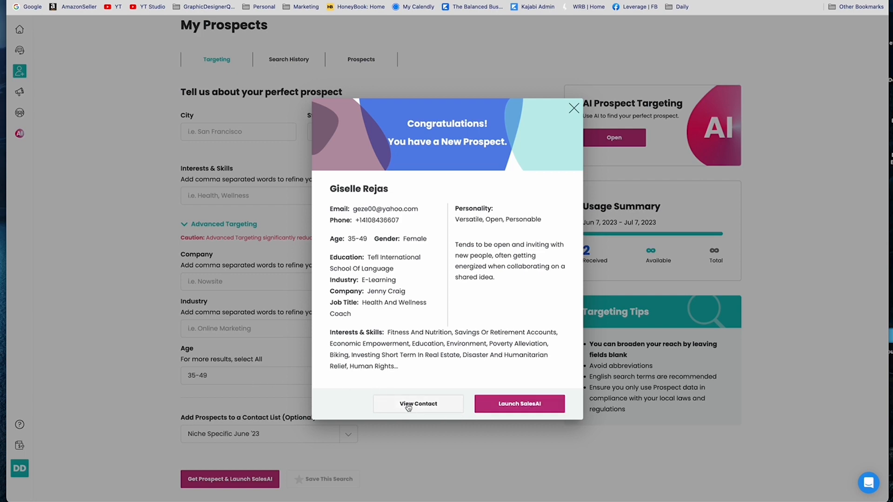
{"action": "left_click", "coordinate": [417, 404]}
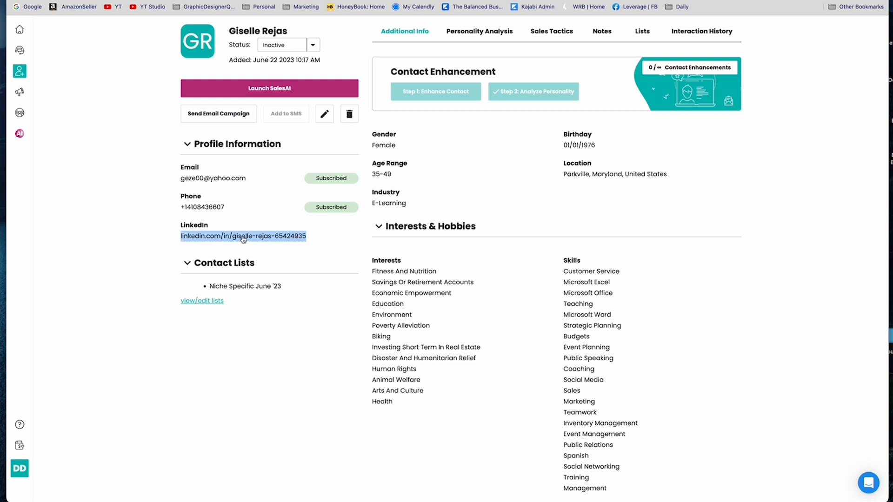
{"action": "mouse_move", "coordinate": [274, 276]}
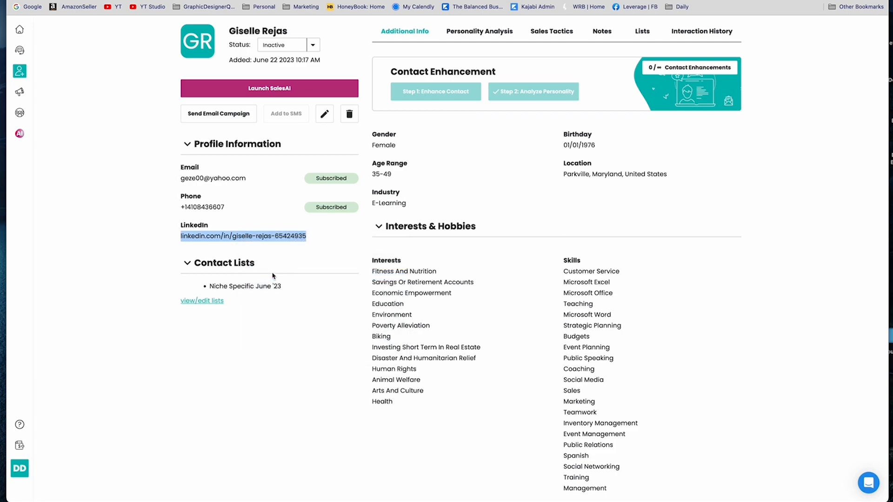
{"action": "left_click", "coordinate": [243, 235]}
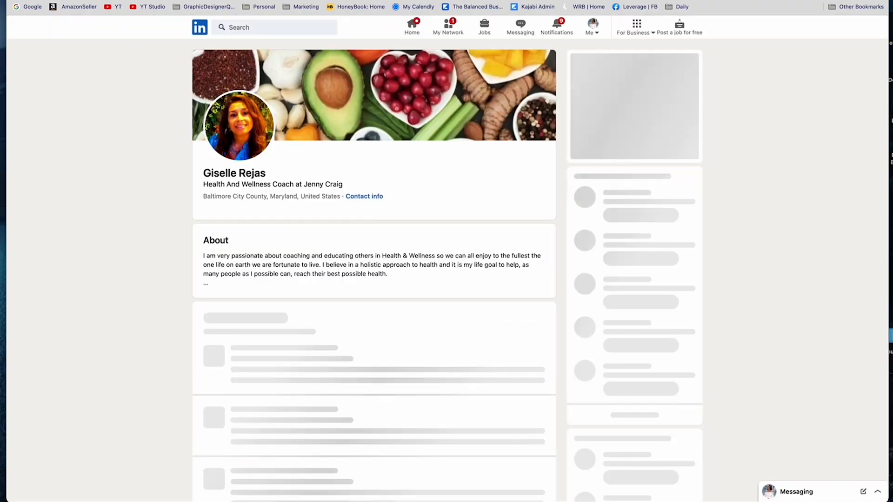
{"action": "scroll", "scroll_direction": "down", "scroll_amount": 3}
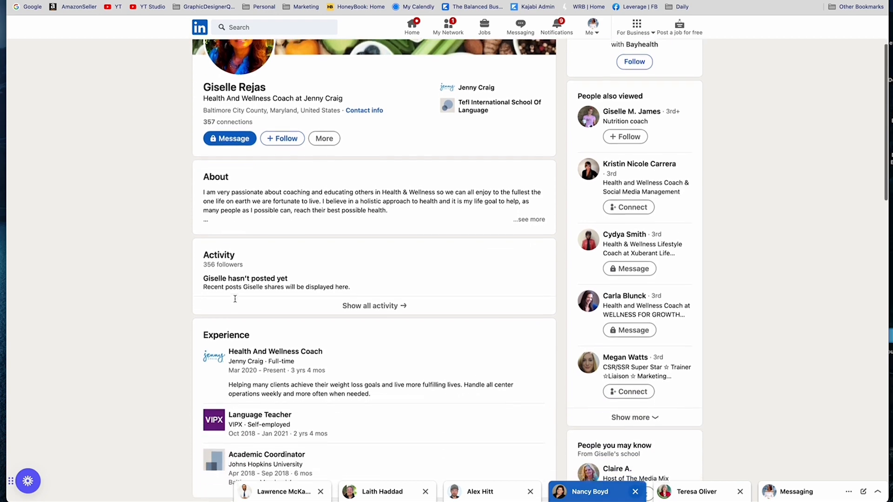
{"action": "scroll", "scroll_direction": "down", "scroll_amount": 3}
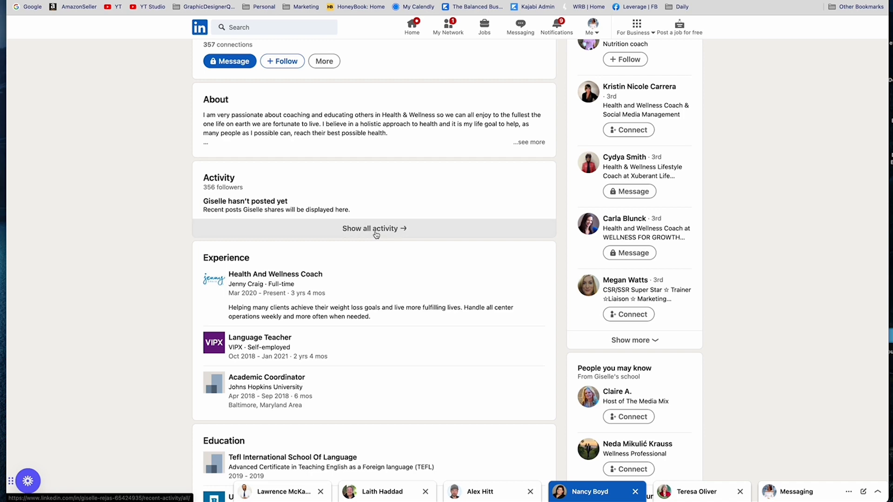
{"action": "left_click", "coordinate": [374, 229]}
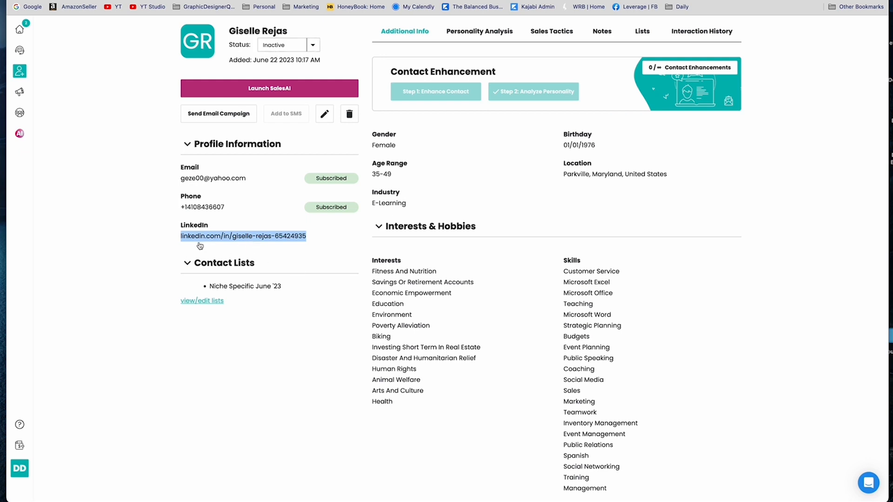
{"action": "mouse_move", "coordinate": [281, 240]}
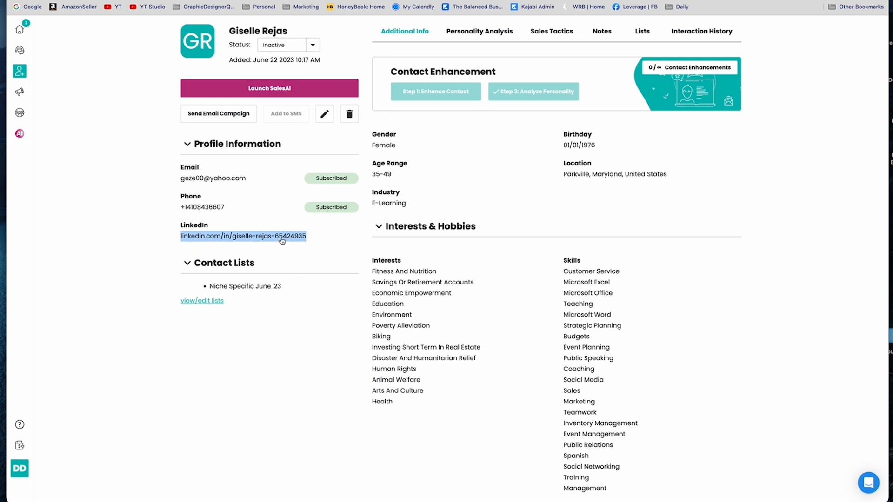
{"action": "mouse_move", "coordinate": [181, 187]}
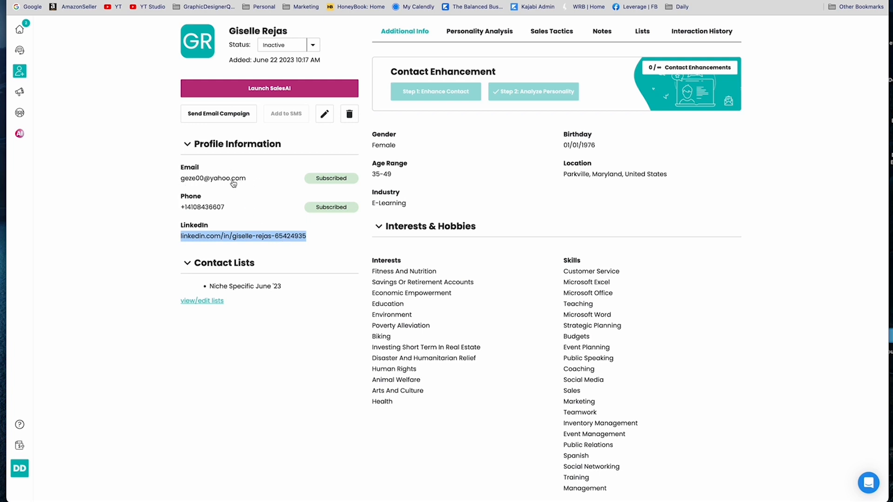
{"action": "mouse_move", "coordinate": [219, 243]}
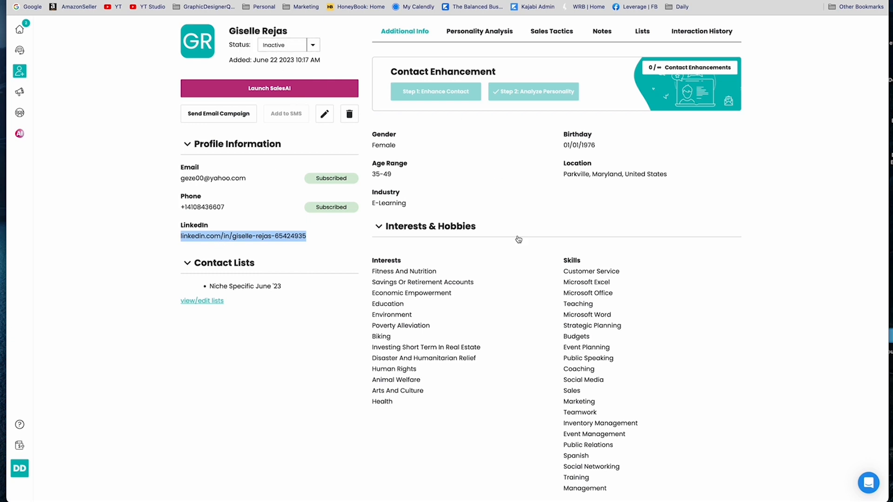
{"action": "mouse_move", "coordinate": [515, 239]}
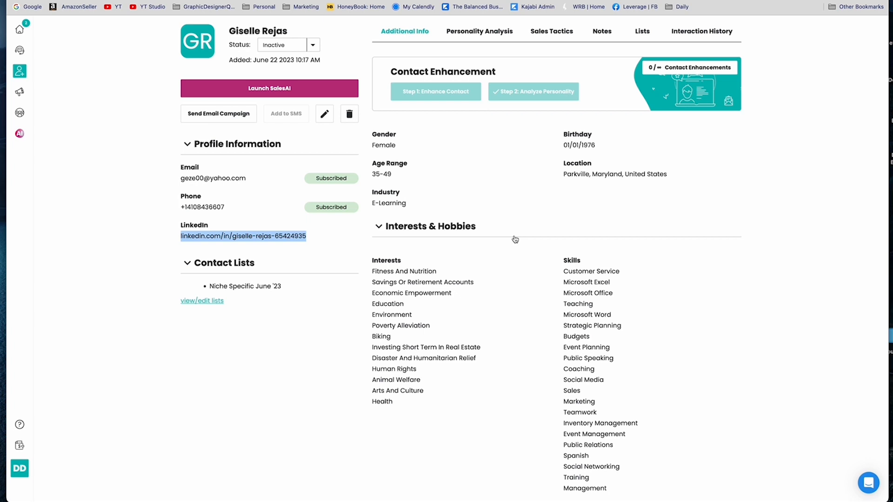
{"action": "mouse_move", "coordinate": [200, 196]}
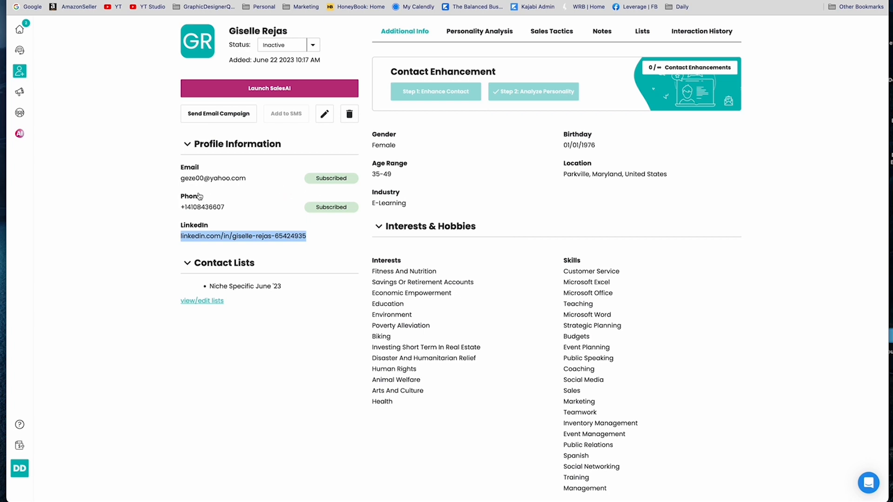
{"action": "scroll", "scroll_direction": "down", "scroll_amount": 3}
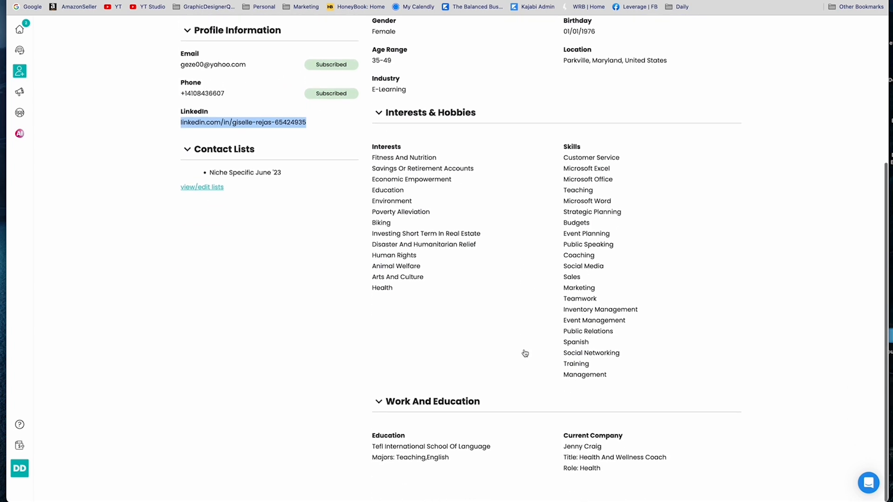
{"action": "mouse_move", "coordinate": [598, 471]}
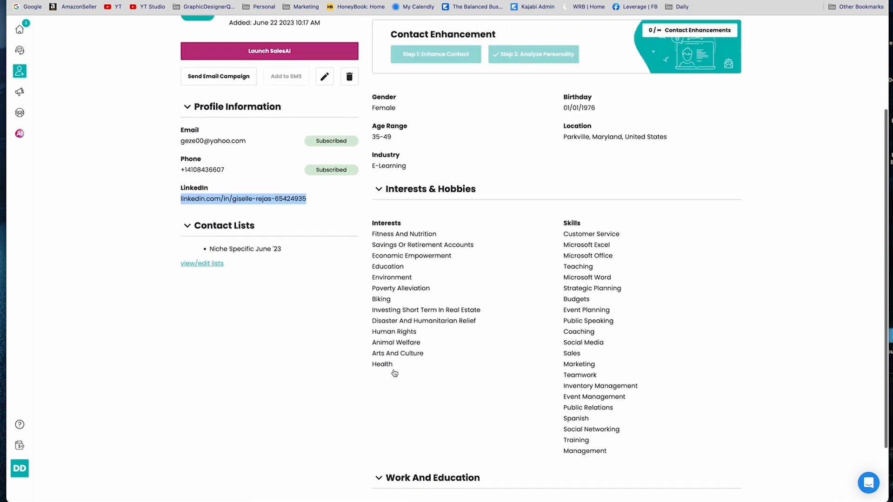
{"action": "scroll", "scroll_direction": "down", "scroll_amount": 3}
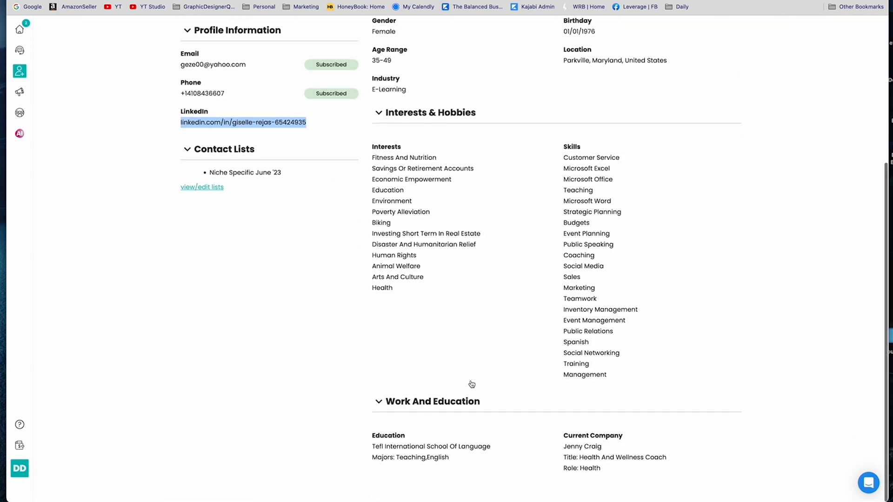
{"action": "mouse_move", "coordinate": [434, 459]}
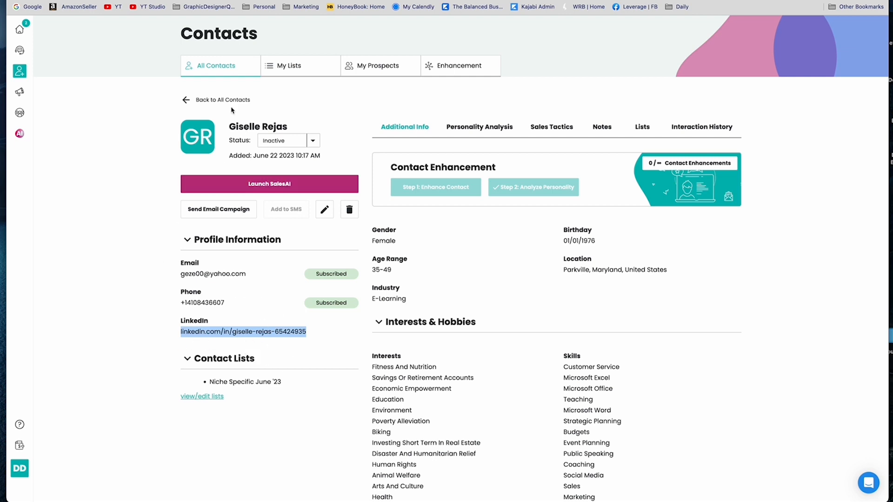
{"action": "left_click", "coordinate": [18, 30]}
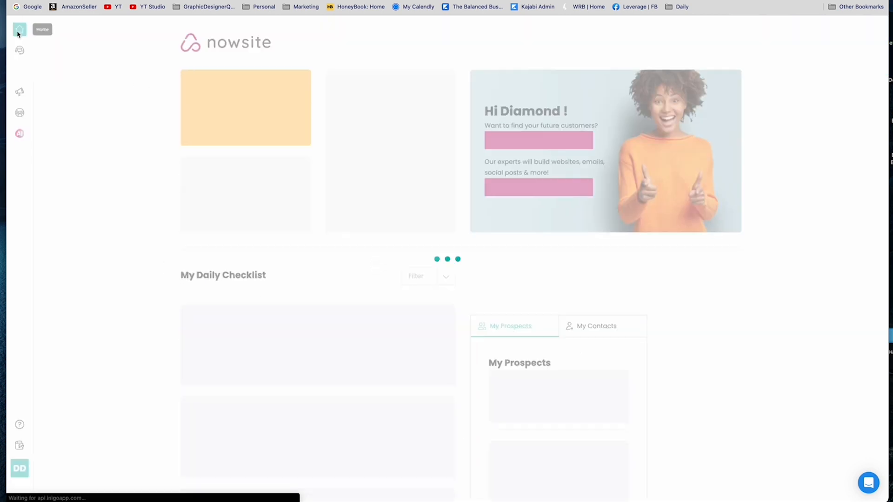
{"action": "scroll", "scroll_direction": "down", "scroll_amount": 3}
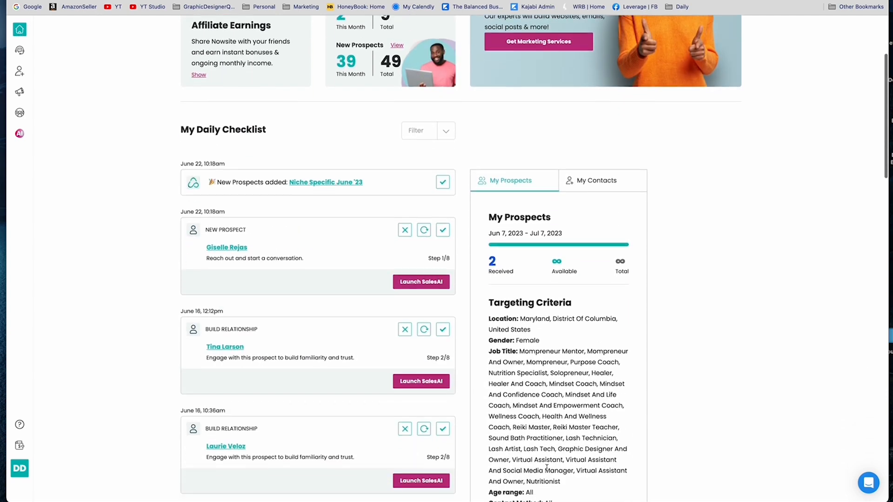
{"action": "scroll", "scroll_direction": "up", "scroll_amount": 3}
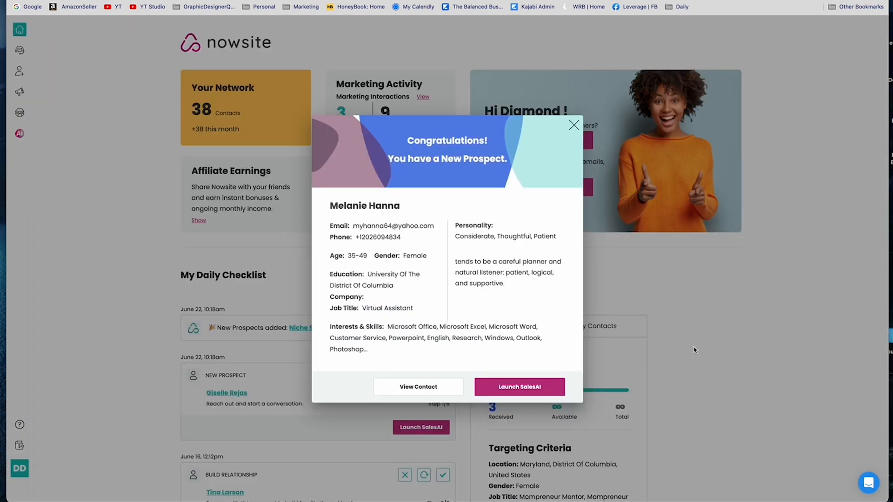
{"action": "left_click", "coordinate": [418, 387]}
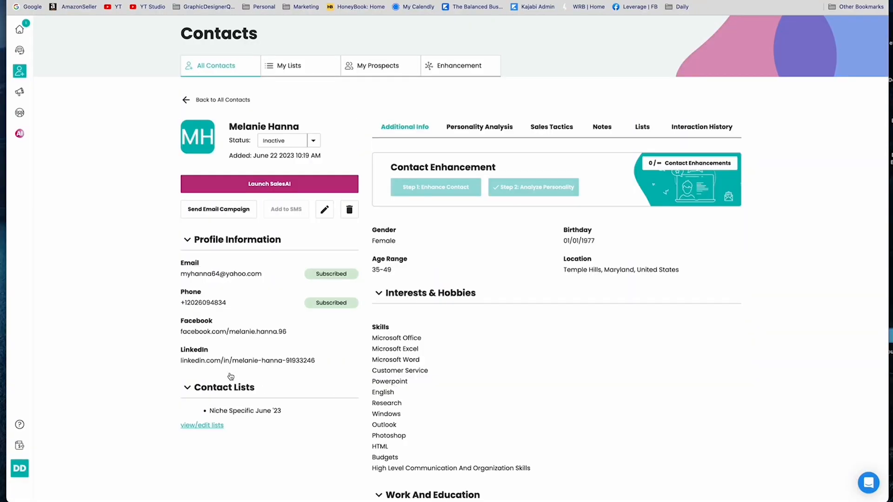
{"action": "right_click", "coordinate": [217, 331]}
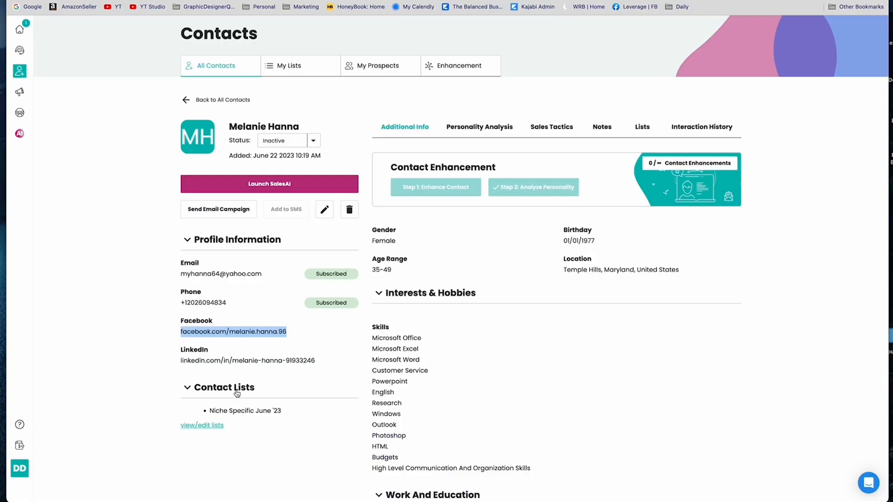
{"action": "right_click", "coordinate": [247, 361]}
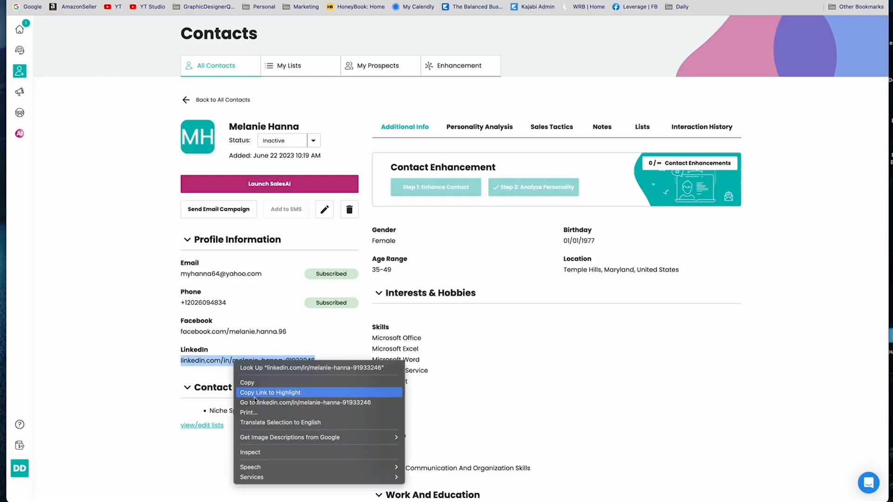
{"action": "left_click", "coordinate": [306, 403]}
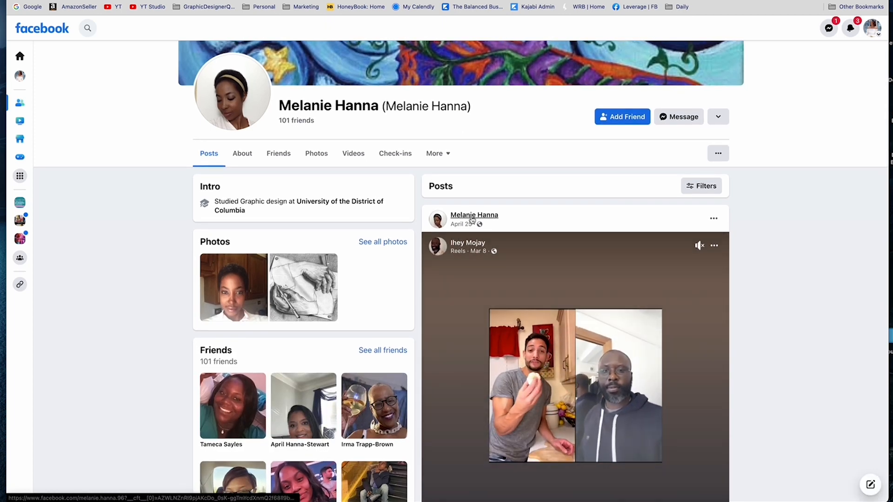
Scroll down through her profile page to review intro, photos, friends and posts
{"action": "scroll", "scroll_direction": "down", "scroll_amount": 3}
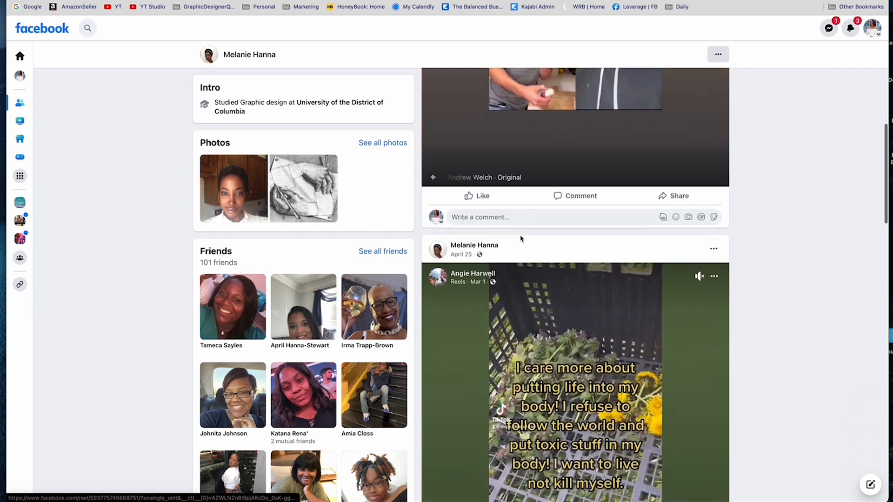
{"action": "scroll", "scroll_direction": "down", "scroll_amount": 3}
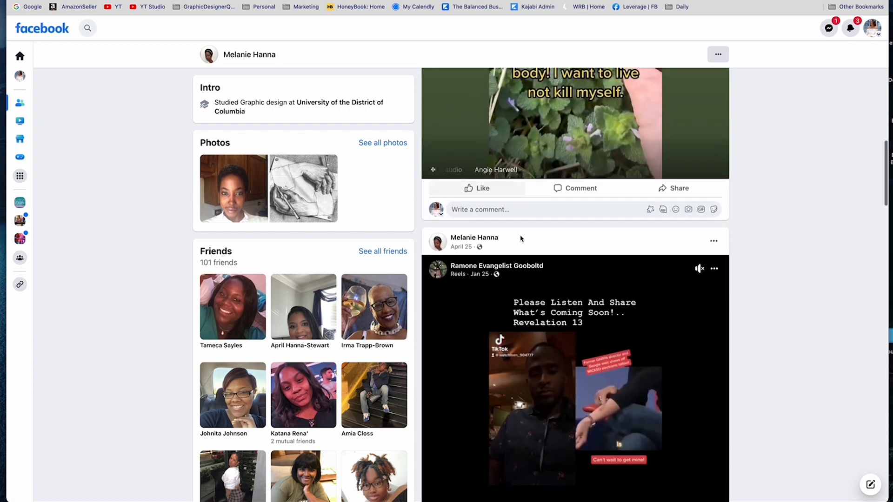
{"action": "scroll", "scroll_direction": "down", "scroll_amount": 3}
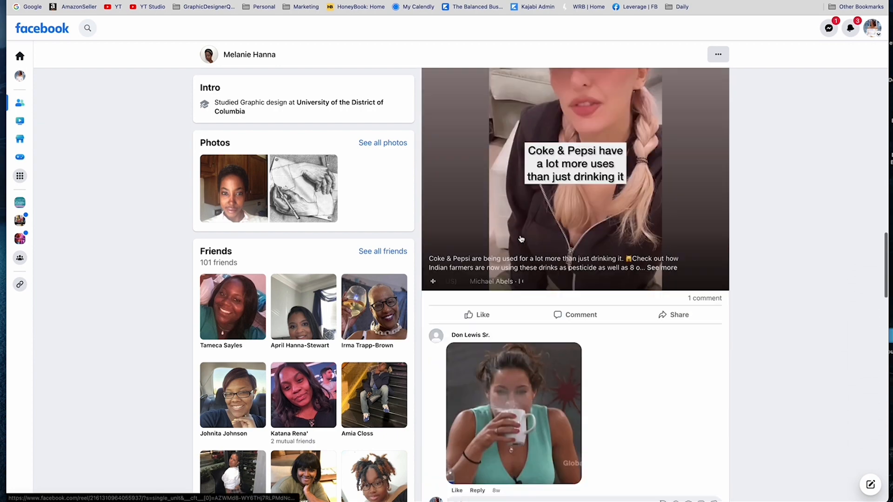
{"action": "scroll", "scroll_direction": "down", "scroll_amount": 3}
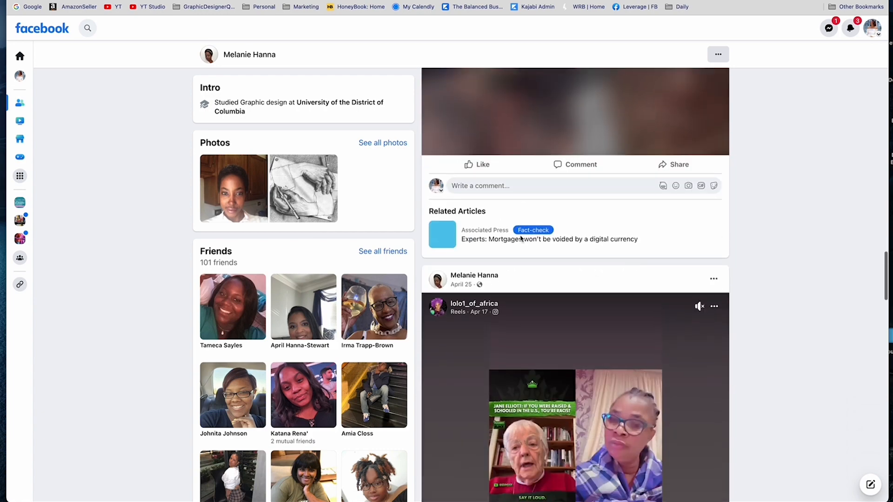
{"action": "scroll", "scroll_direction": "down", "scroll_amount": 3}
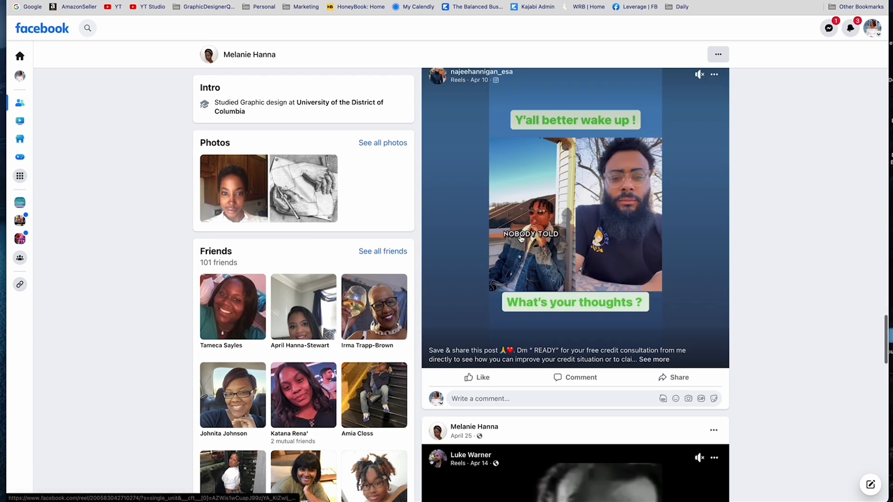
{"action": "scroll", "scroll_direction": "down", "scroll_amount": 3}
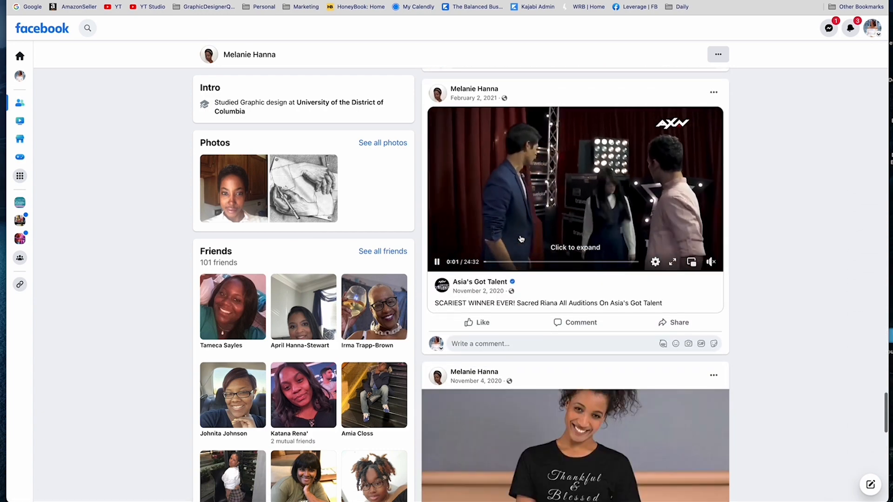
{"action": "scroll", "scroll_direction": "down", "scroll_amount": 3}
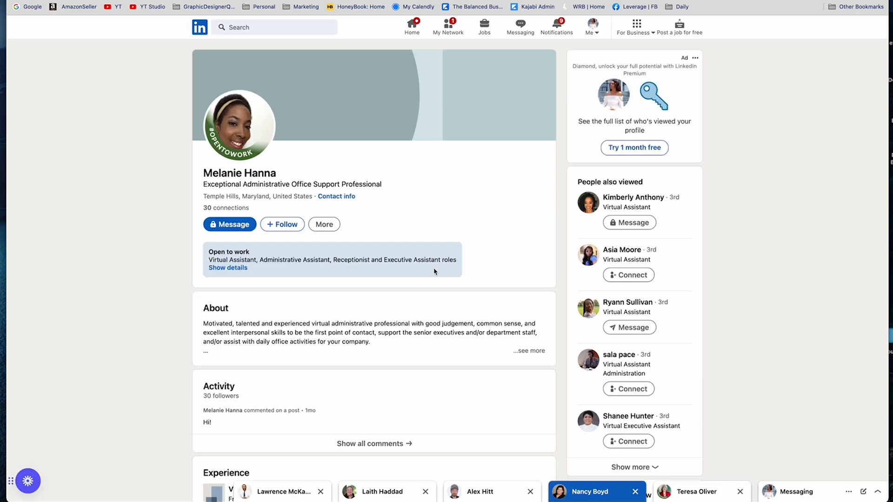
{"action": "scroll", "scroll_direction": "down", "scroll_amount": 3}
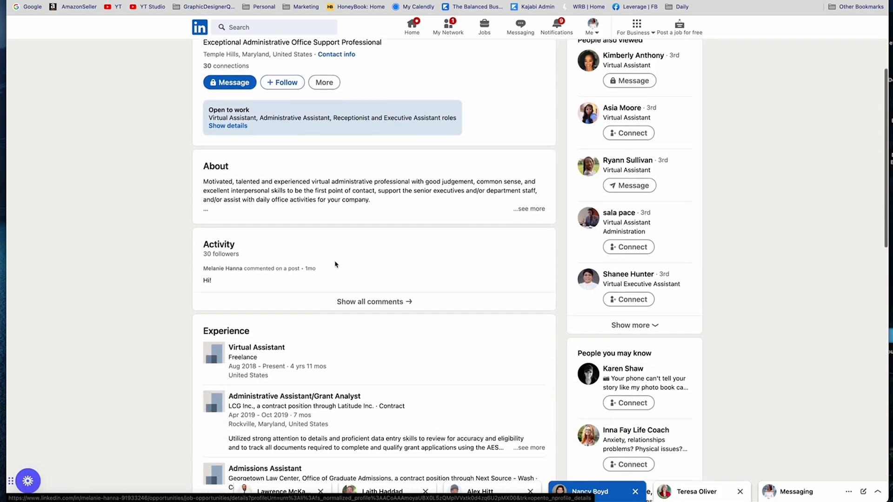
{"action": "scroll", "scroll_direction": "down", "scroll_amount": 3}
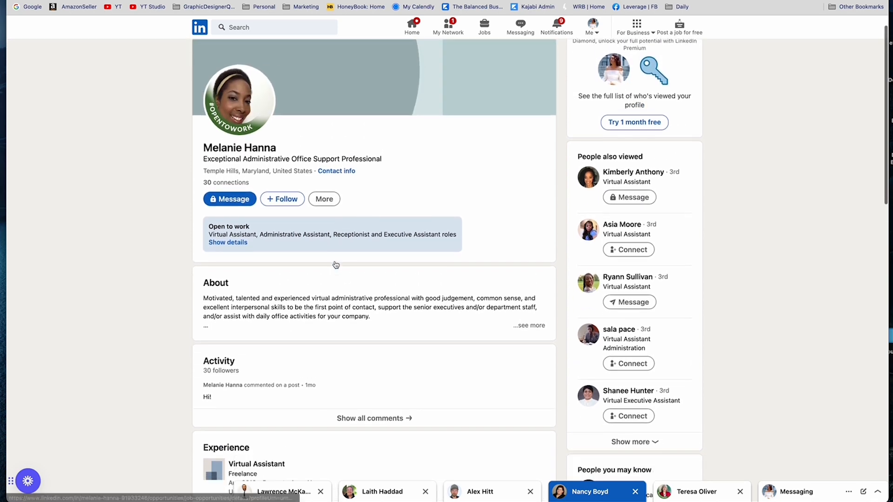
{"action": "scroll", "scroll_direction": "down", "scroll_amount": 3}
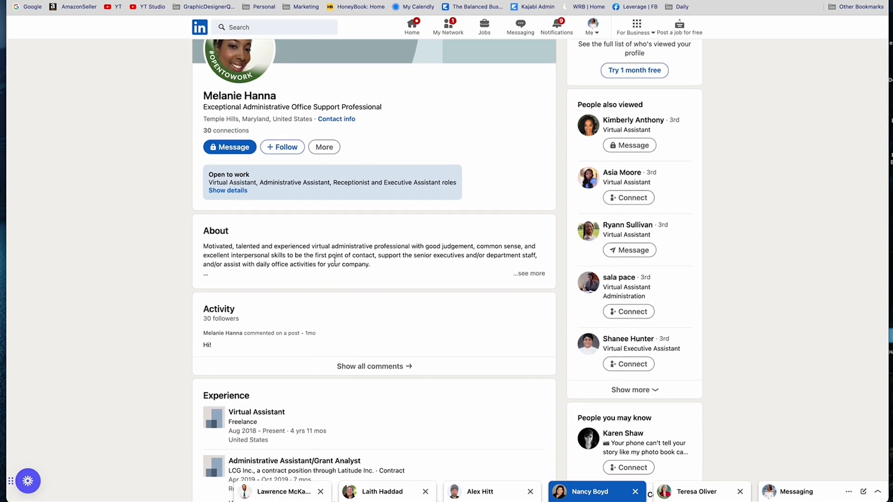
{"action": "scroll", "scroll_direction": "down", "scroll_amount": 3}
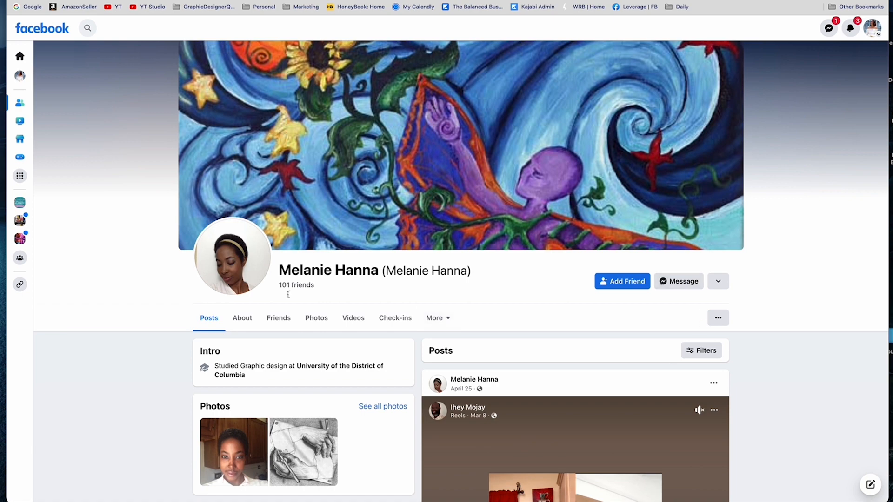
{"action": "mouse_move", "coordinate": [288, 295]}
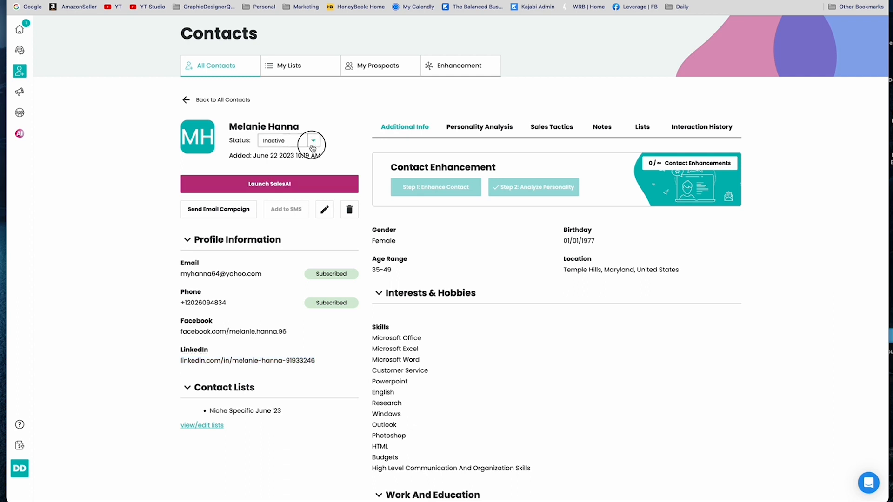
{"action": "left_click", "coordinate": [312, 141]}
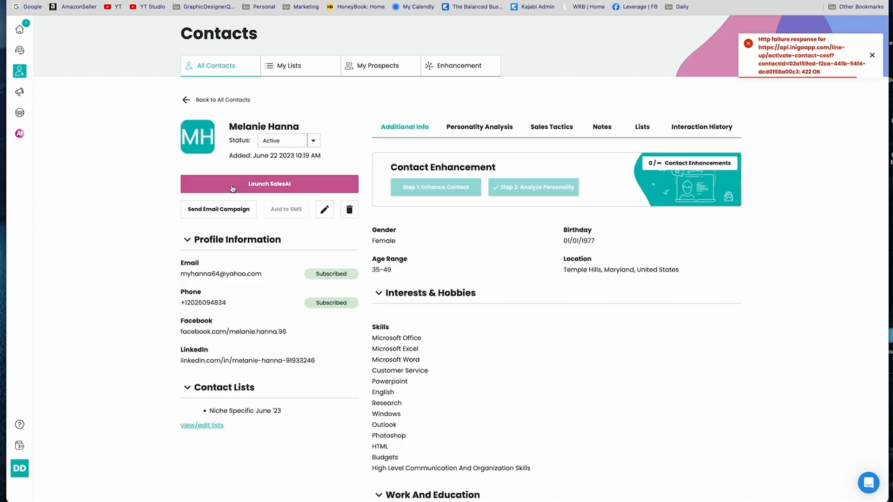
{"action": "left_click", "coordinate": [270, 183]}
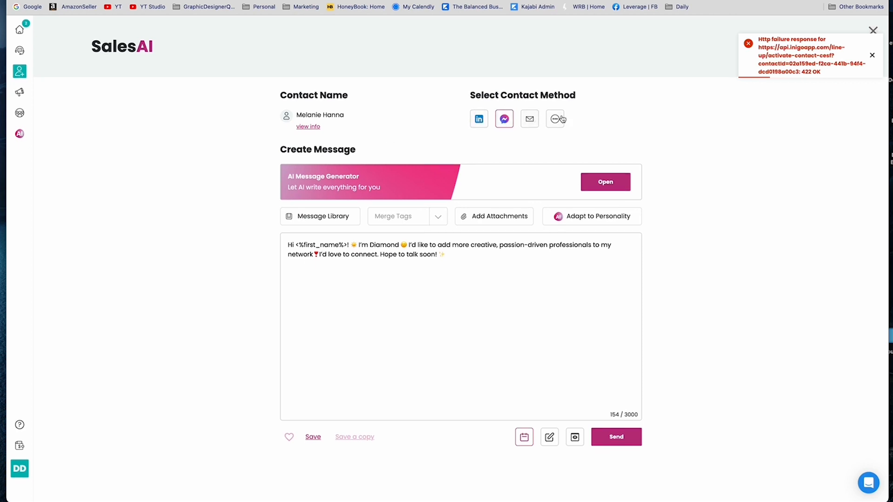
{"action": "left_click", "coordinate": [554, 118]}
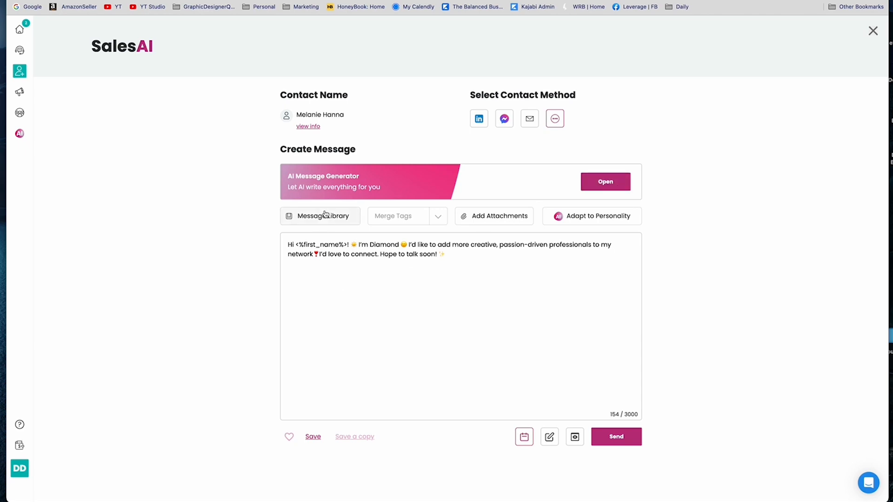
Load the saved Short LinkedIn message from My Messages in the Message Library
{"action": "left_click", "coordinate": [320, 216]}
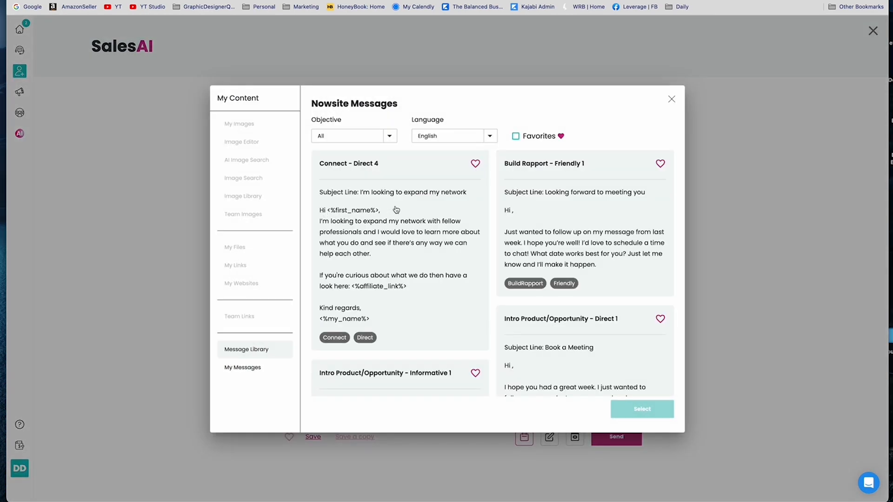
{"action": "scroll", "scroll_direction": "down", "scroll_amount": 3}
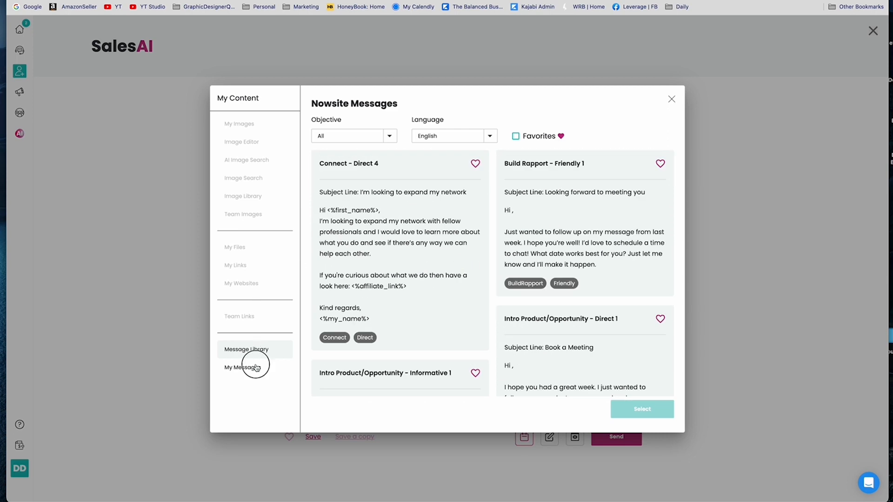
{"action": "left_click", "coordinate": [242, 367]}
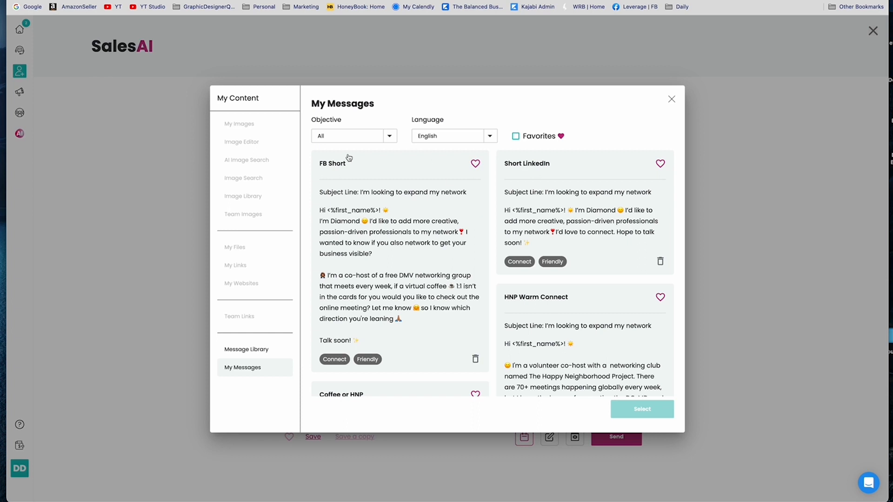
{"action": "mouse_move", "coordinate": [393, 284]}
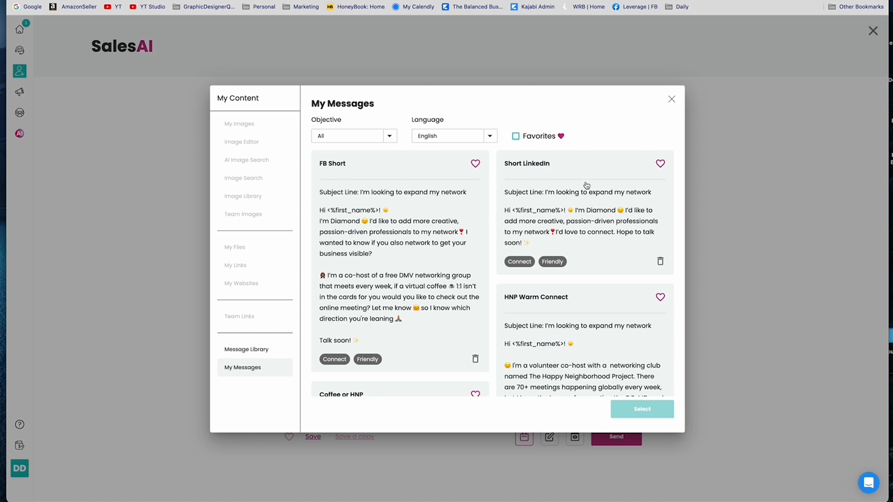
{"action": "mouse_move", "coordinate": [584, 183]}
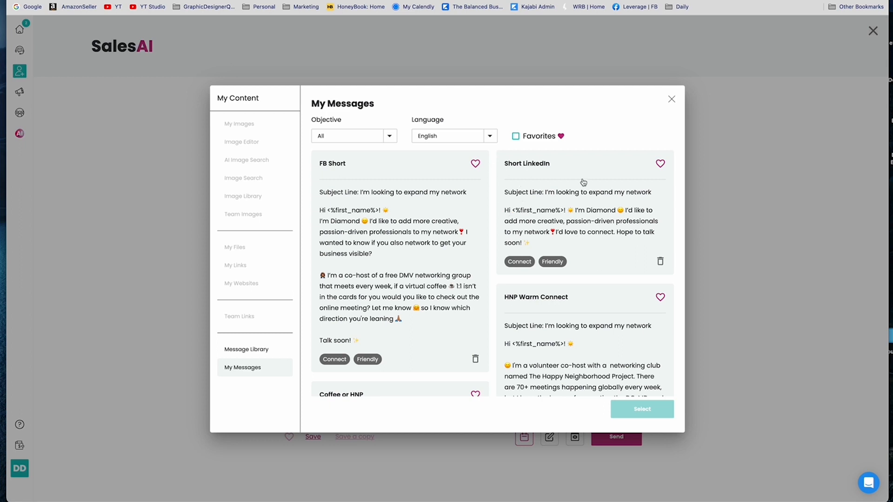
{"action": "mouse_move", "coordinate": [571, 215]}
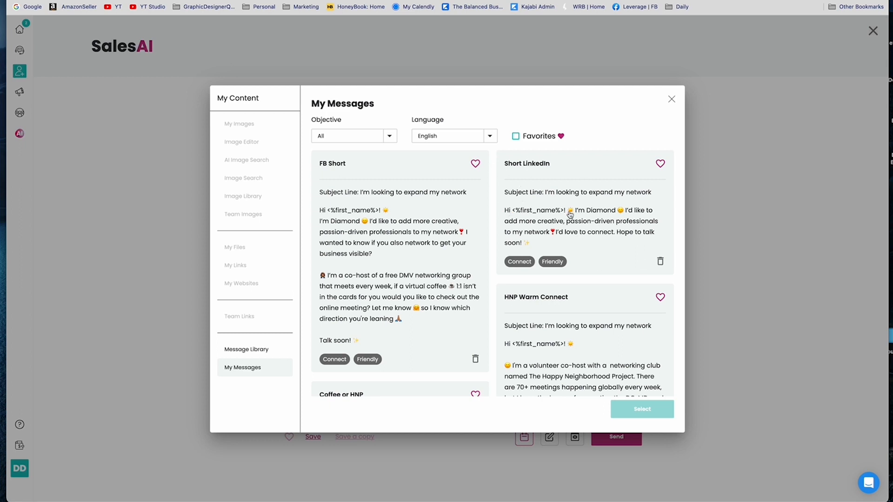
{"action": "scroll", "scroll_direction": "down", "scroll_amount": 3}
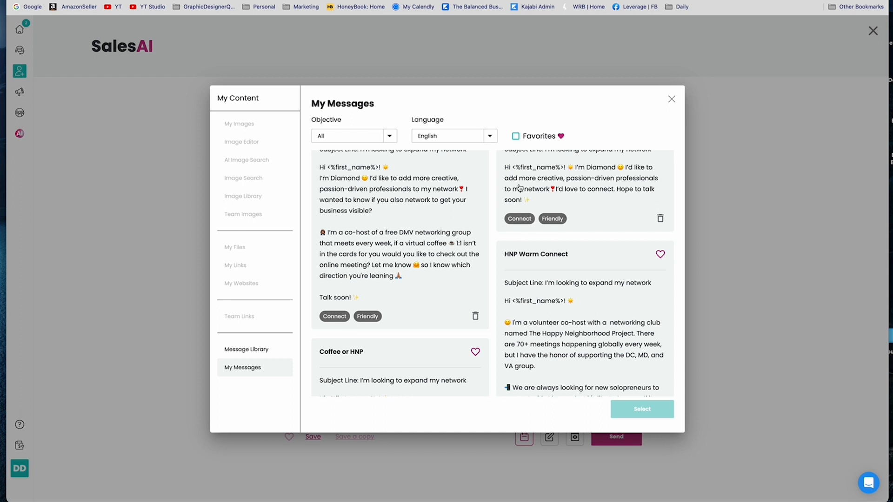
{"action": "mouse_move", "coordinate": [615, 222]}
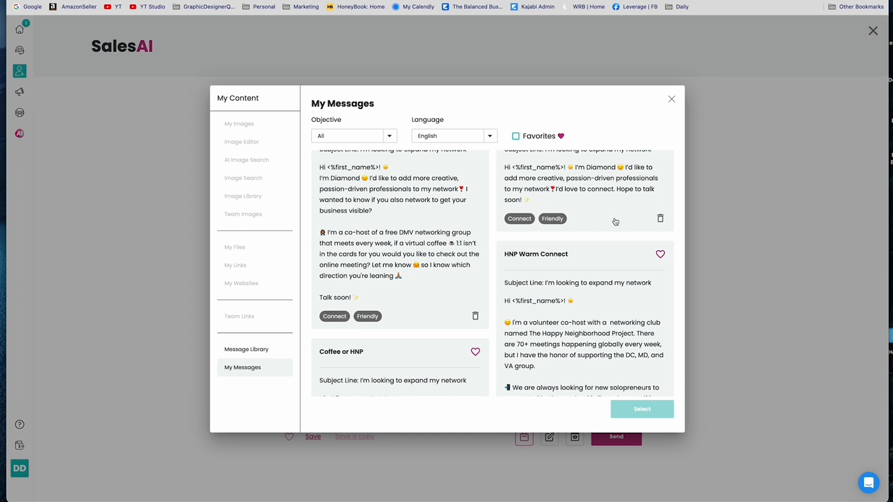
{"action": "left_click", "coordinate": [641, 409]}
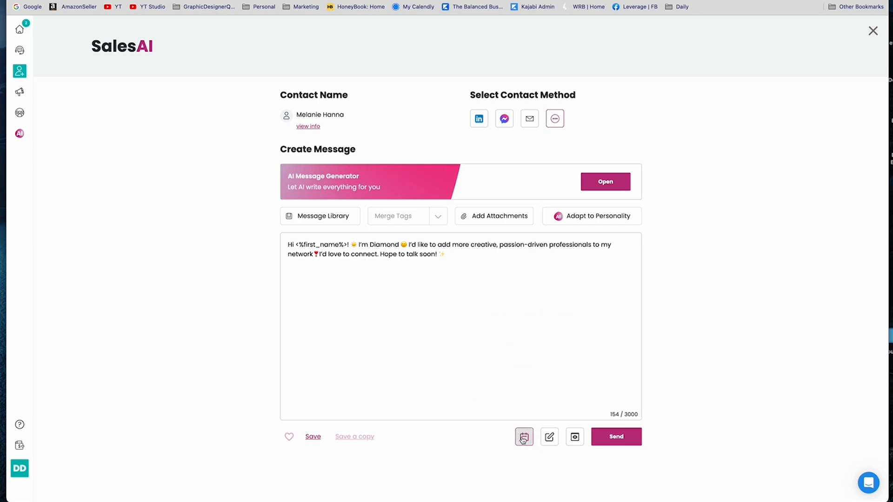
Keep the 7-day Follow Up reminder and send the Short LinkedIn message to Melanie
{"action": "left_click", "coordinate": [524, 437]}
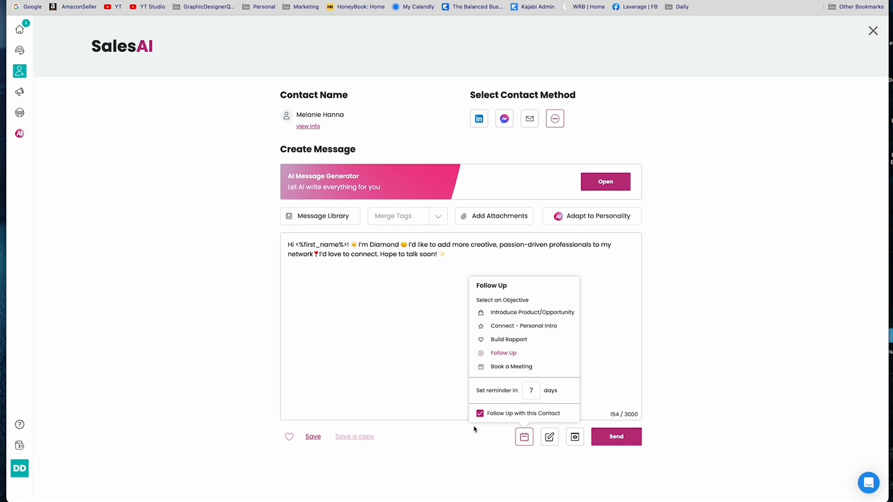
{"action": "left_click", "coordinate": [523, 437]}
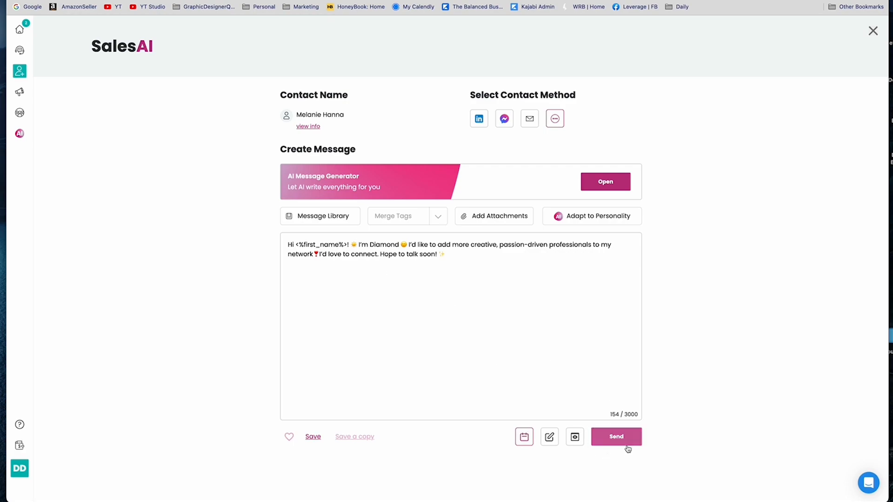
{"action": "left_click", "coordinate": [616, 437]}
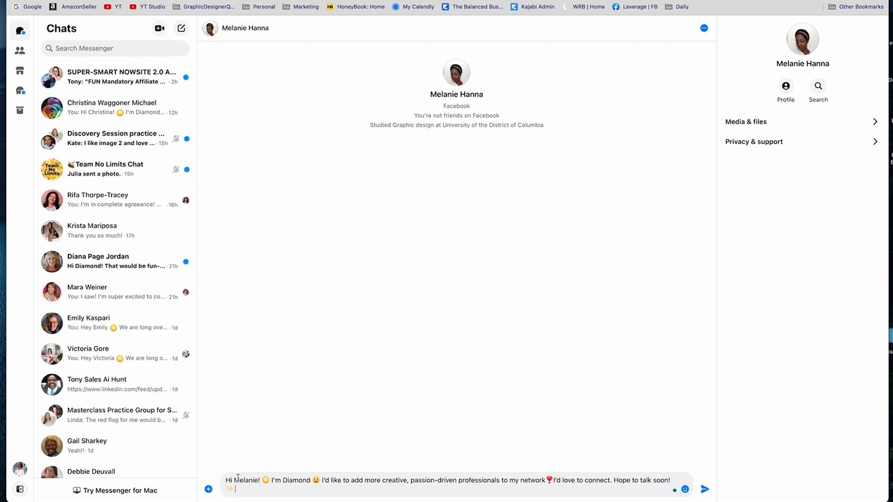
Send the greeting in Messenger and confirm 'Yes - Go to Home Screen' in SalesAI
{"action": "left_click", "coordinate": [705, 490]}
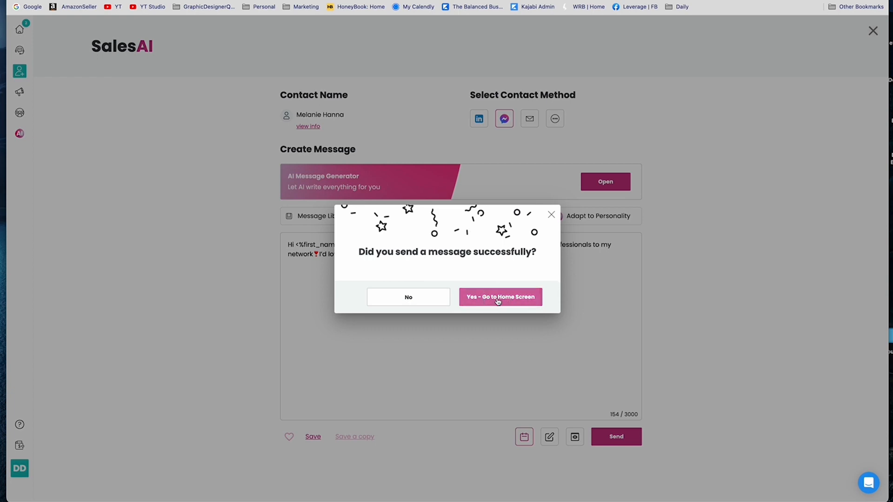
{"action": "left_click", "coordinate": [499, 296]}
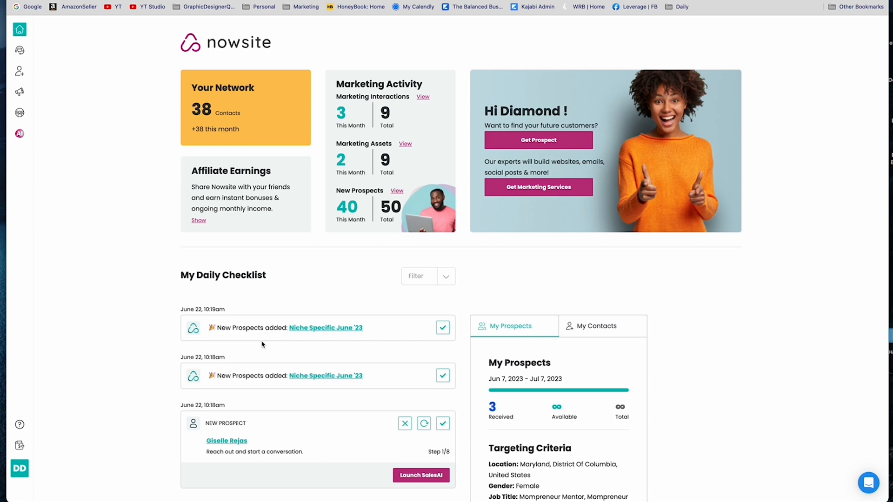
Scroll the dashboard daily checklist and bring up the support help chat
{"action": "scroll", "scroll_direction": "down", "scroll_amount": 3}
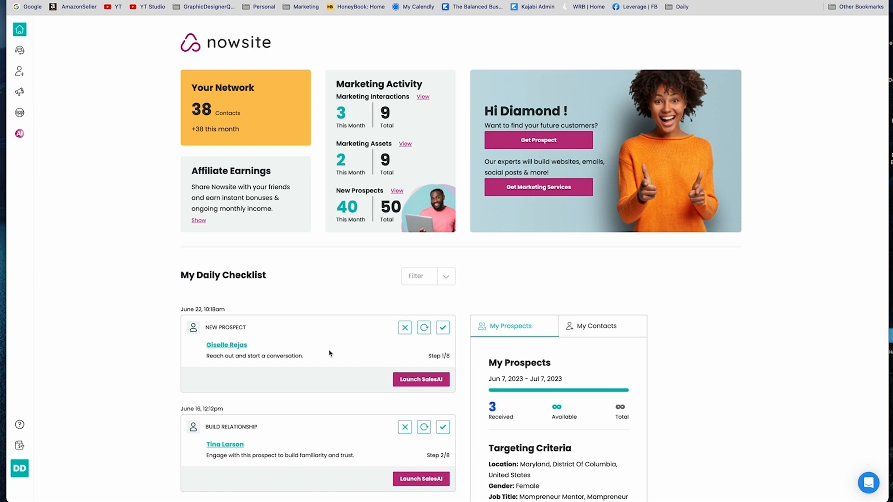
{"action": "mouse_move", "coordinate": [342, 388]}
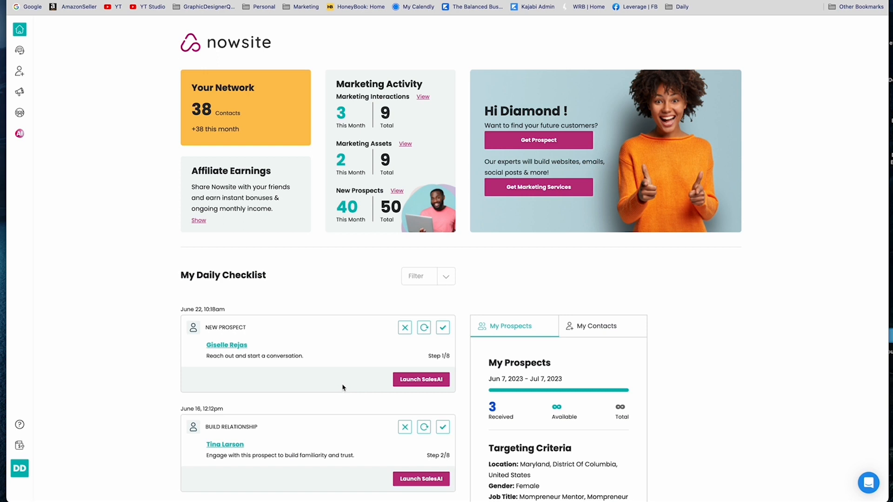
{"action": "mouse_move", "coordinate": [813, 475]}
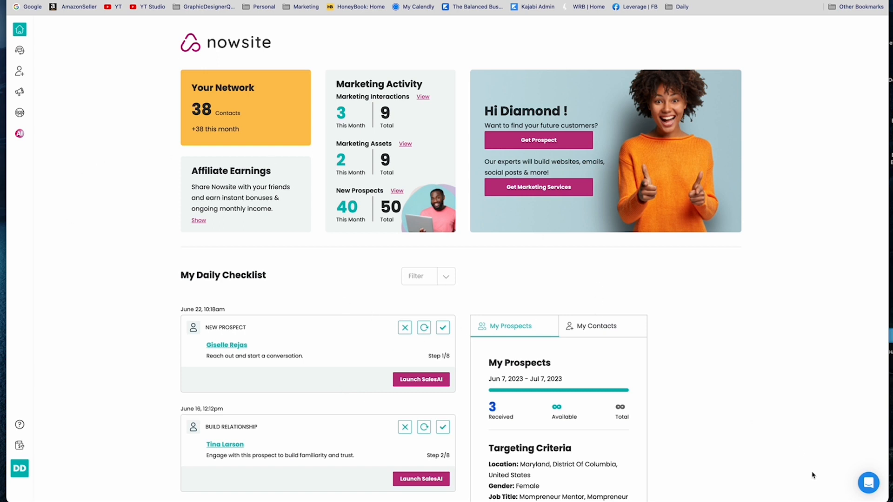
{"action": "left_click", "coordinate": [868, 484]}
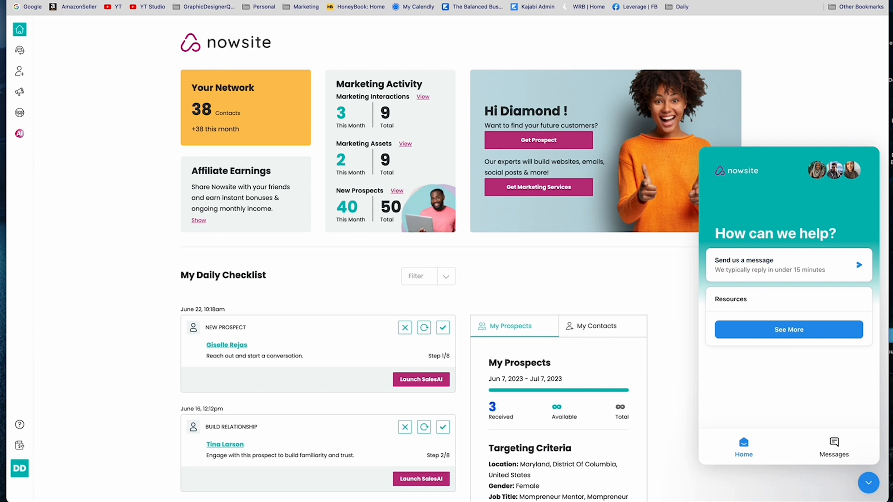
{"action": "mouse_move", "coordinate": [768, 452]}
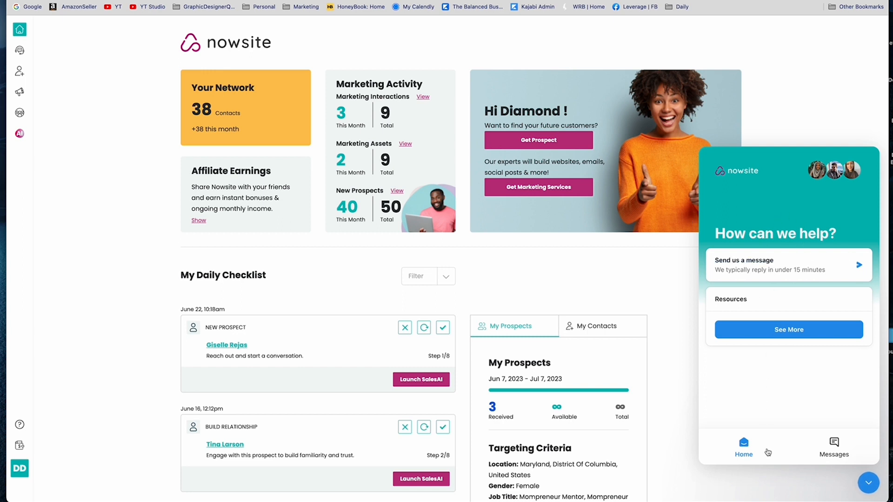
Return the Intercom widget to Home and close the help chat, leaving the checklist visible
{"action": "left_click", "coordinate": [834, 447]}
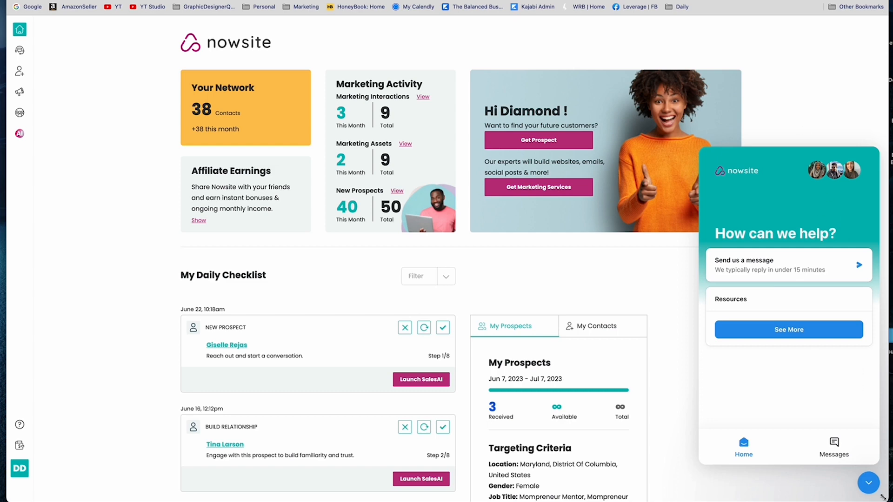
{"action": "left_click", "coordinate": [868, 483]}
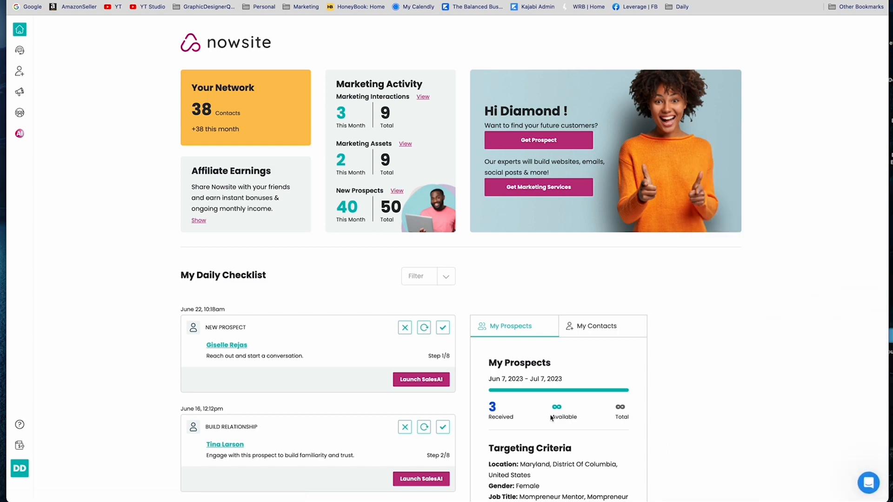
{"action": "mouse_move", "coordinate": [483, 14]}
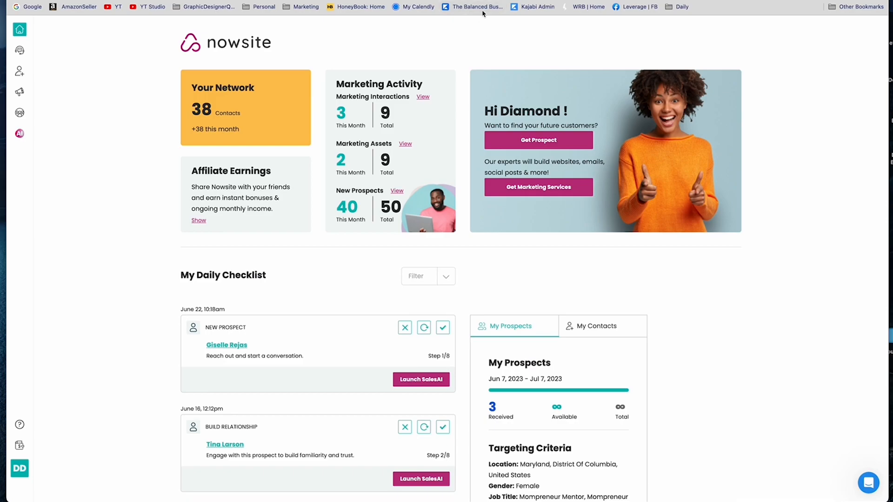
{"action": "left_click", "coordinate": [476, 7]}
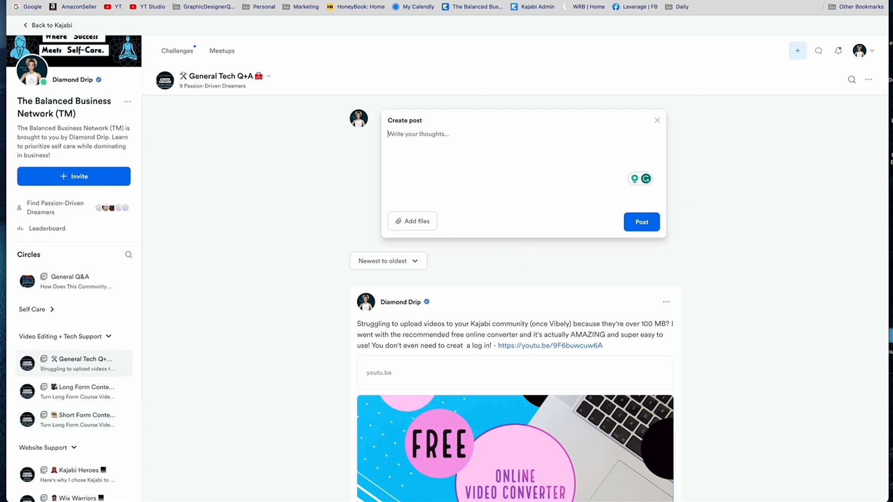
{"action": "left_click", "coordinate": [50, 25]}
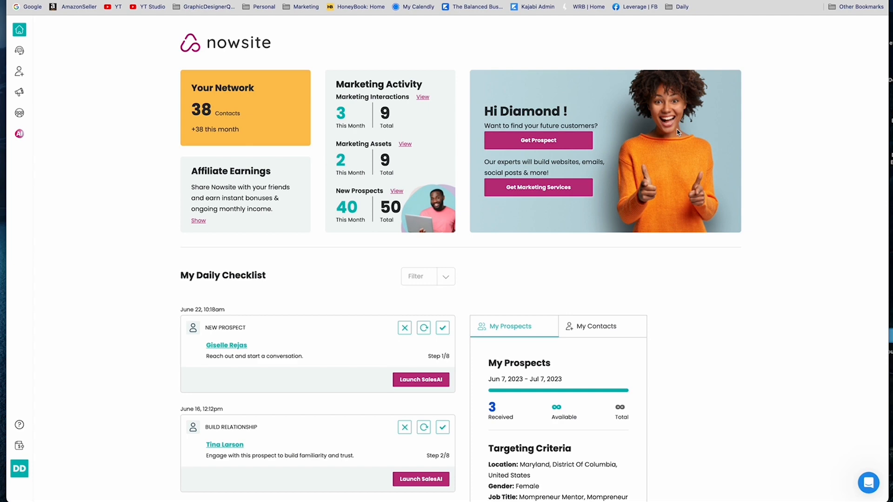
{"action": "mouse_move", "coordinate": [843, 115]}
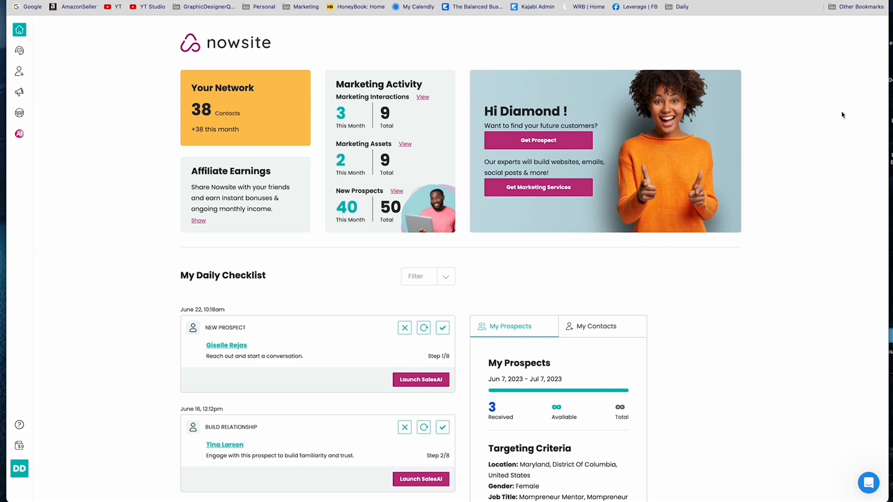